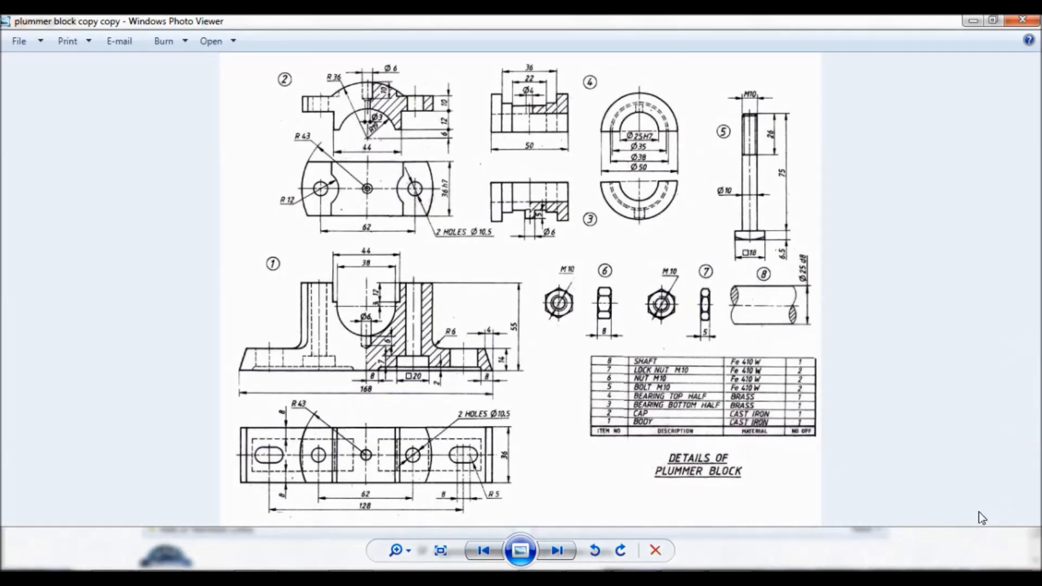
mouse_move(630, 474)
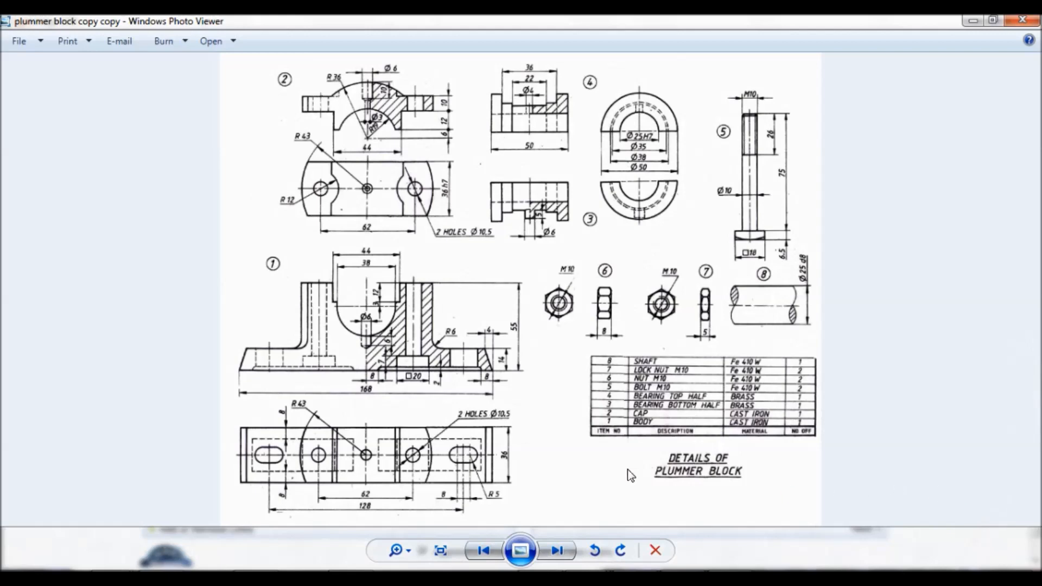
mouse_move(619, 305)
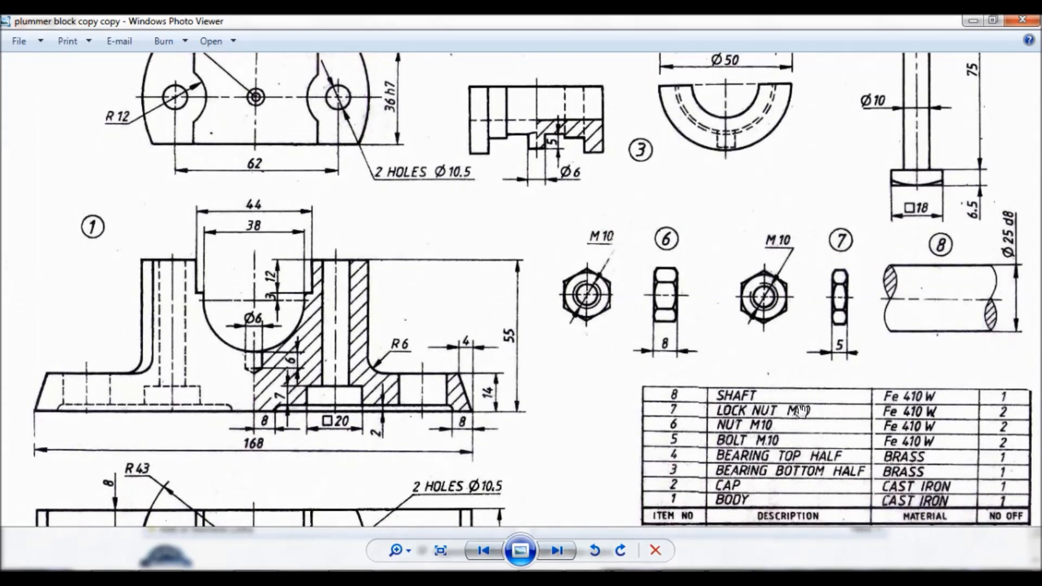
mouse_move(782, 358)
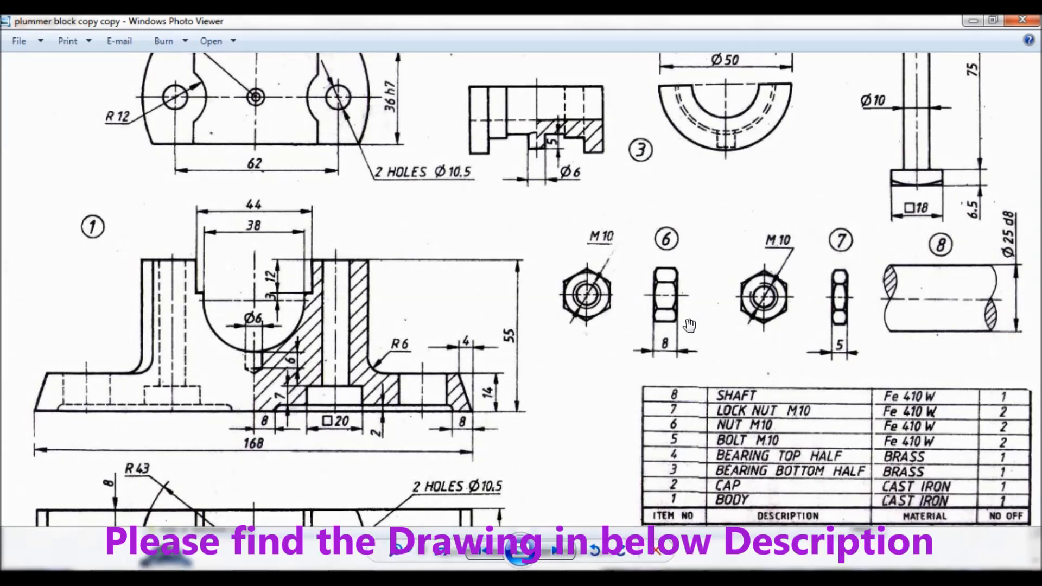
mouse_move(744, 405)
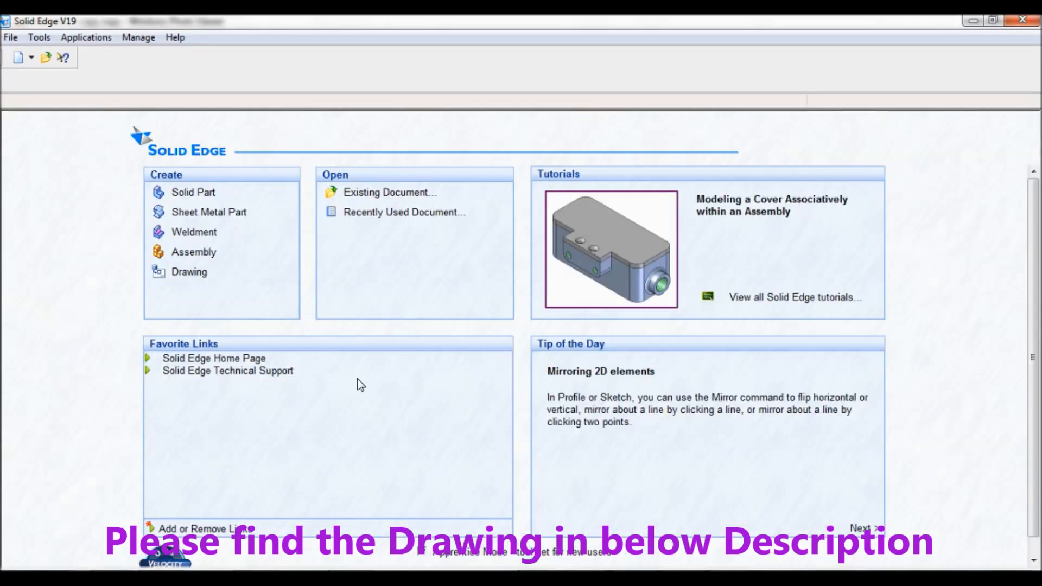
mouse_move(192, 192)
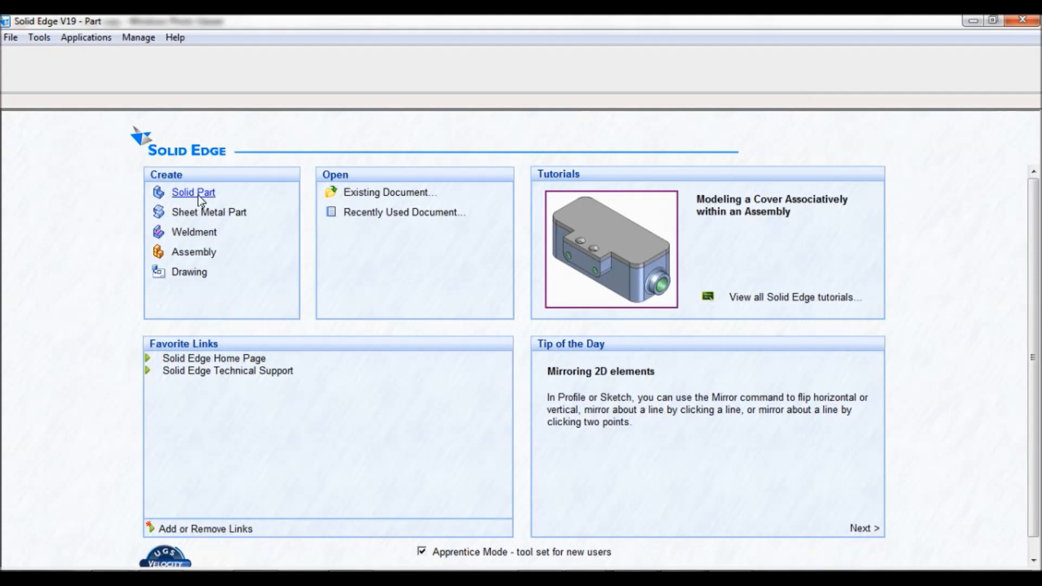
Step: Create a new solid part and start a sketch on the Top (xy) plane
click(192, 192)
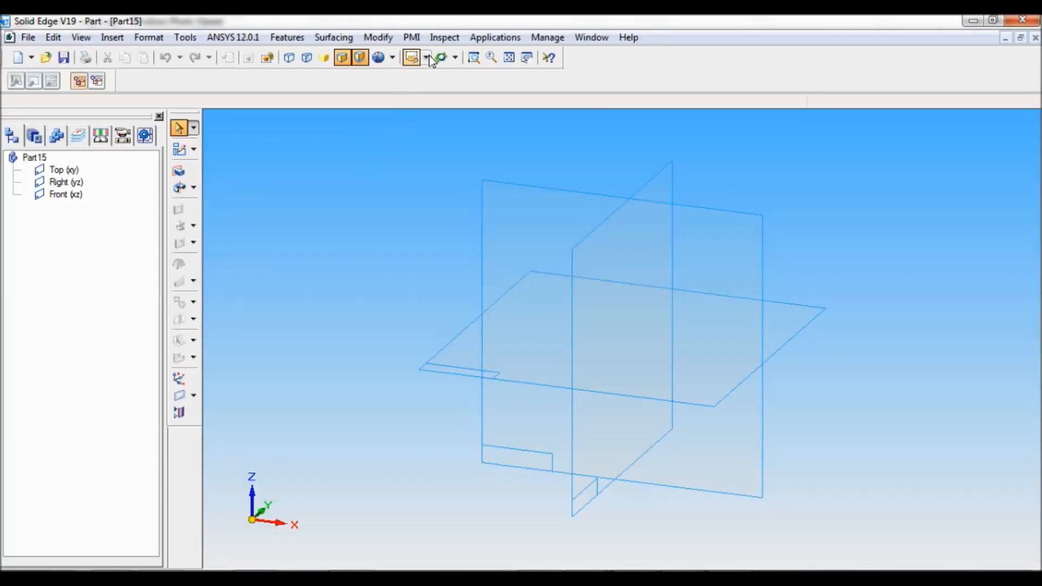
click(428, 57)
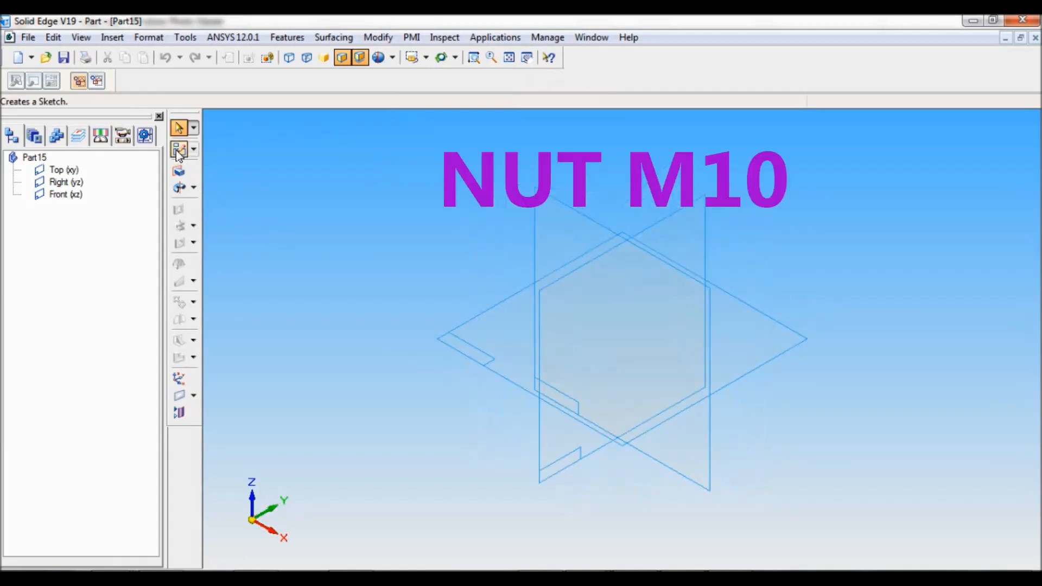
click(180, 148)
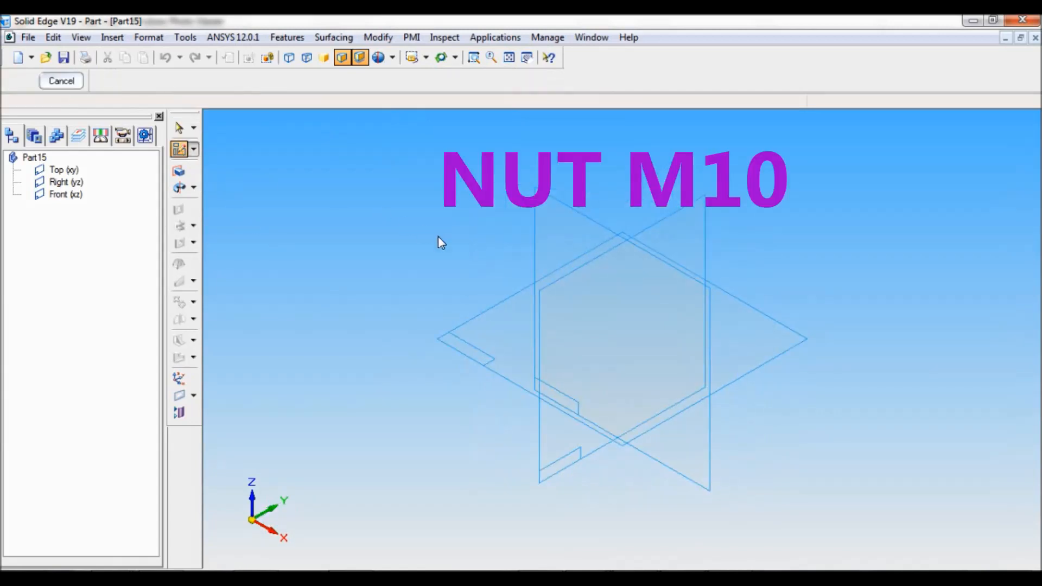
click(64, 170)
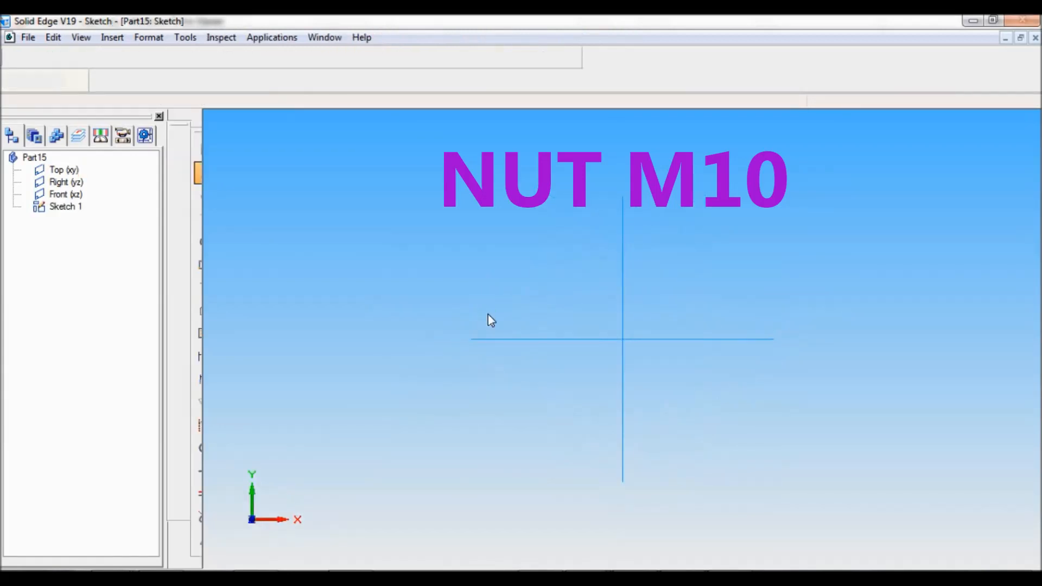
Step: Run the nSidePolygon macro from C:\Program Files\Solid Edge V19\Custom\nSidePolygon\bin
click(204, 173)
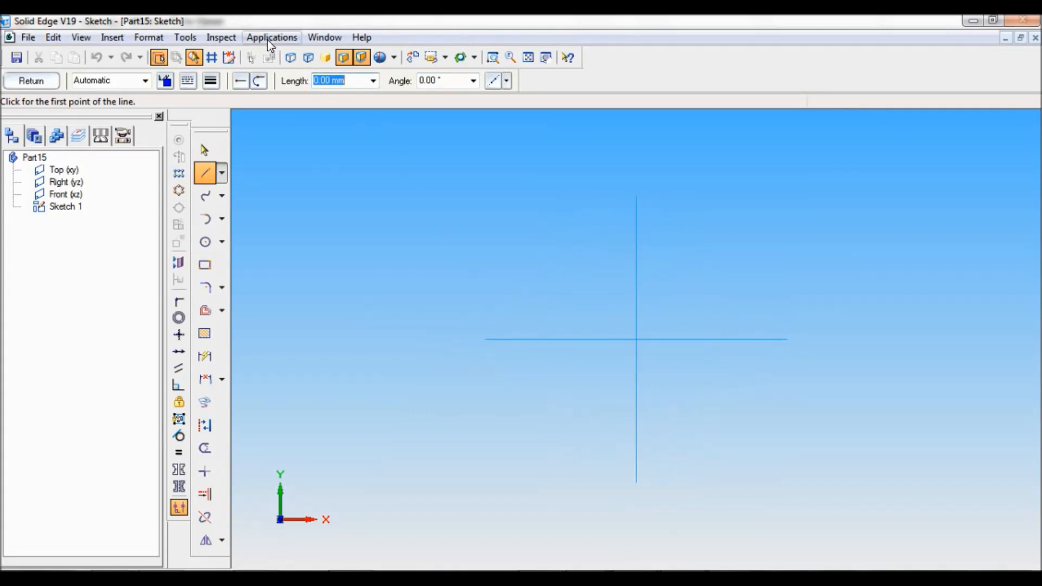
click(271, 37)
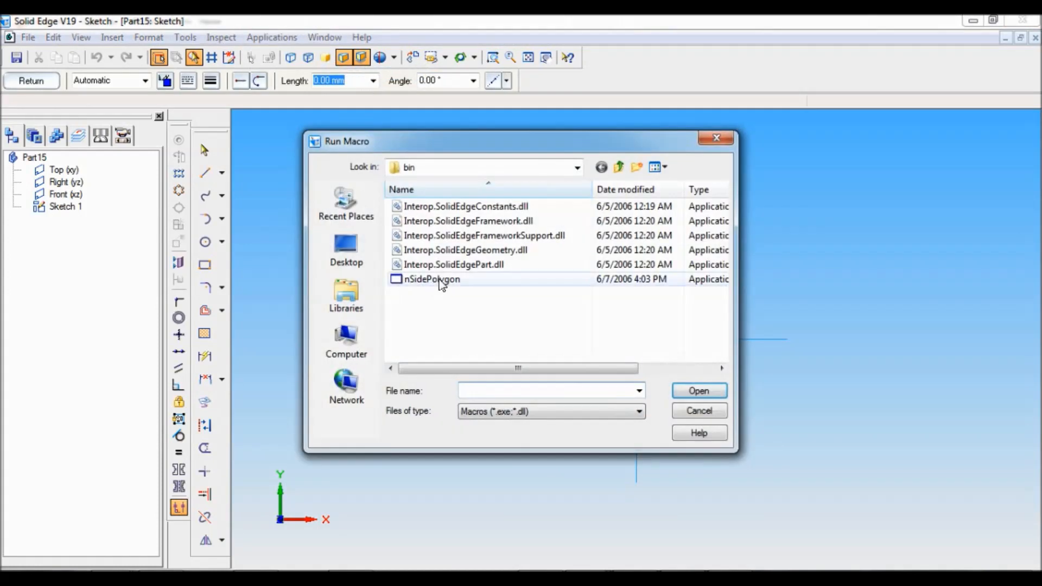
mouse_move(486, 279)
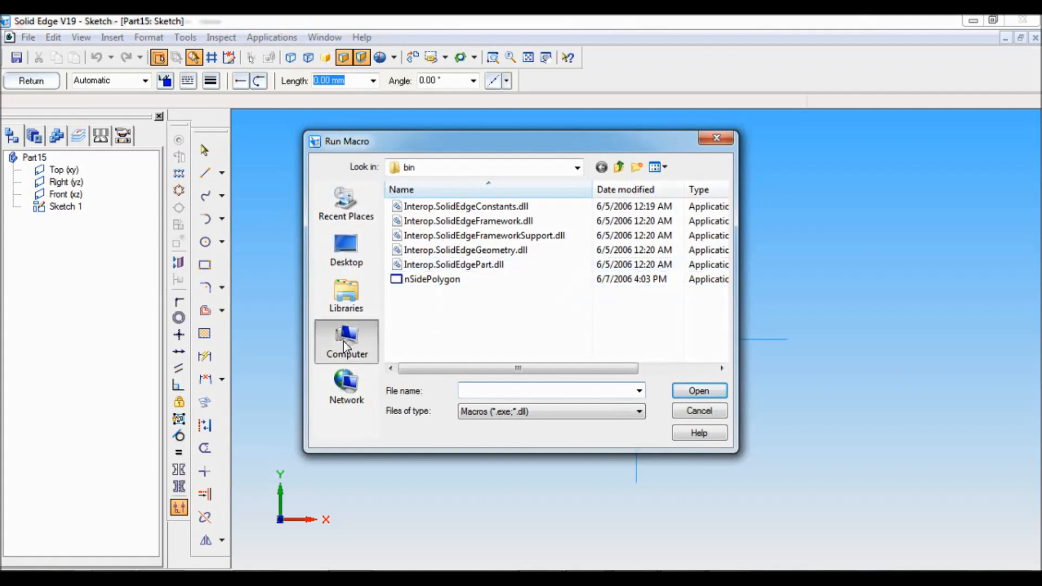
click(345, 340)
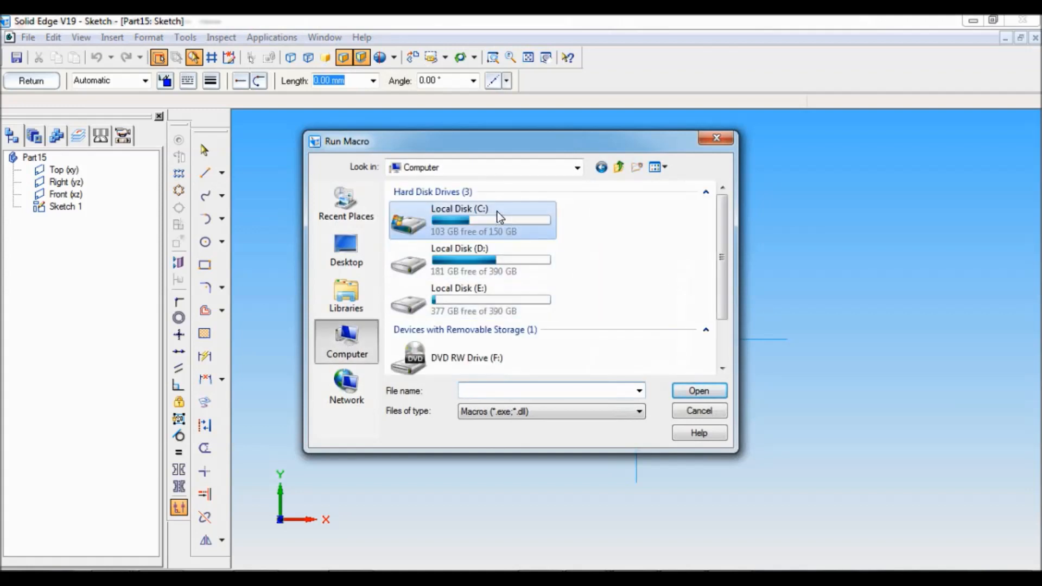
double_click(459, 220)
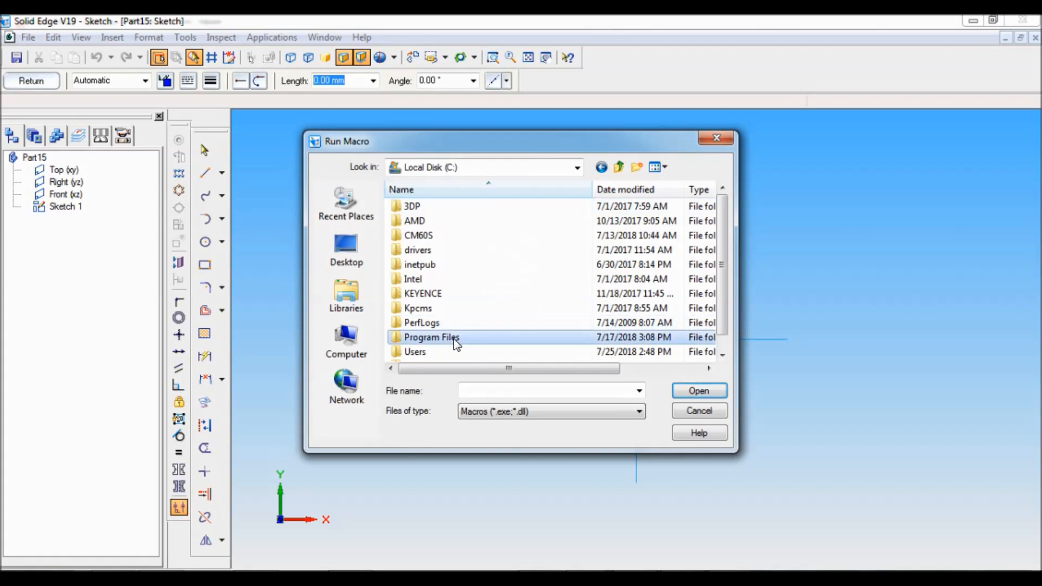
double_click(430, 337)
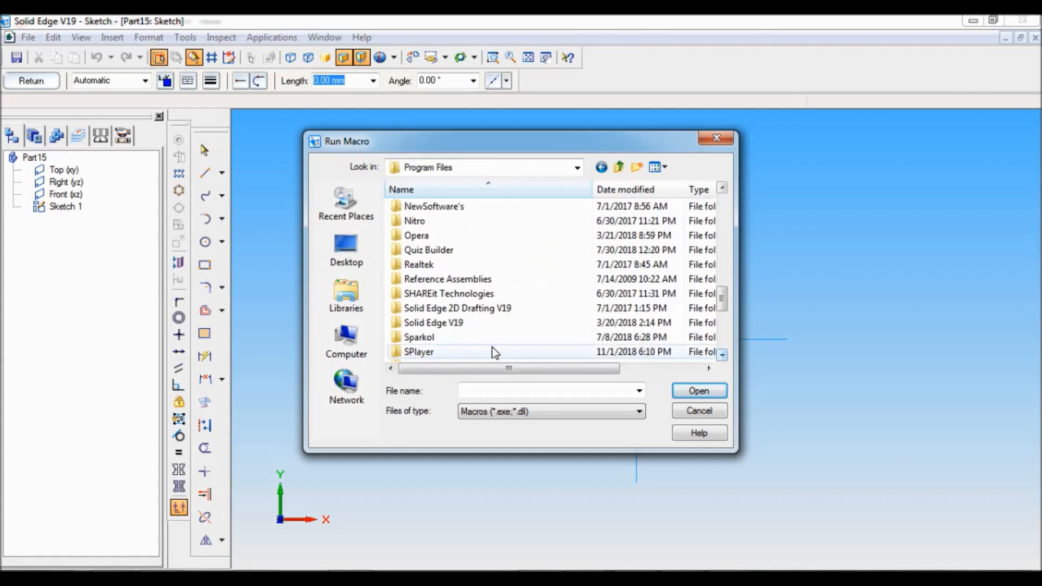
double_click(433, 322)
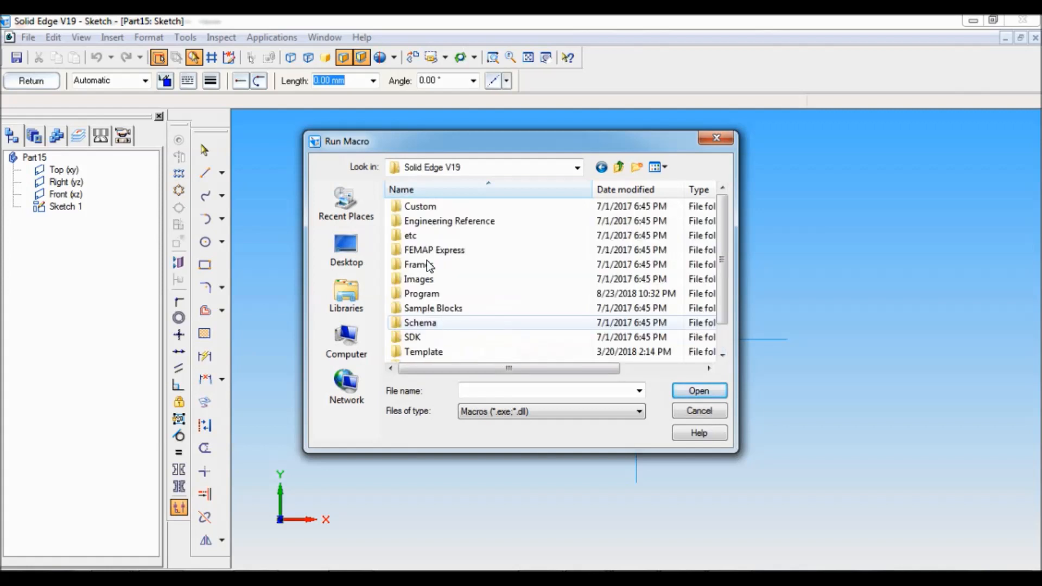
double_click(419, 206)
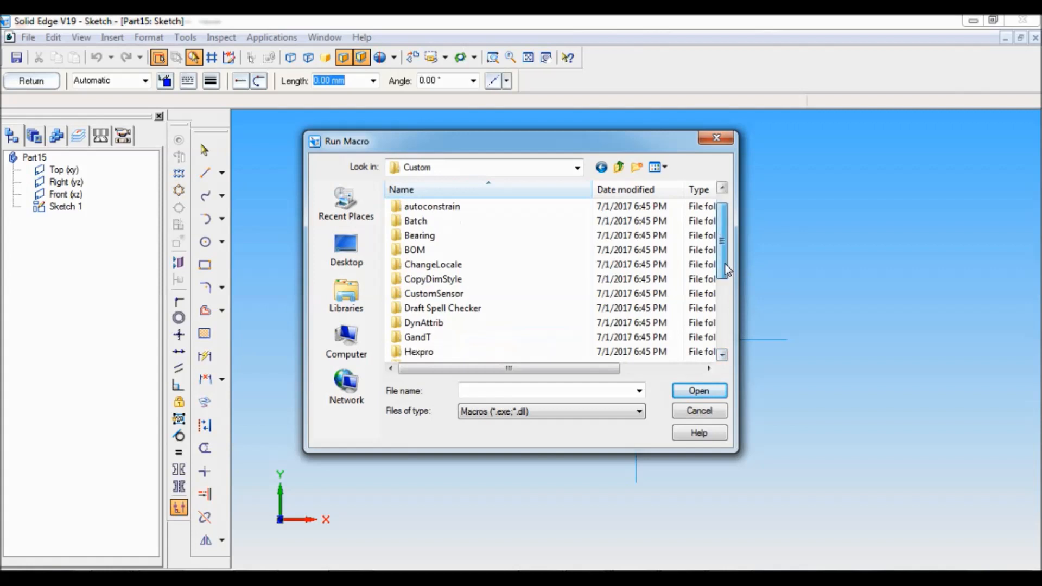
scroll(down, 3)
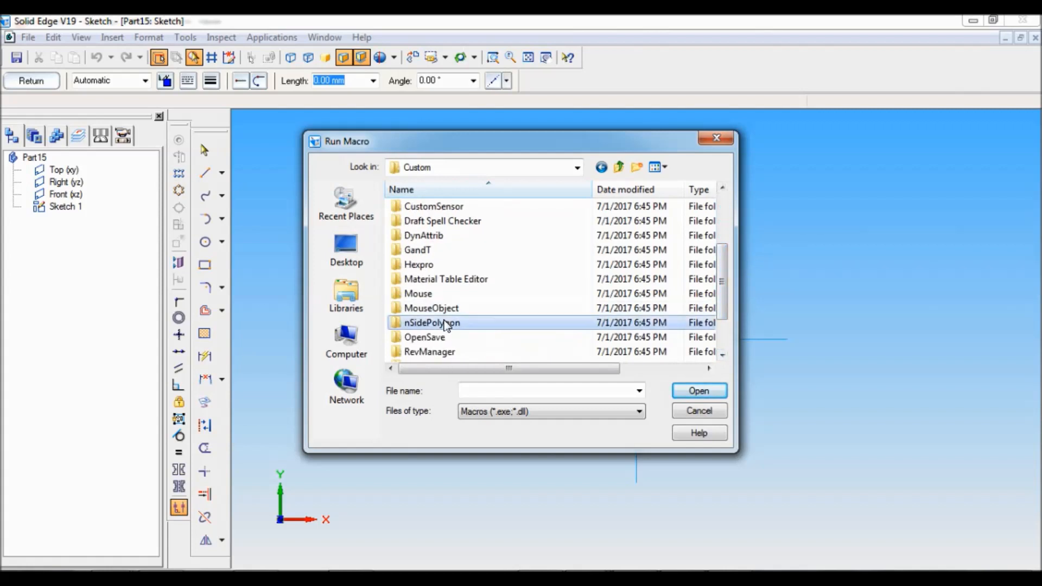
double_click(431, 322)
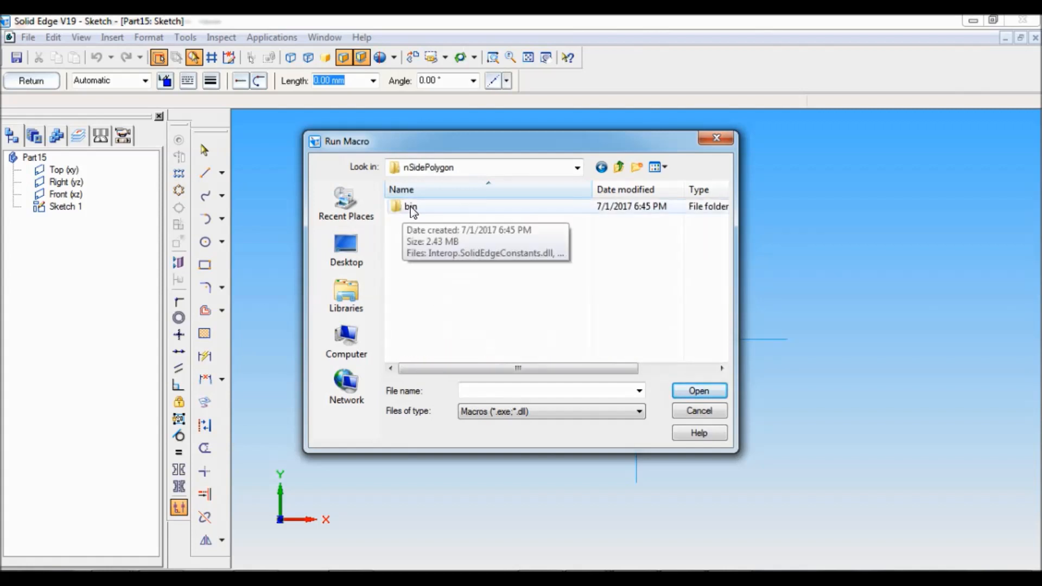
double_click(410, 206)
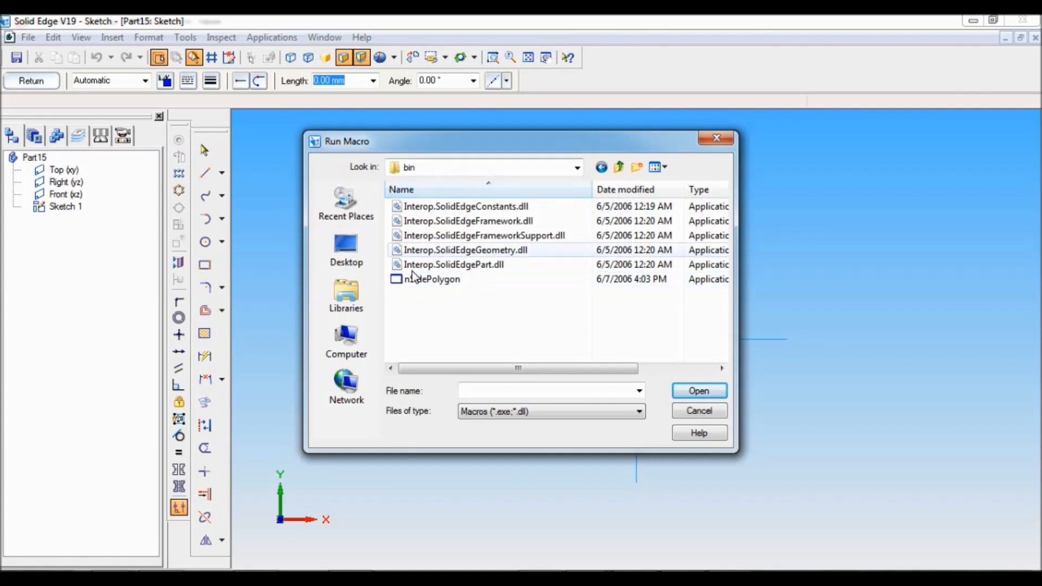
click(432, 279)
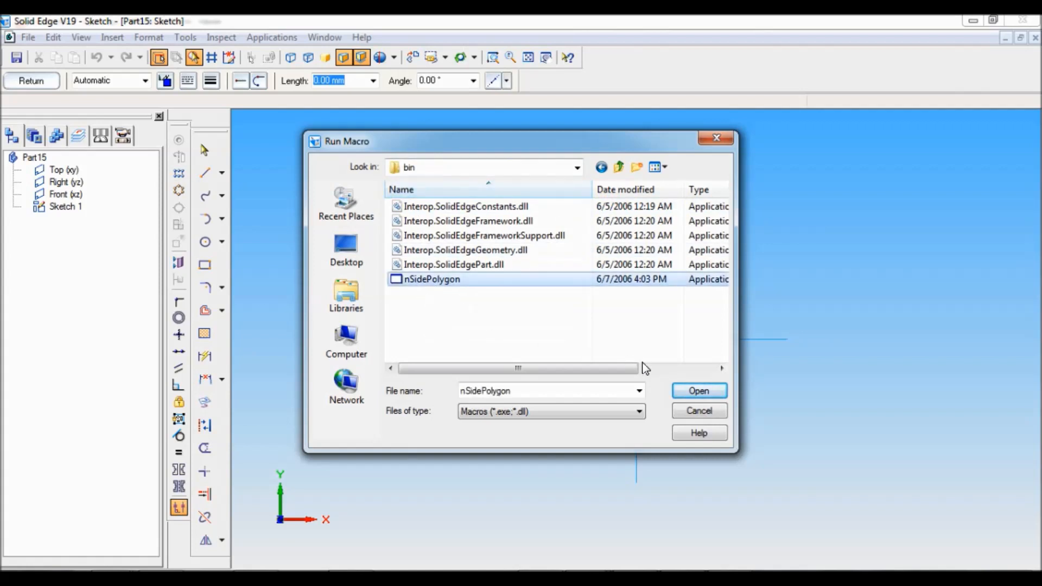
click(699, 390)
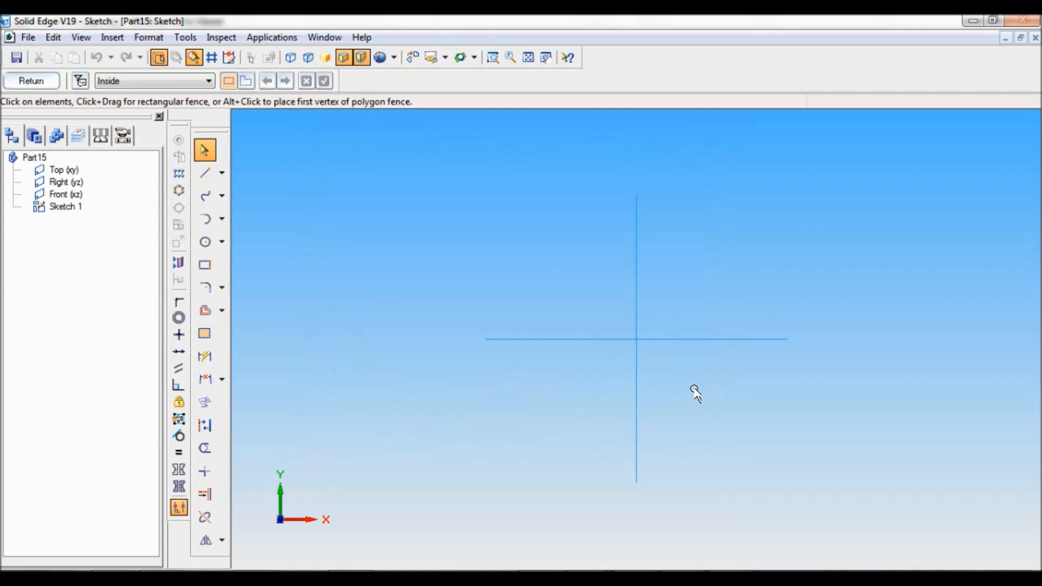
mouse_move(591, 335)
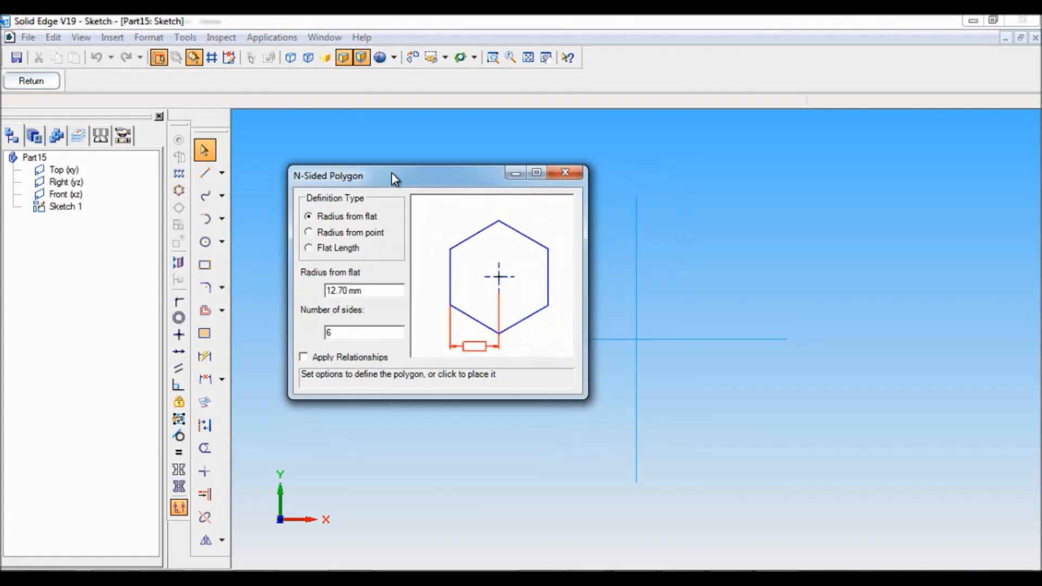
Step: Move the N-Sided Polygon window, which shows six sides and 12.70 mm radius from flat
drag(394, 176, 380, 192)
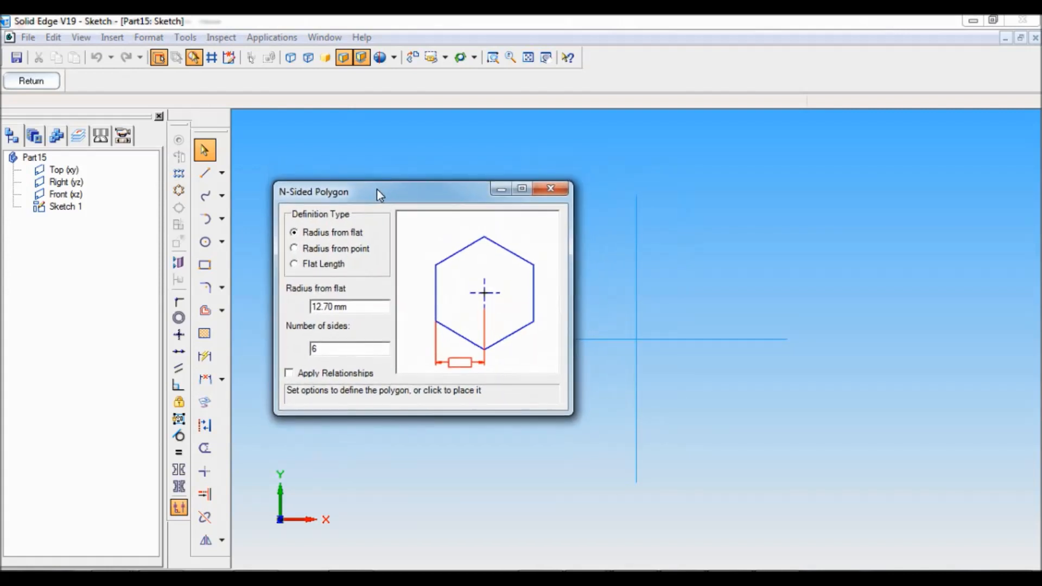
mouse_move(591, 418)
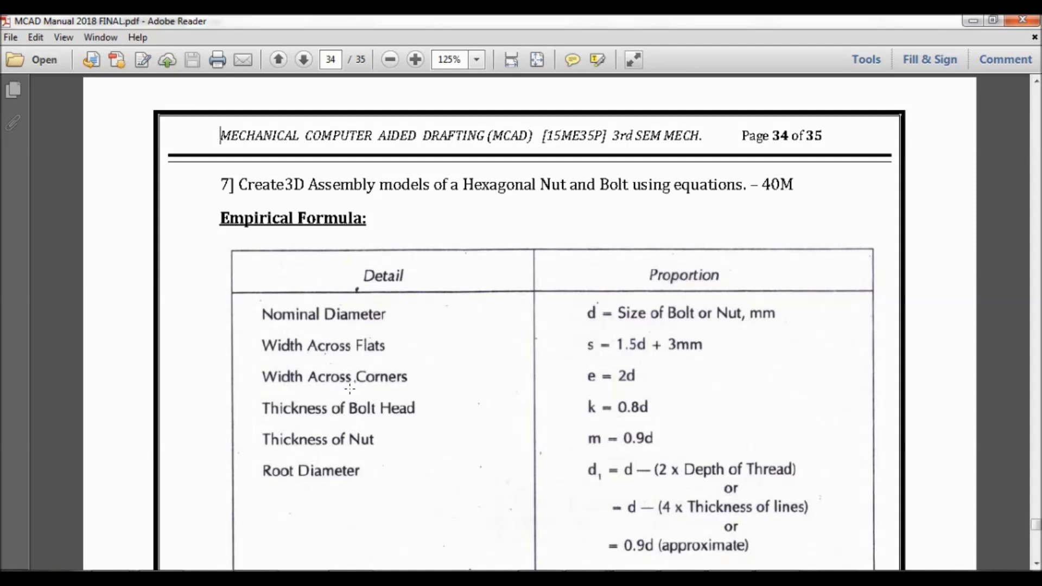
mouse_move(408, 349)
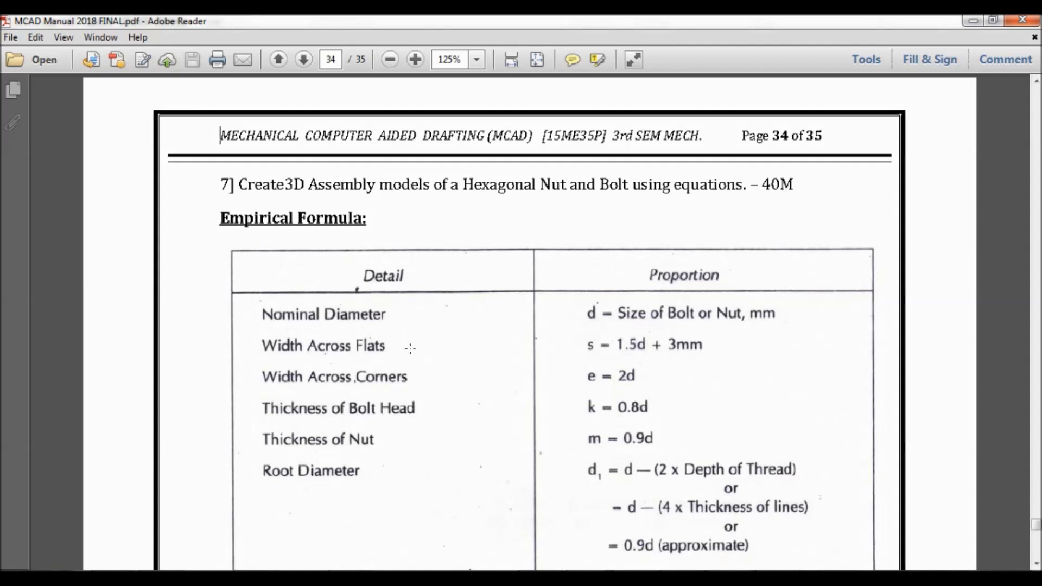
mouse_move(693, 352)
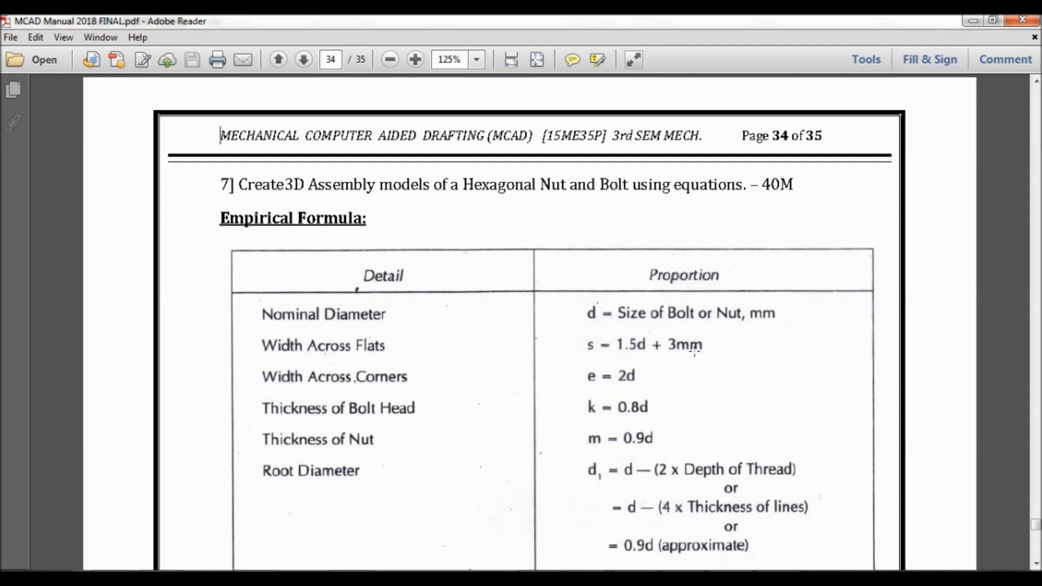
Step: Bring up the MCAD manual page with the bolt and nut proportion construction steps
click(303, 59)
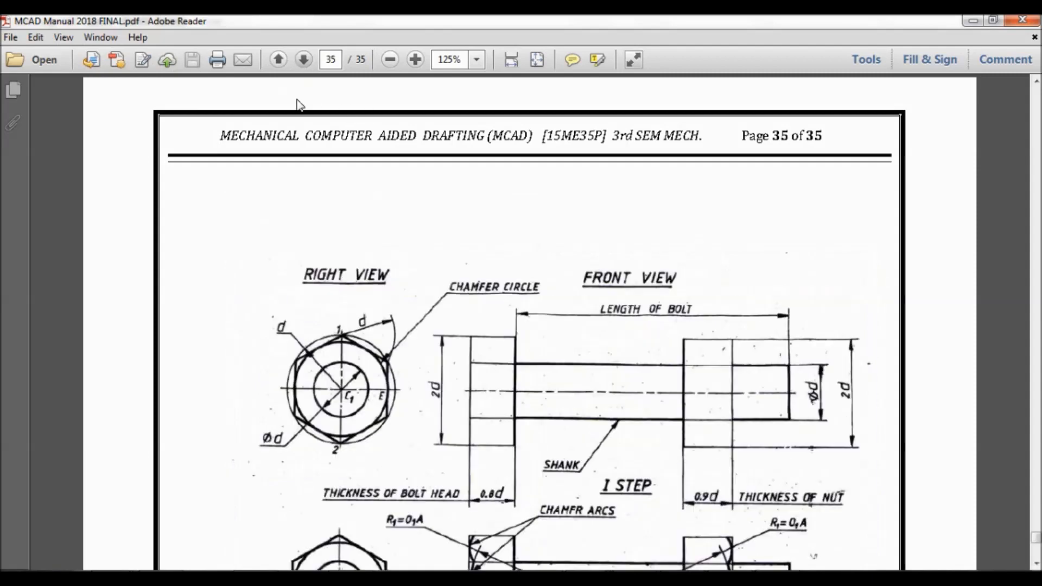
scroll(down, 3)
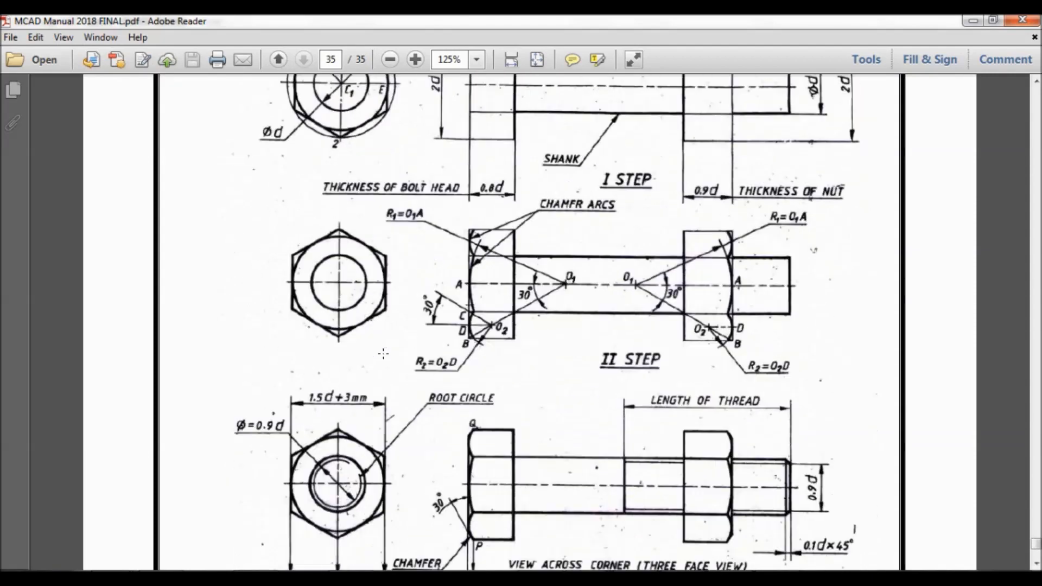
scroll(down, 3)
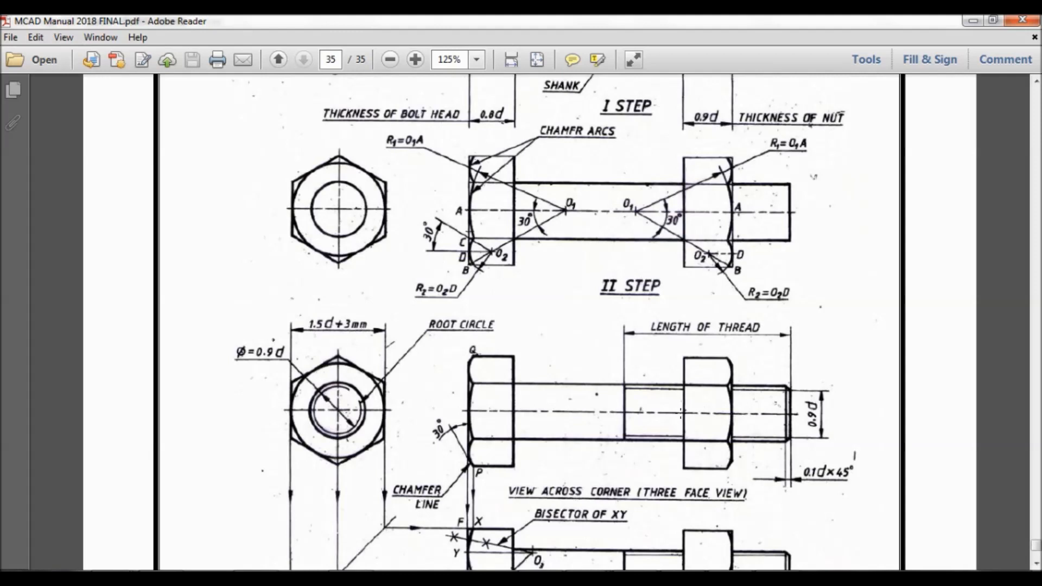
mouse_move(645, 559)
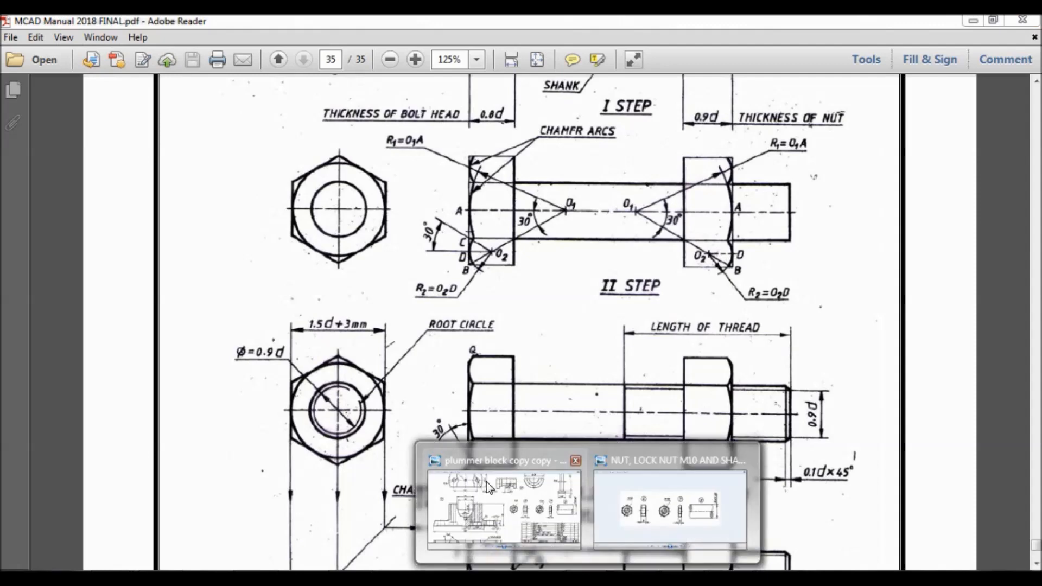
Step: Check the plummer block drawing's lock nut dimensions and begin the across-flats calculation
click(502, 509)
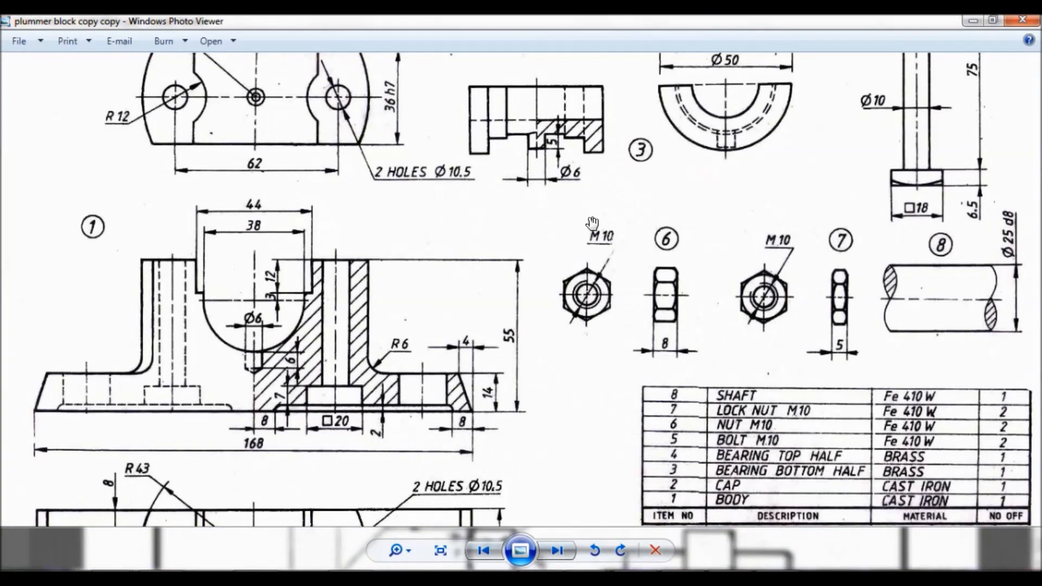
mouse_move(609, 267)
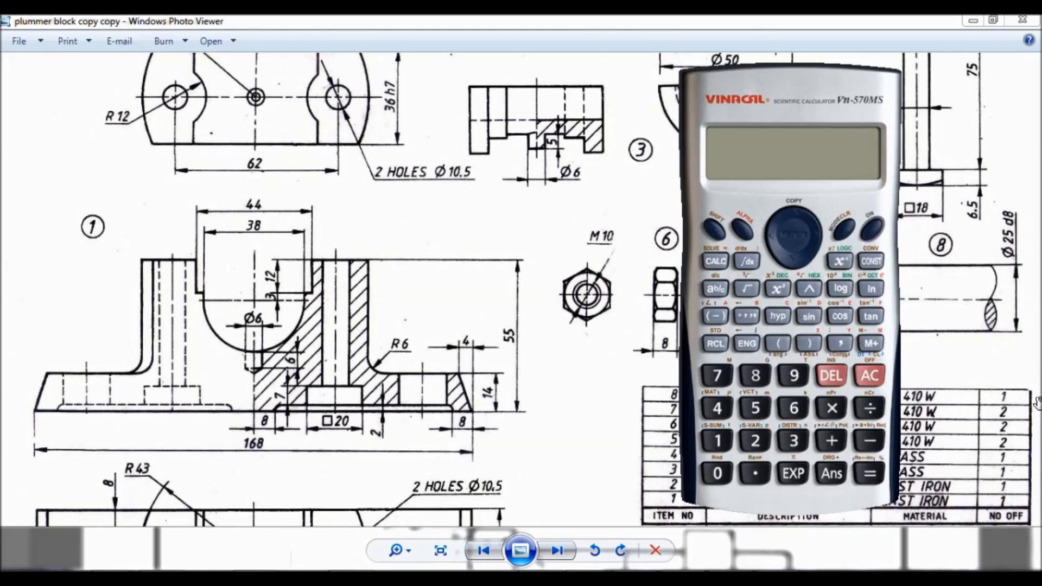
mouse_move(880, 239)
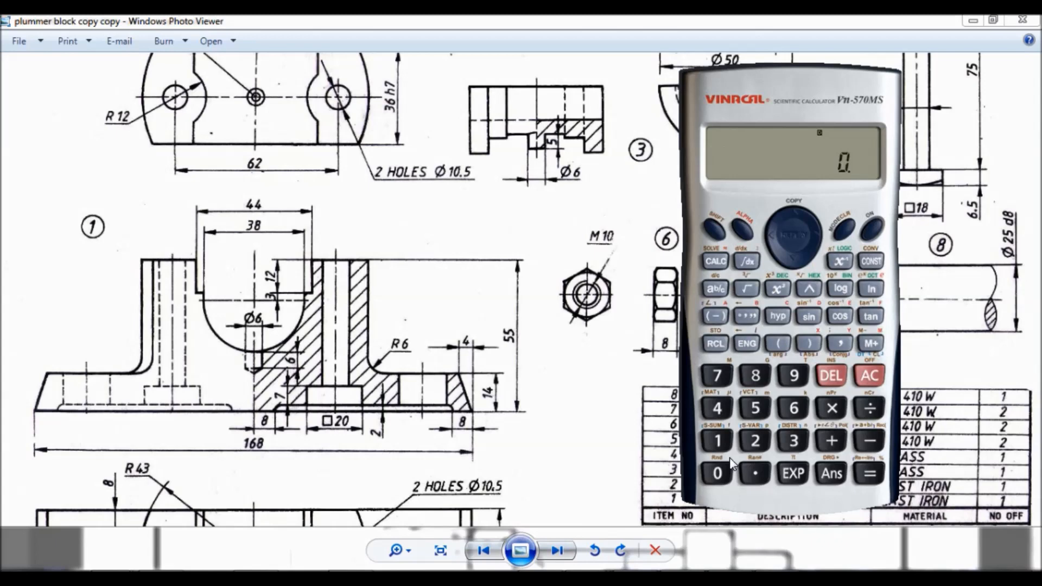
click(755, 473)
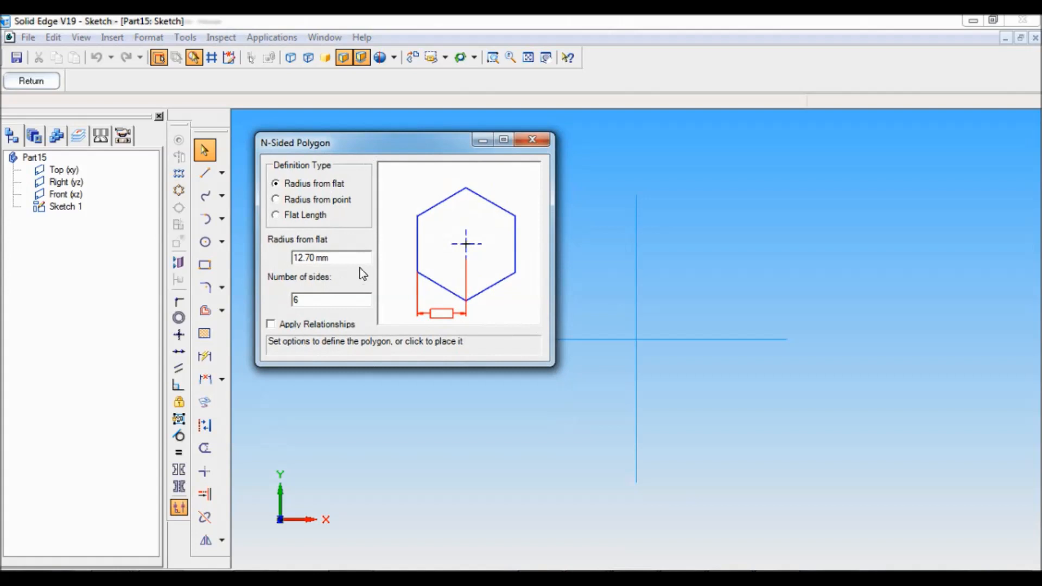
mouse_move(442, 272)
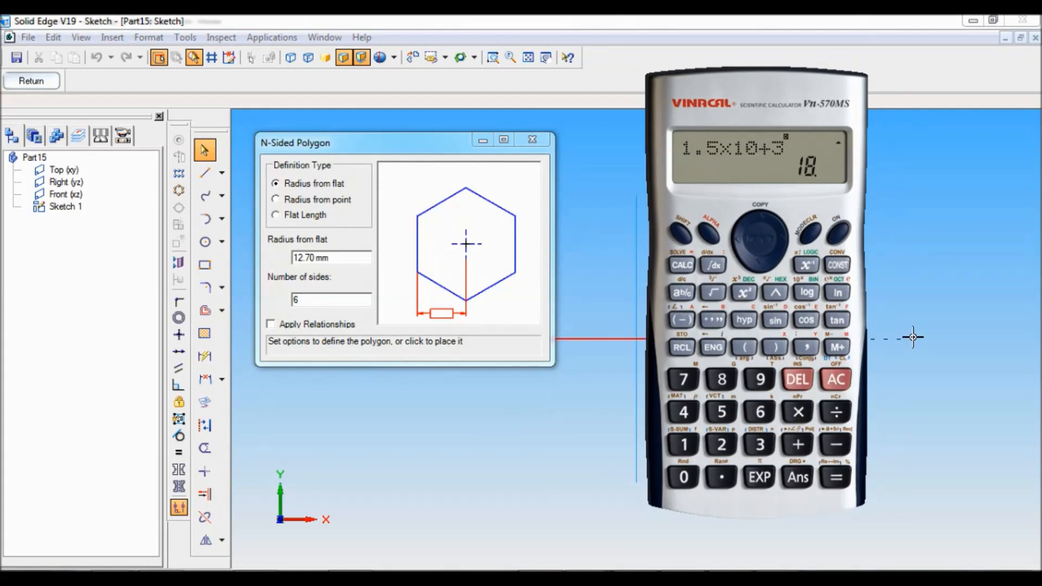
Step: Place a six-sided polygon with 9 mm radius from flat, centred on the origin
click(796, 477)
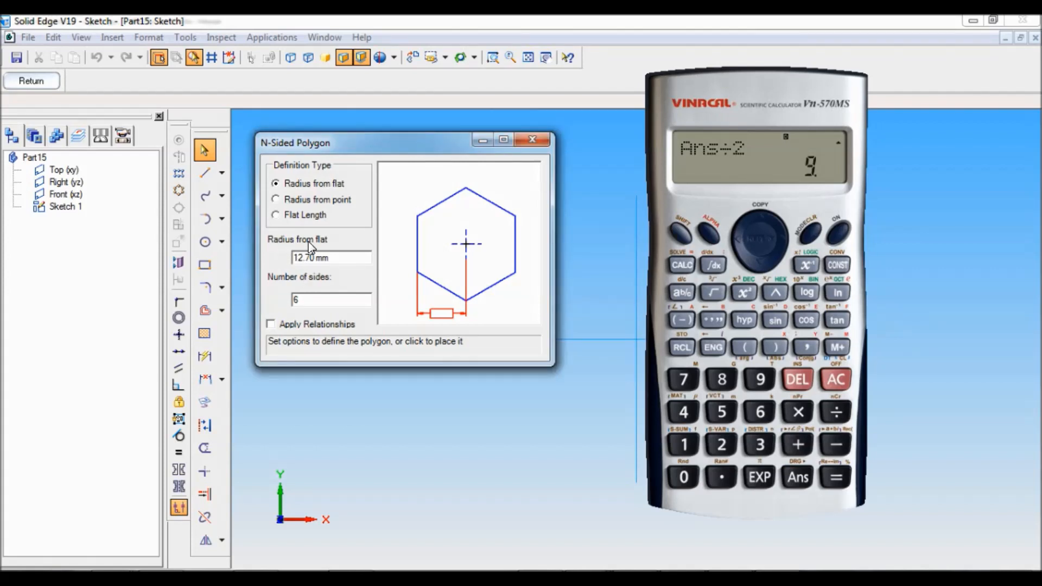
triple_click(331, 257)
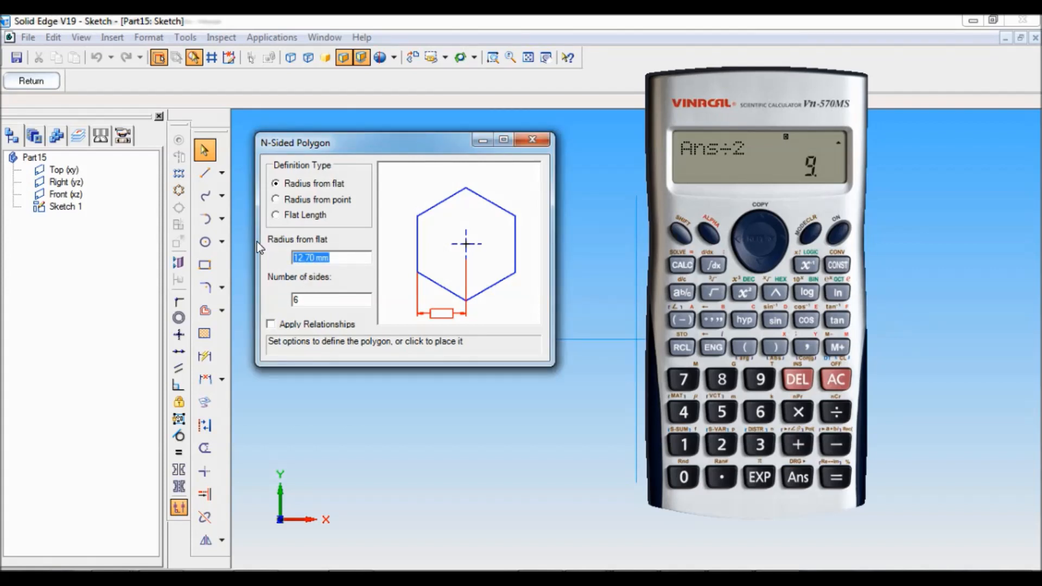
click(330, 257)
text(9)
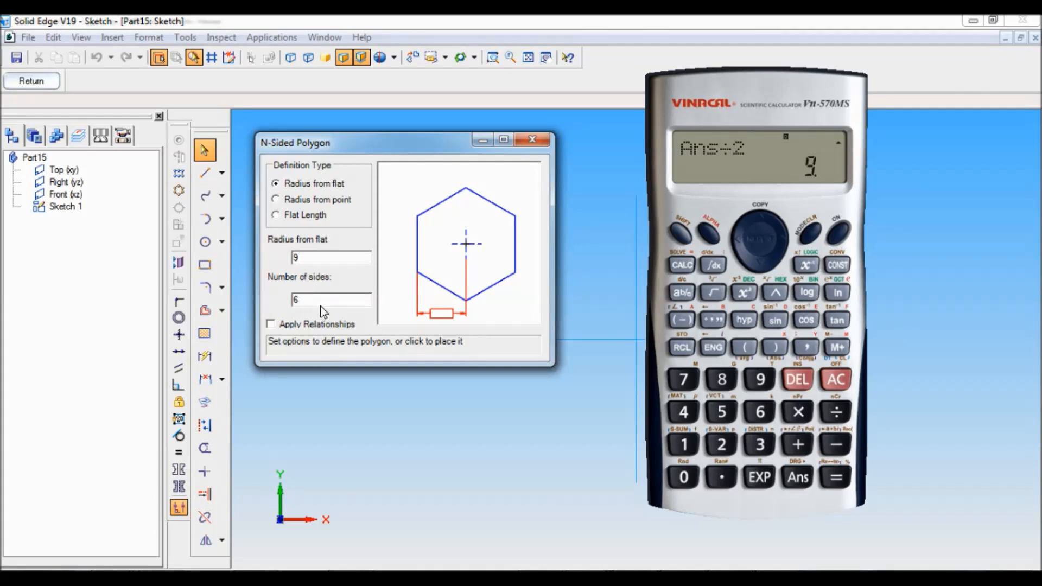
mouse_move(714, 99)
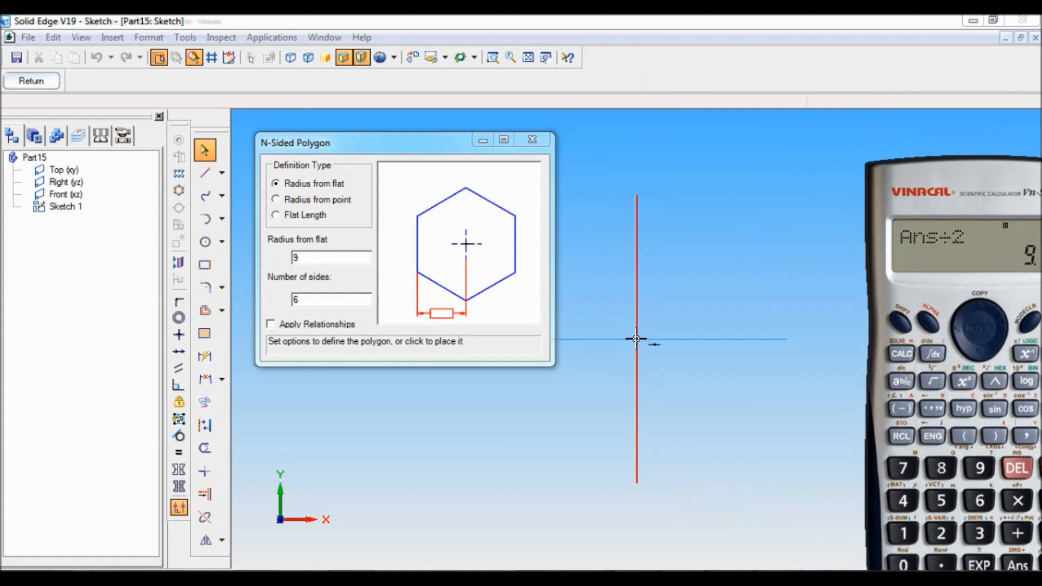
click(636, 339)
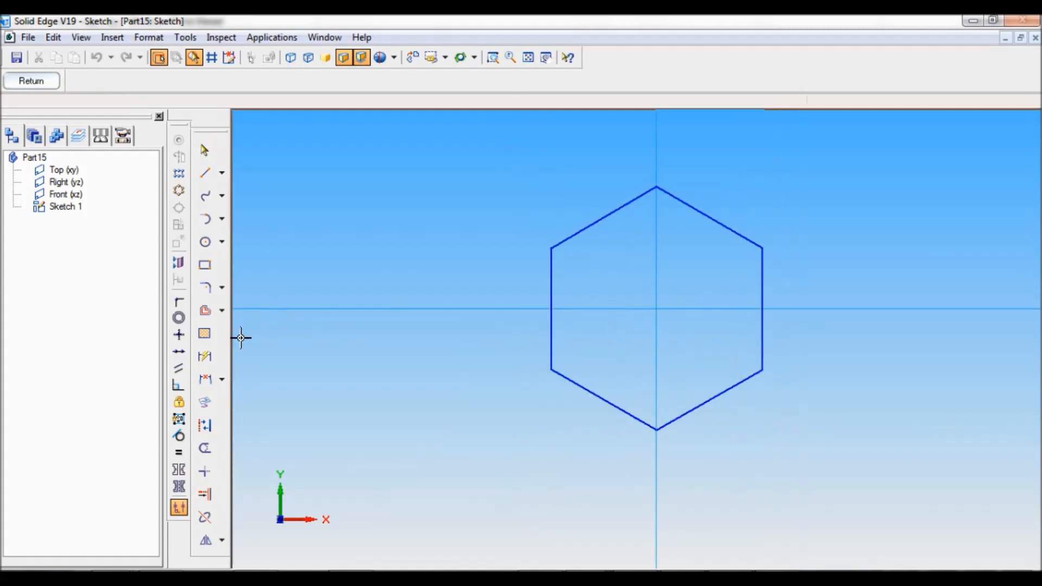
Step: Dimension the hexagon 18 mm across flats
click(204, 357)
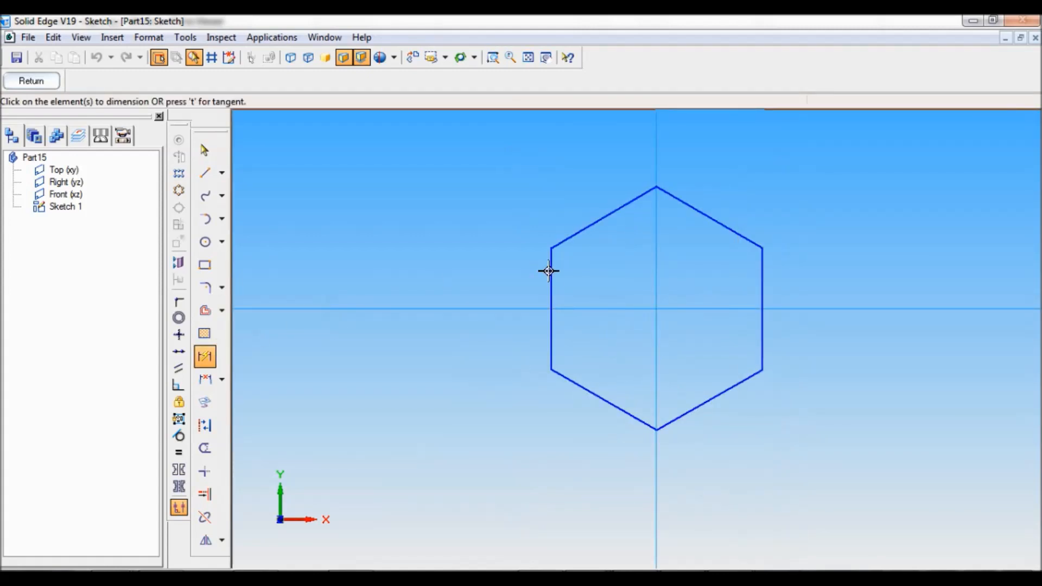
click(548, 271)
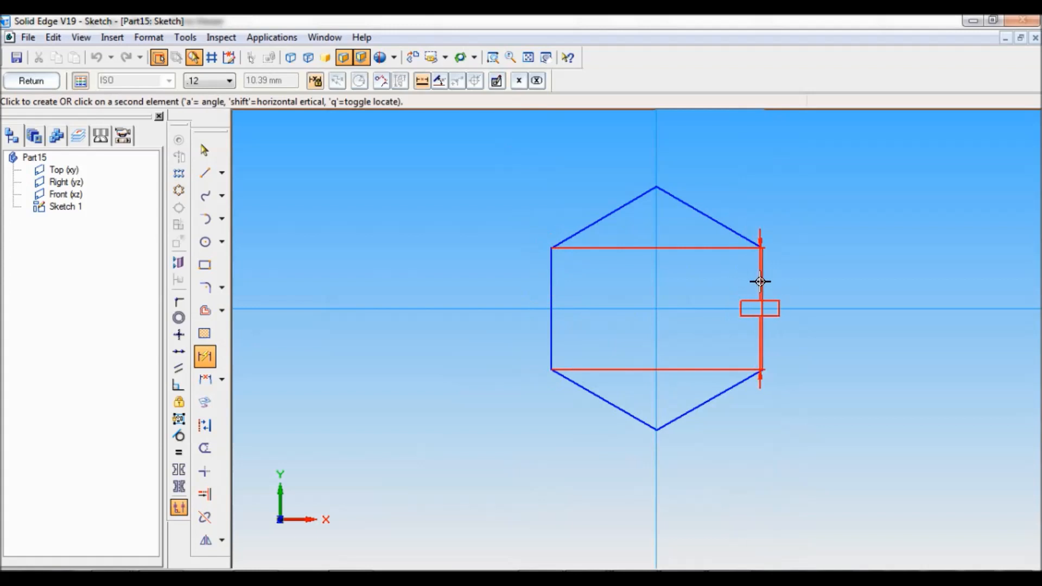
click(720, 484)
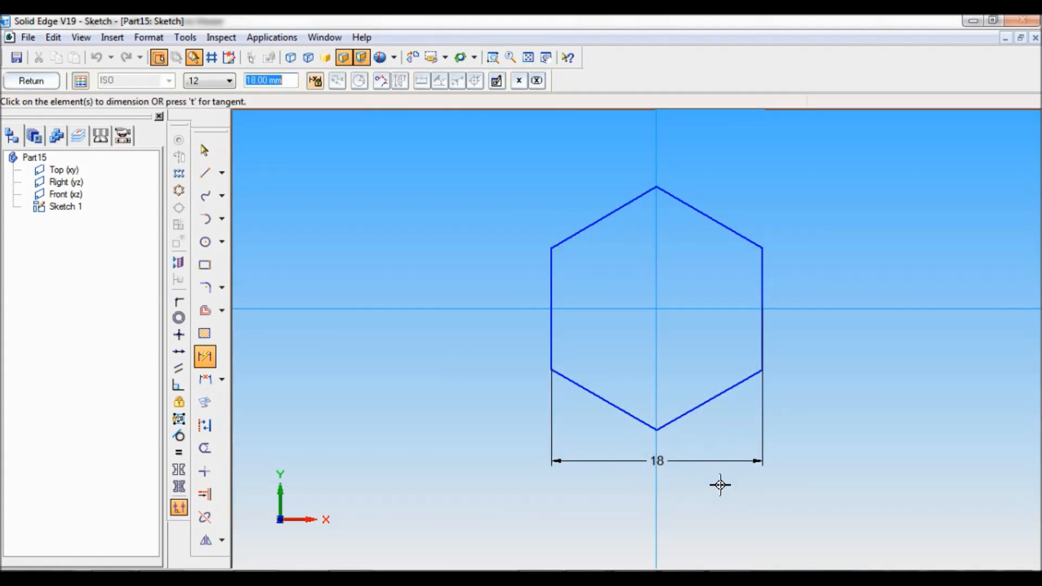
mouse_move(119, 146)
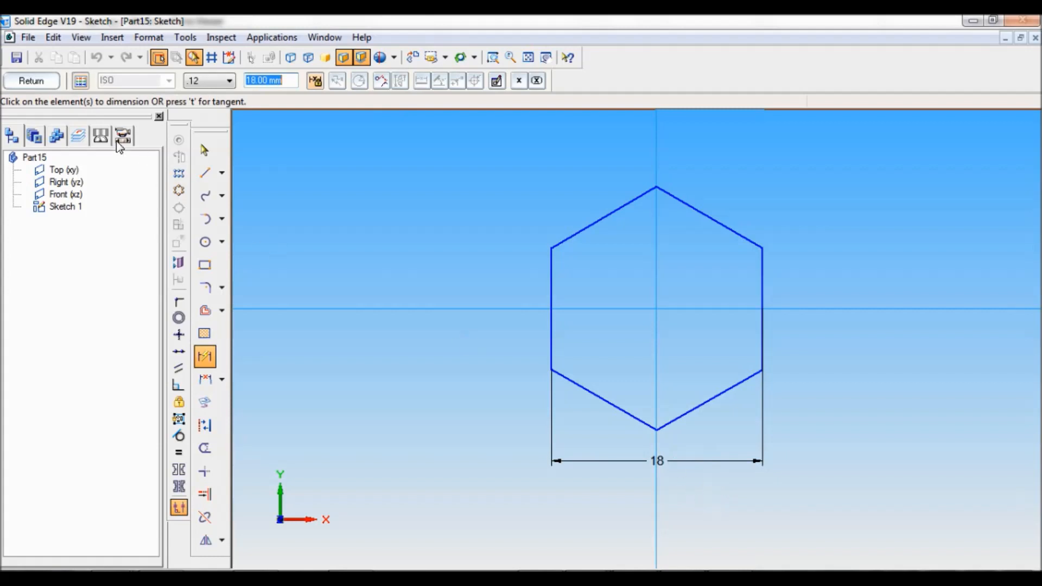
Step: Finish the sketch and extrude the hexagon symmetrically 8 mm as Protrusion 1
click(31, 81)
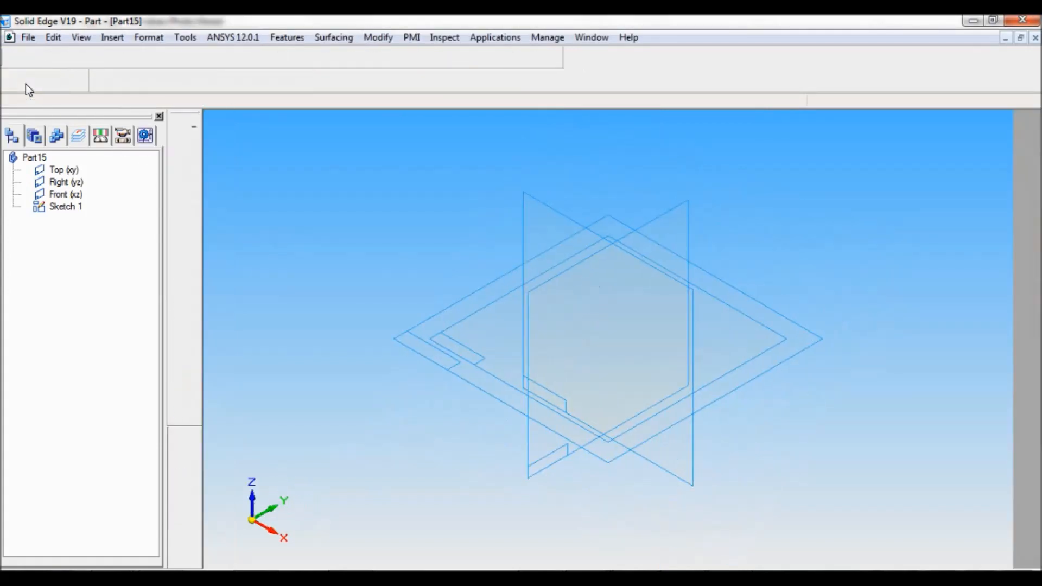
click(65, 206)
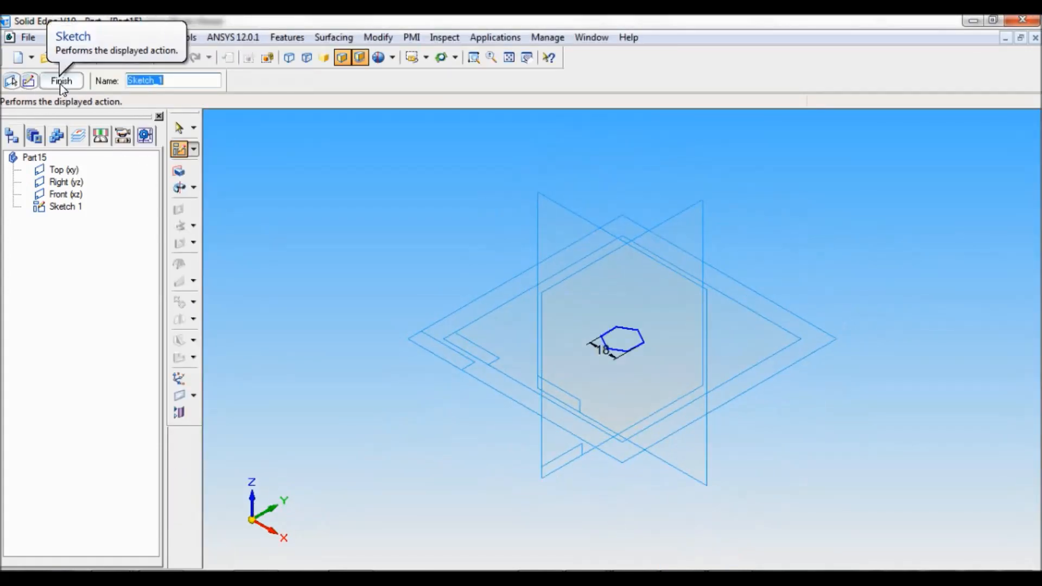
click(60, 81)
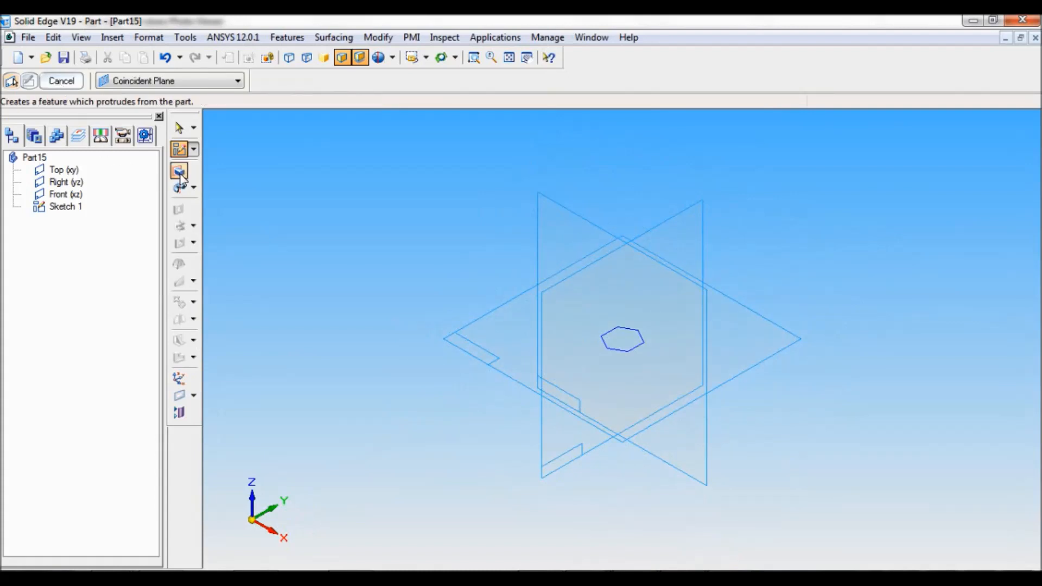
click(179, 171)
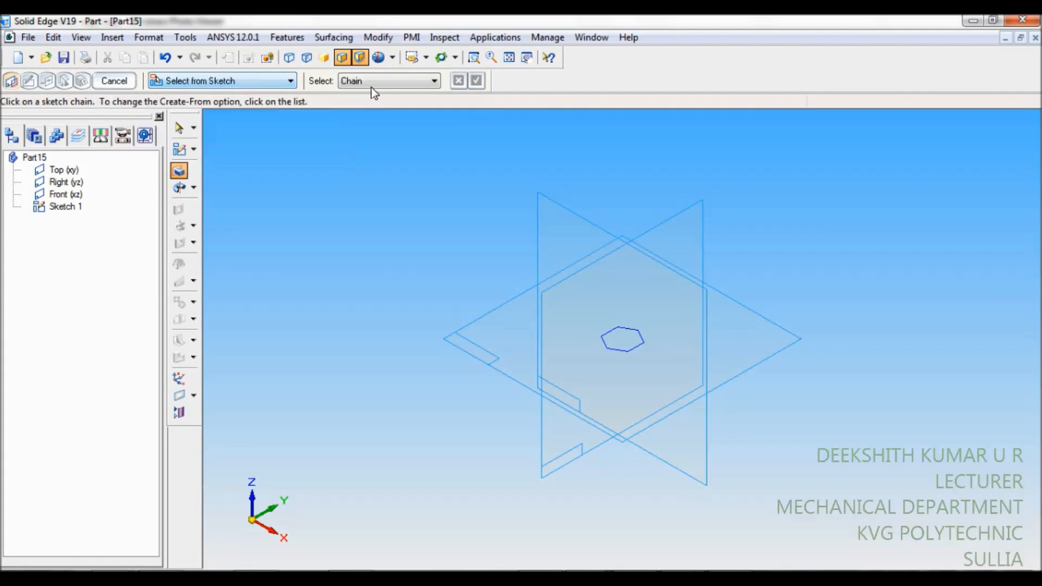
mouse_move(372, 83)
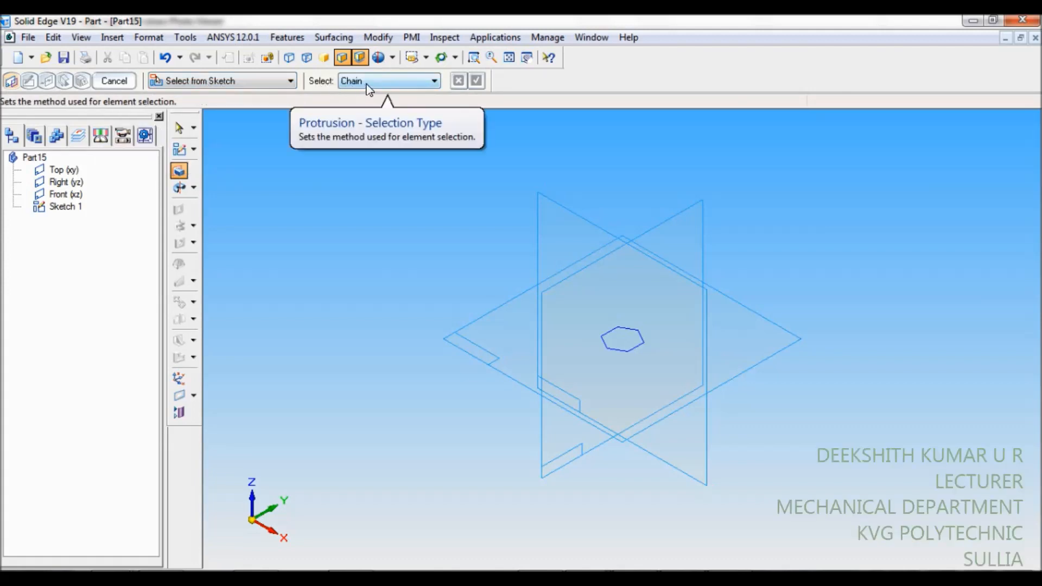
click(622, 338)
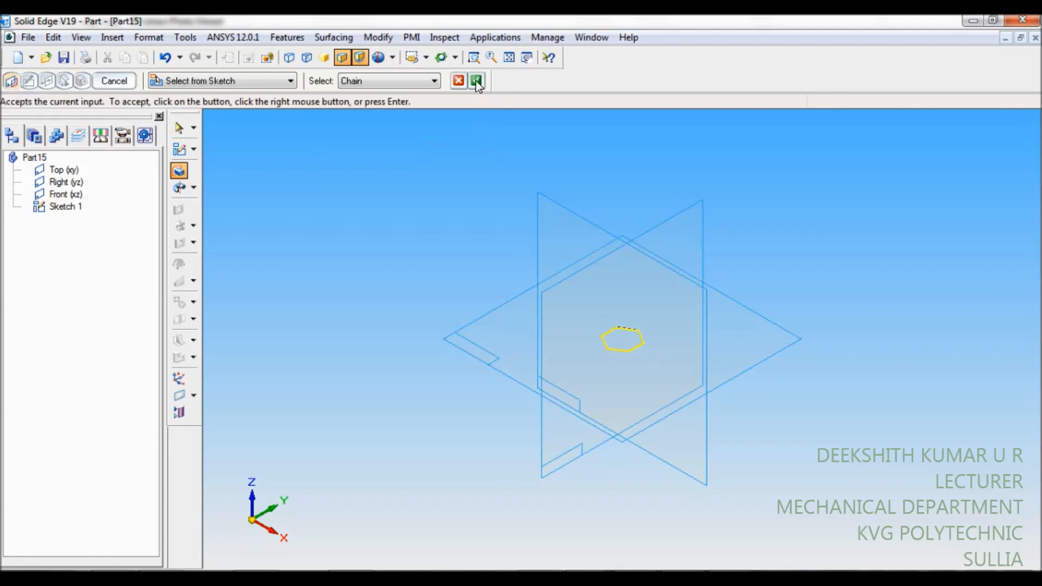
click(475, 80)
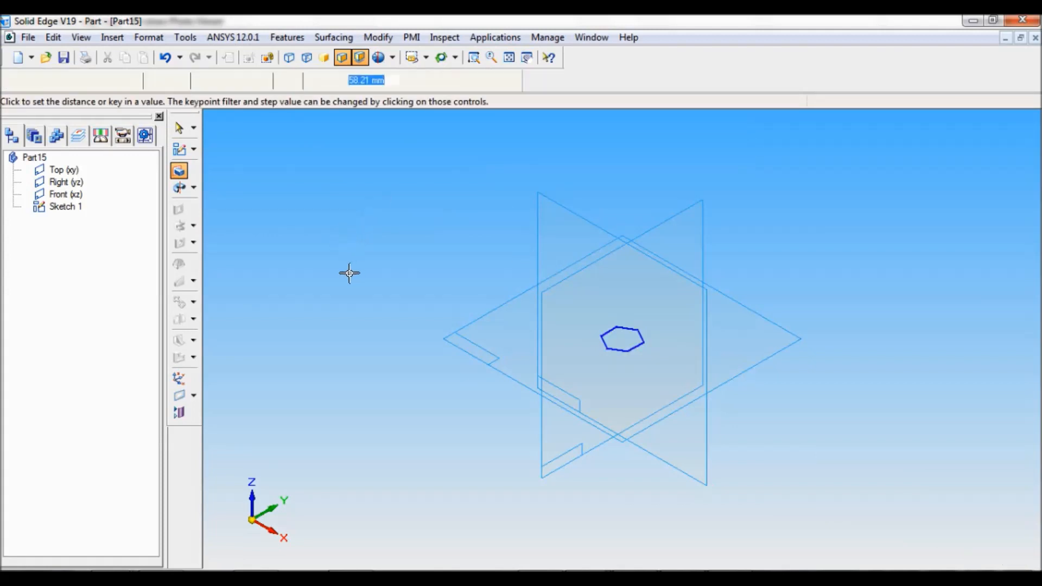
click(175, 81)
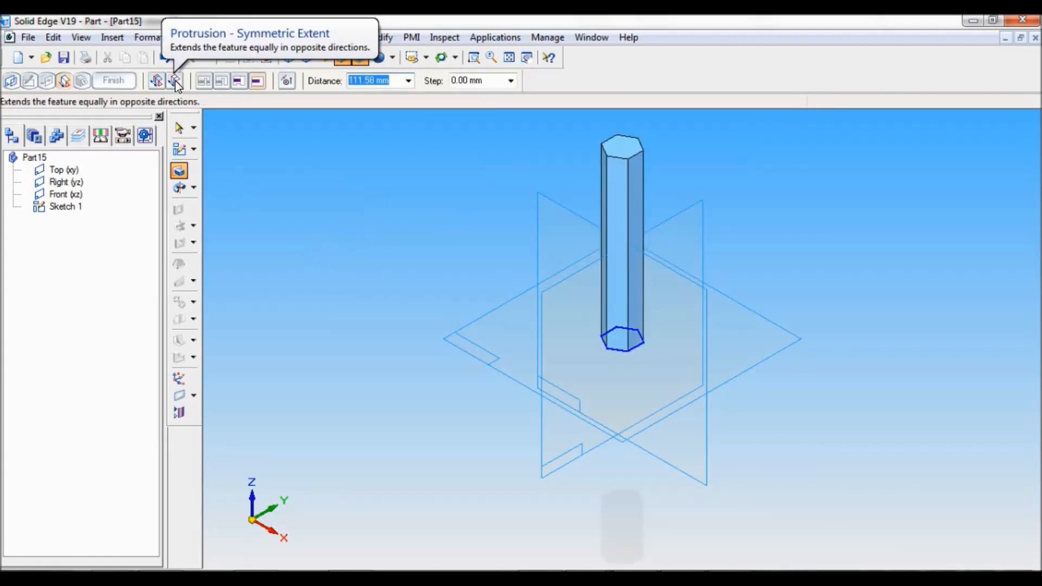
click(113, 80)
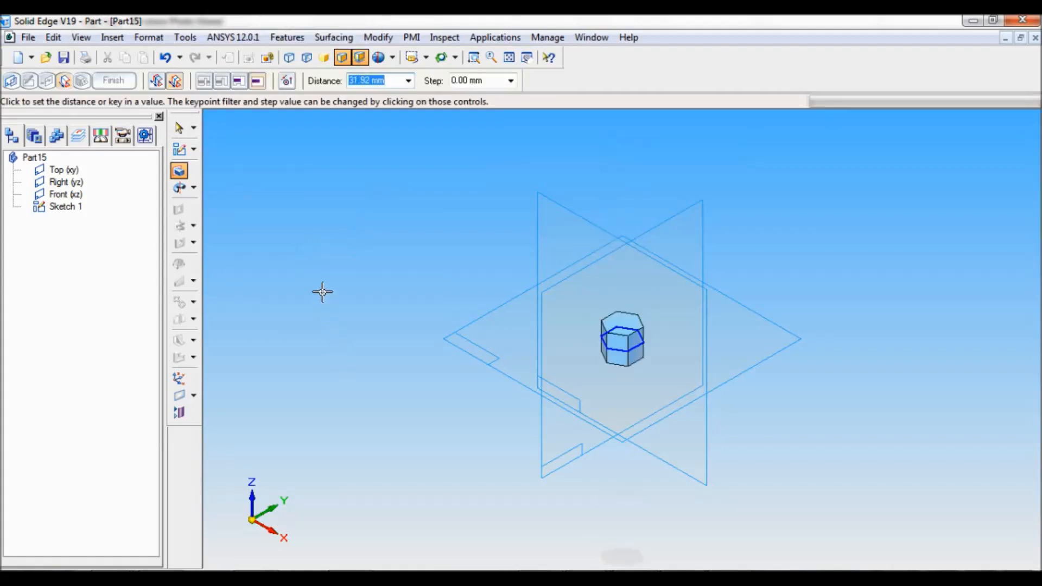
text(8)
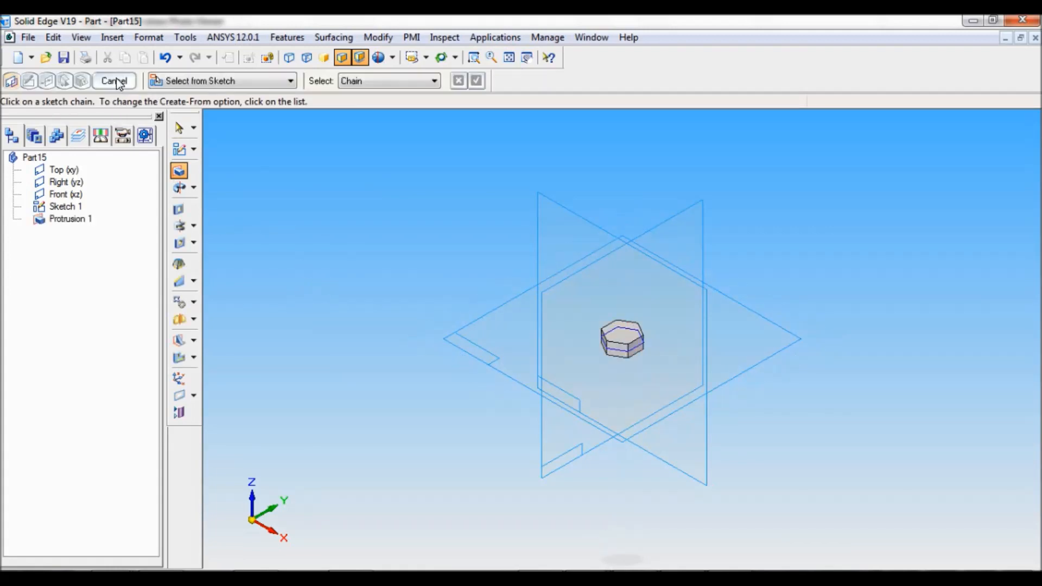
click(113, 80)
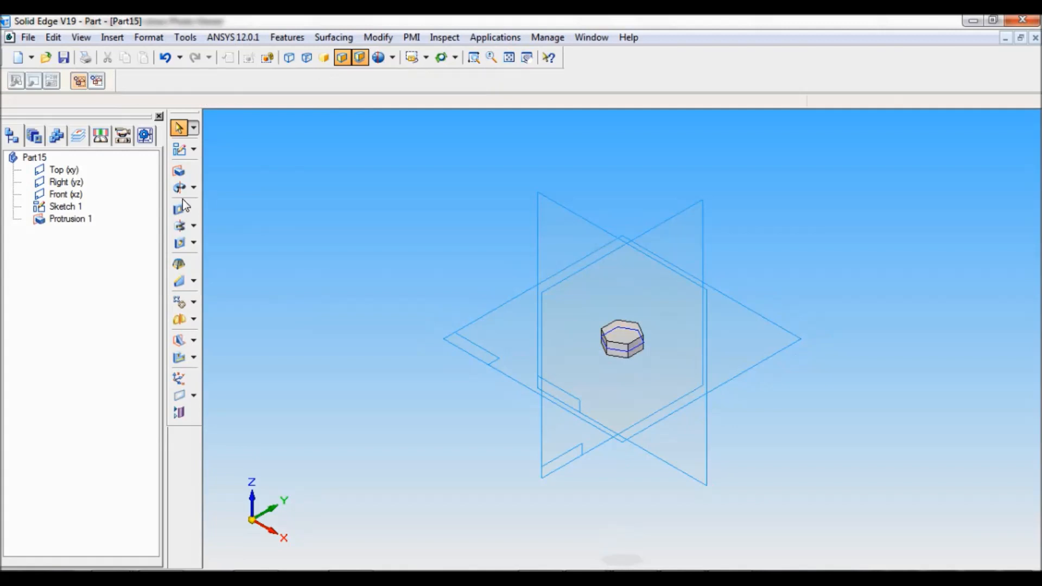
Step: Start a revolved cutout, trying the Front plane and then restarting on another plane
click(193, 225)
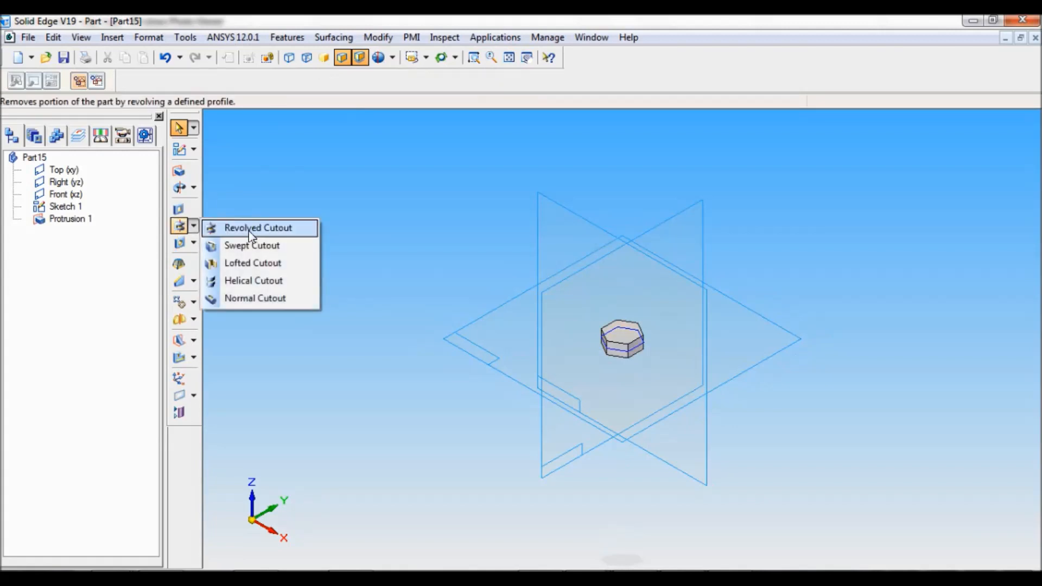
click(257, 227)
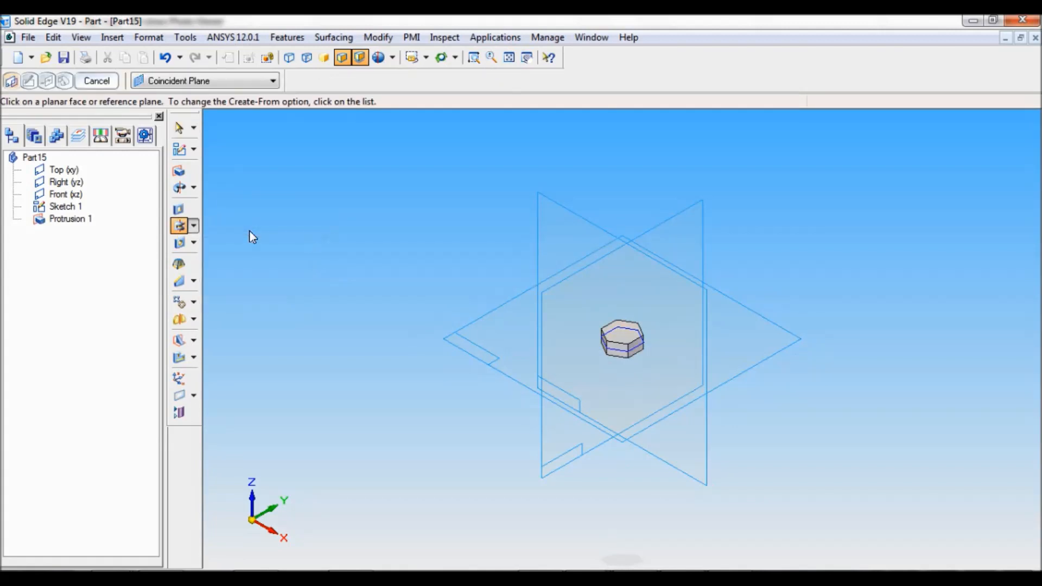
mouse_move(573, 213)
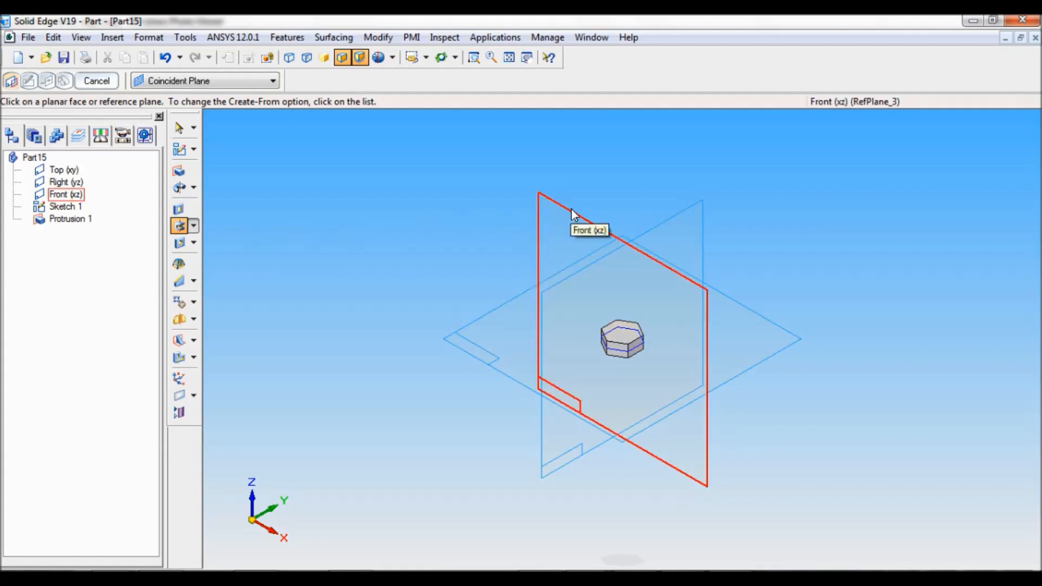
mouse_move(655, 236)
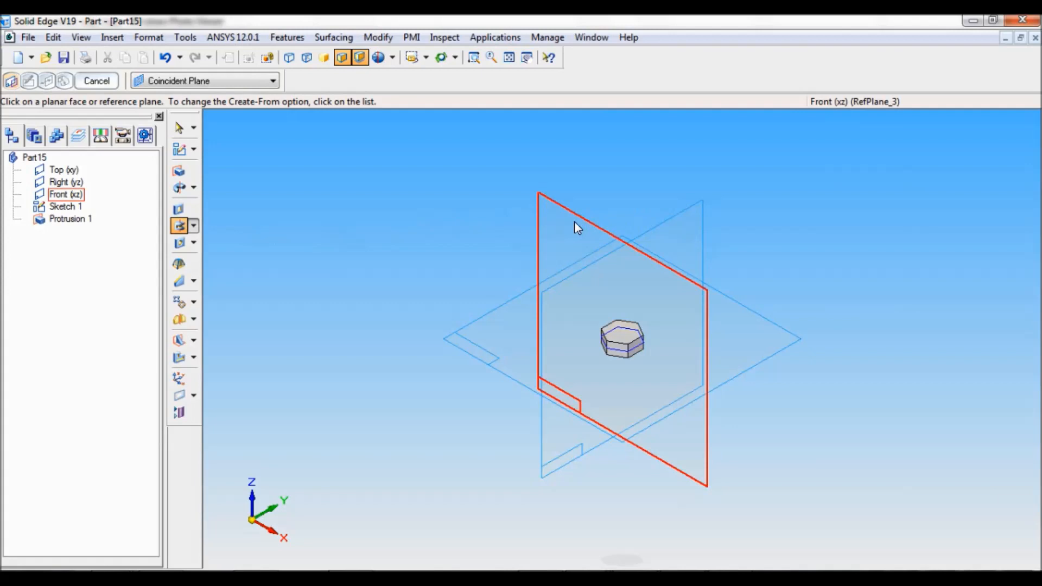
click(574, 221)
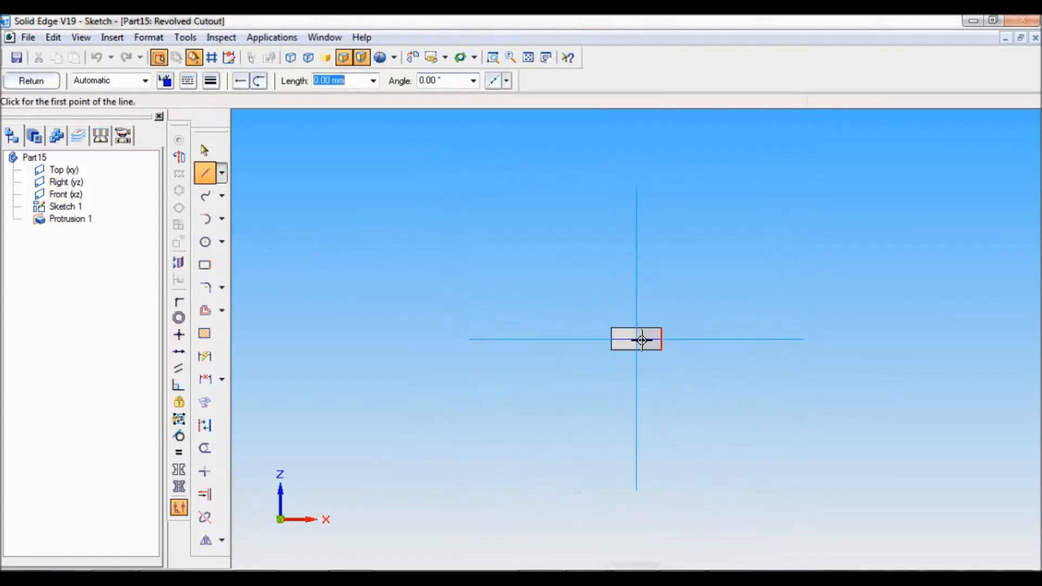
click(30, 81)
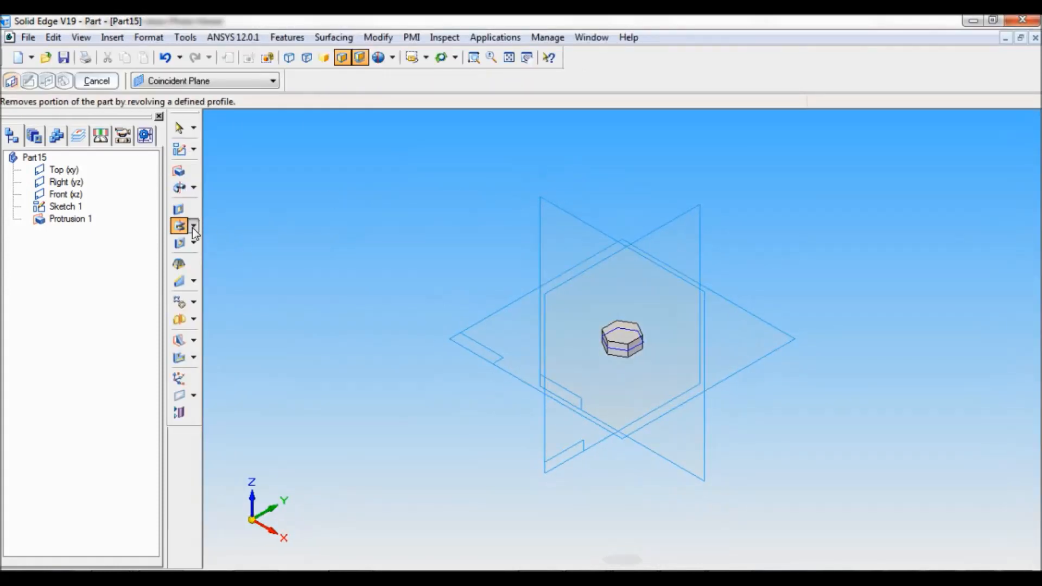
click(691, 219)
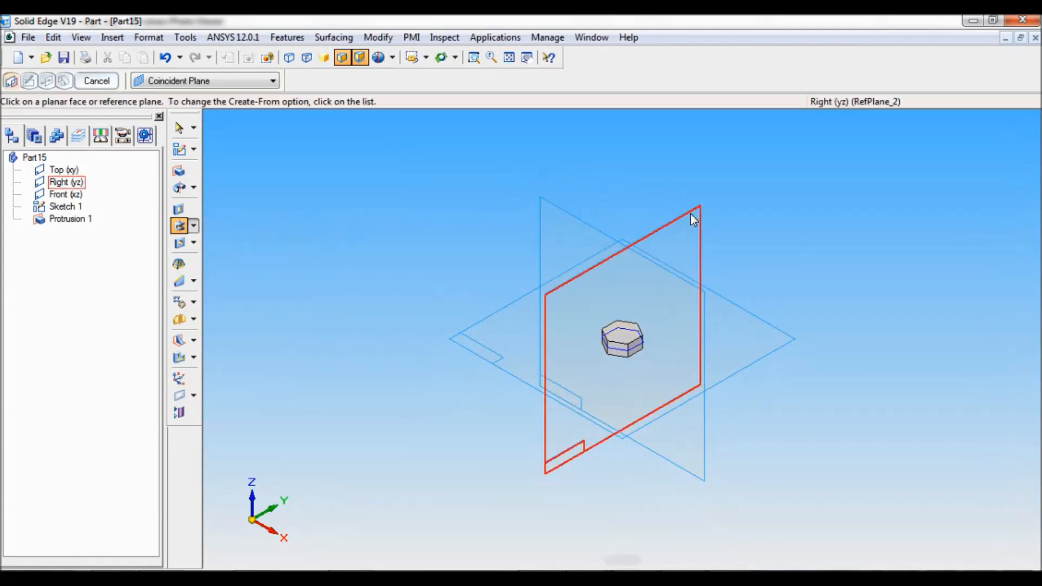
mouse_move(691, 221)
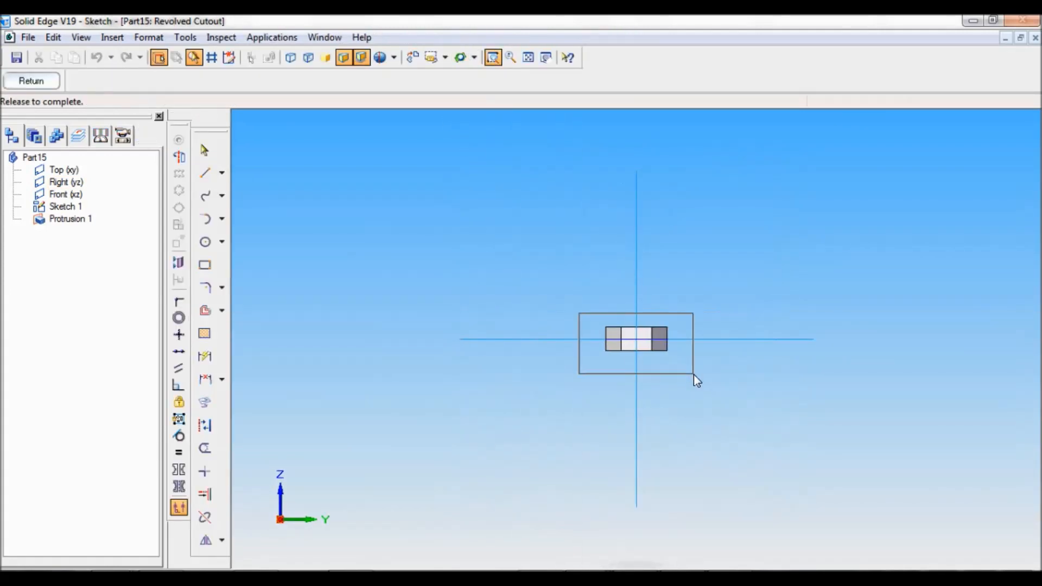
Step: Draw a chamfer triangle at the profile's top-left corner and dimension both legs 2 mm
click(204, 173)
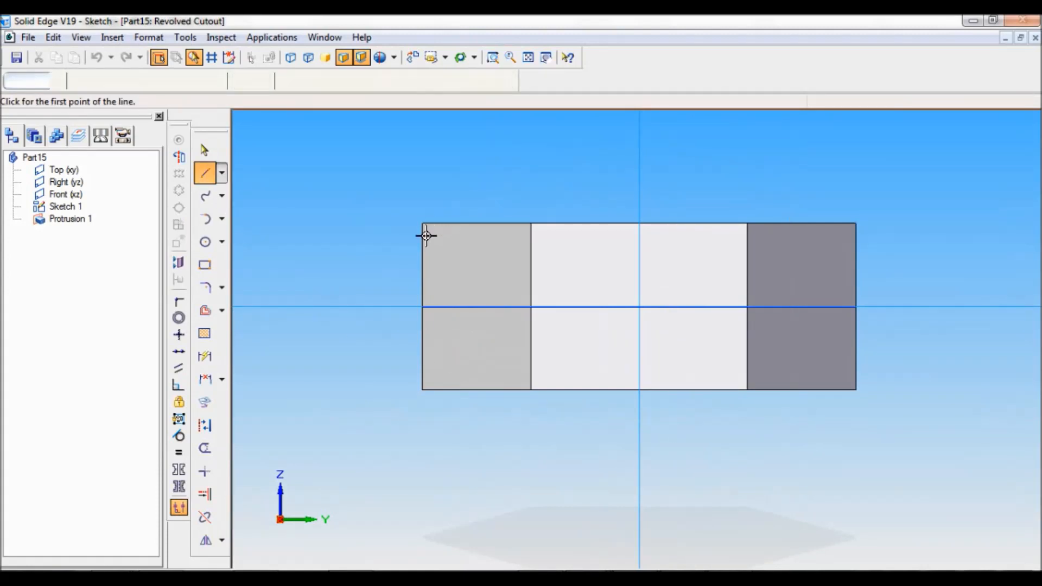
click(426, 236)
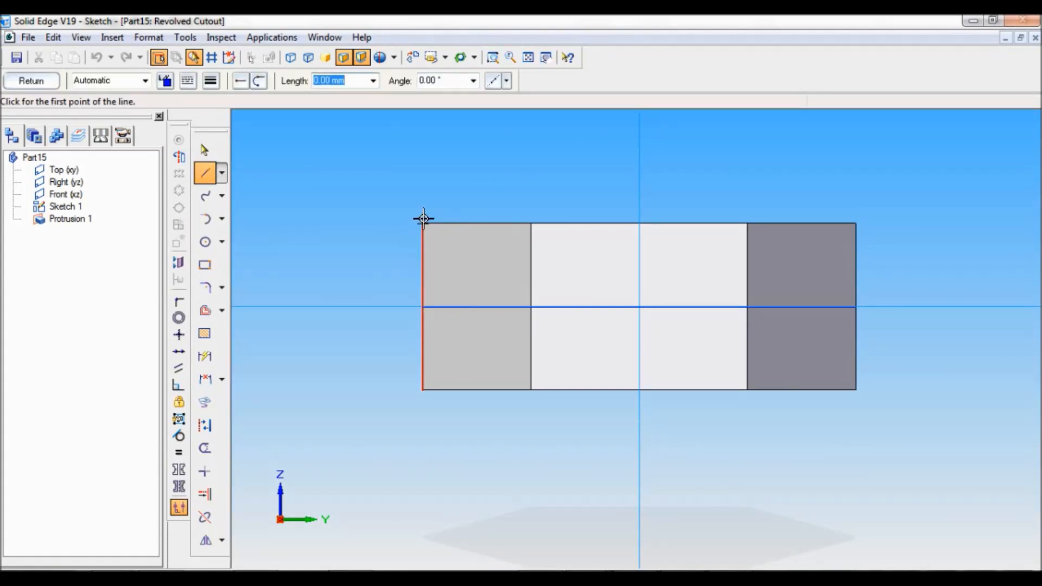
click(424, 220)
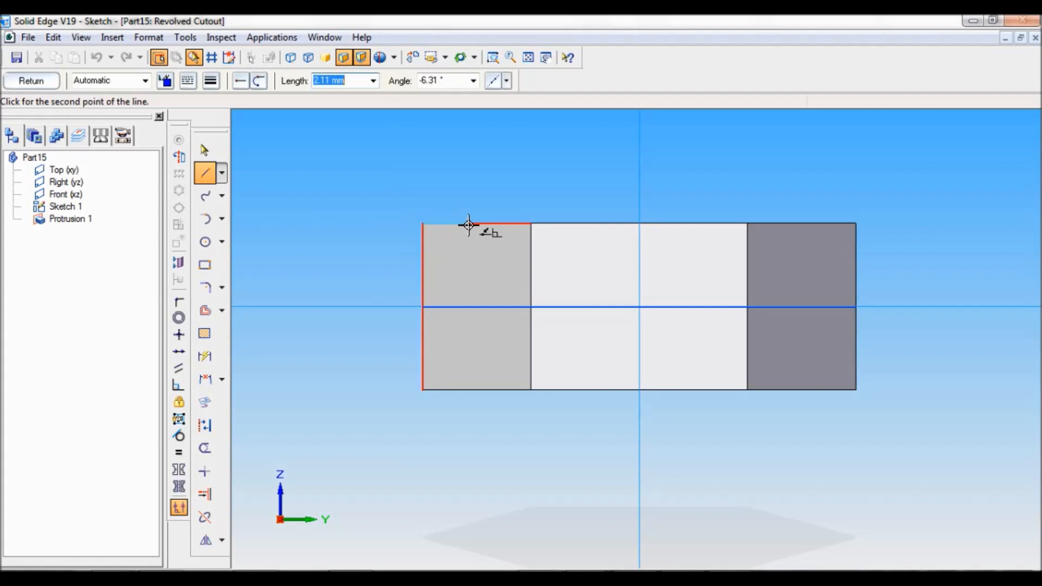
click(423, 224)
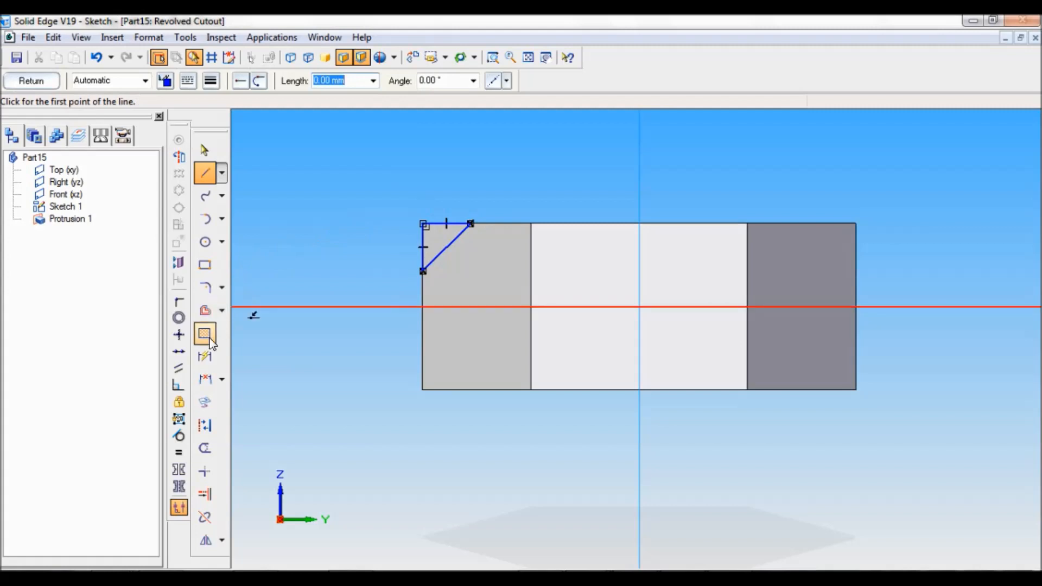
click(204, 356)
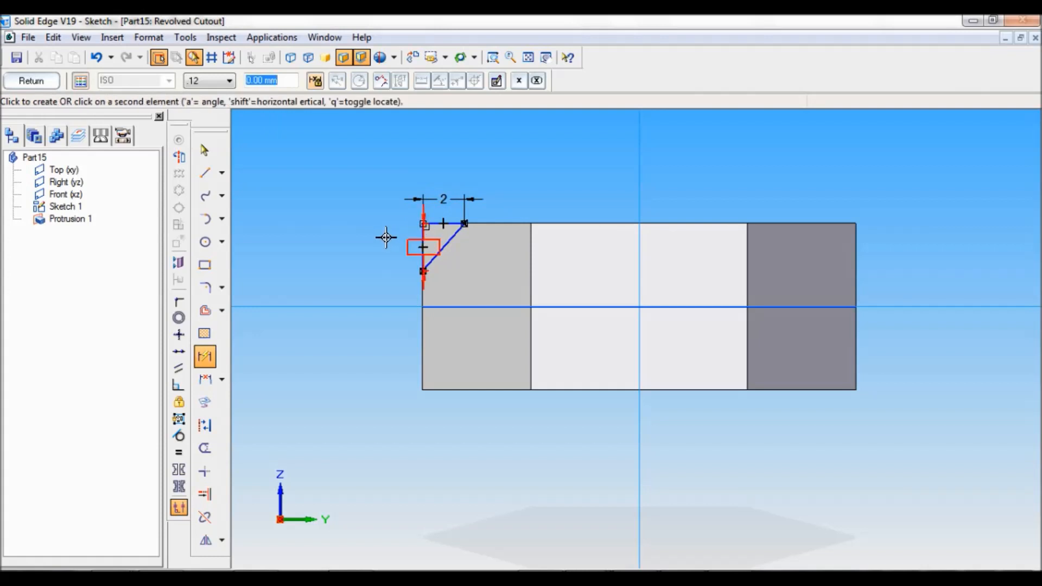
click(423, 264)
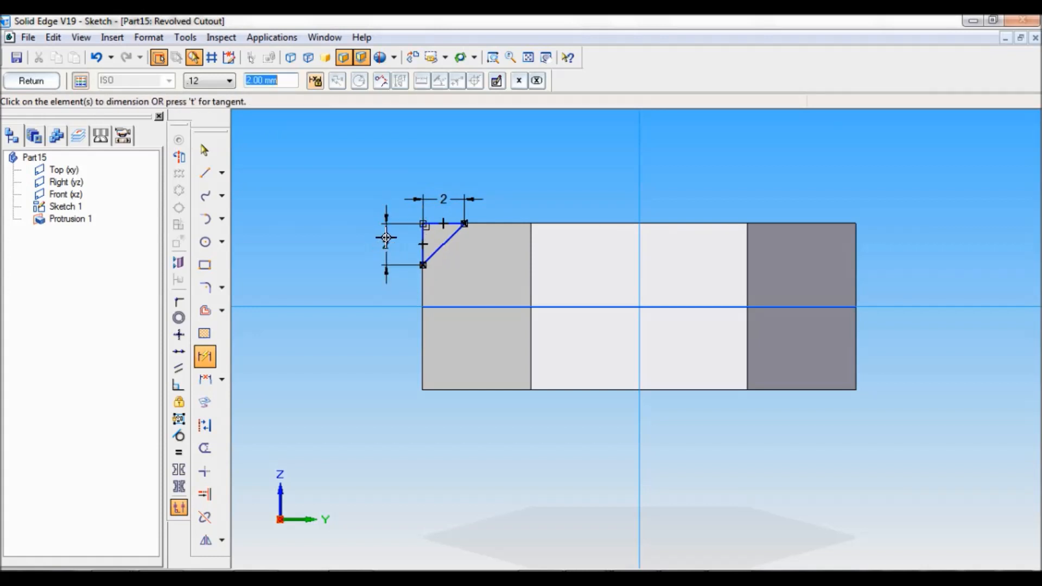
click(221, 539)
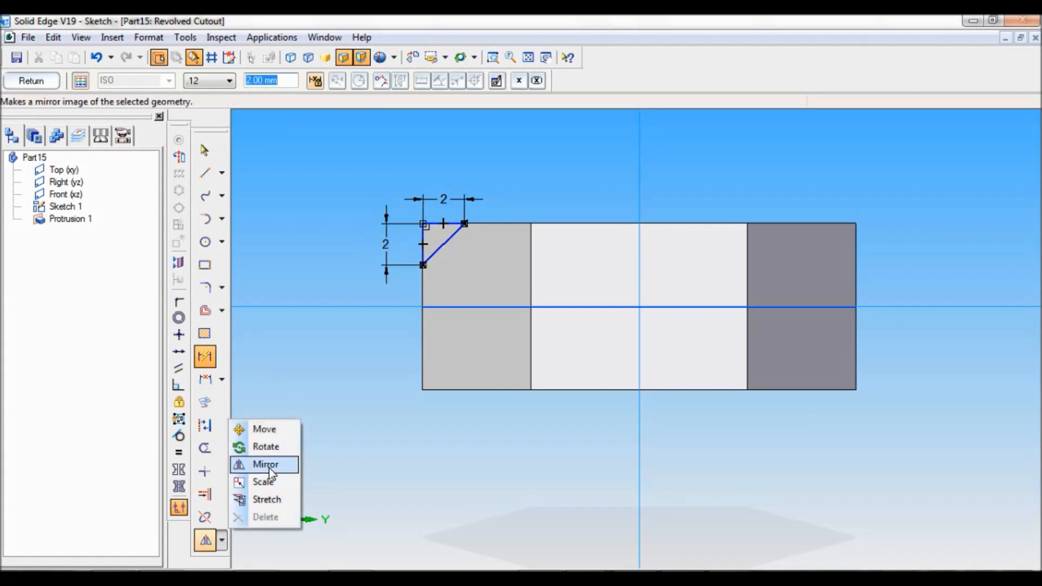
Step: Mirror the chamfer triangle across the horizontal axis and set the vertical centre line as the revolution axis
click(265, 464)
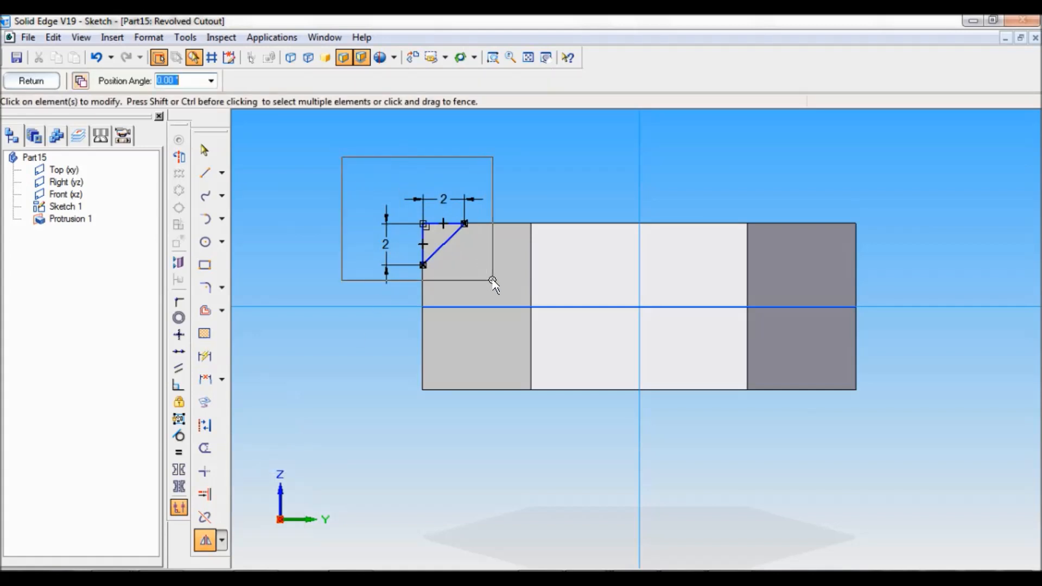
click(178, 485)
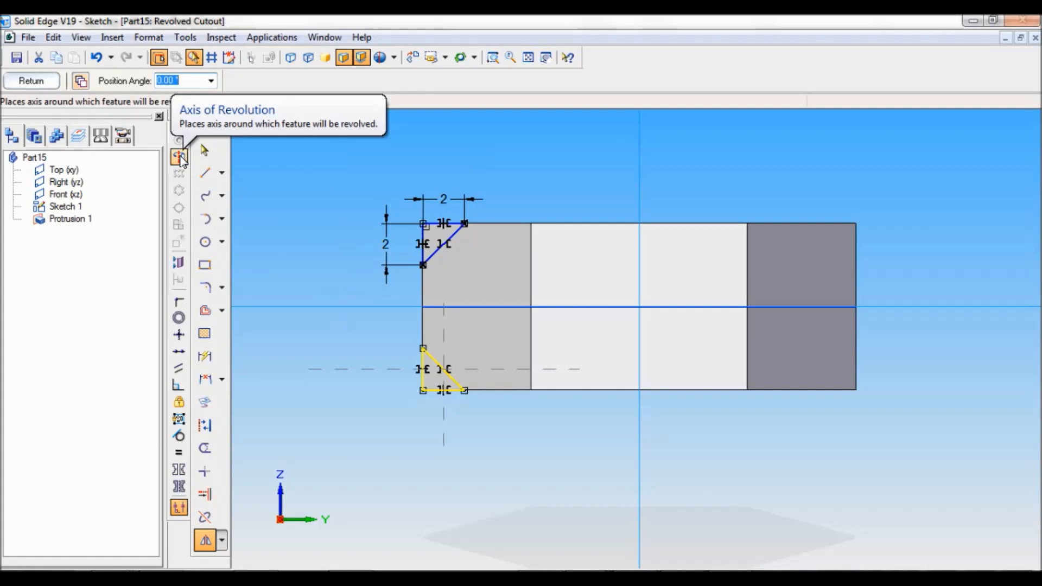
click(180, 156)
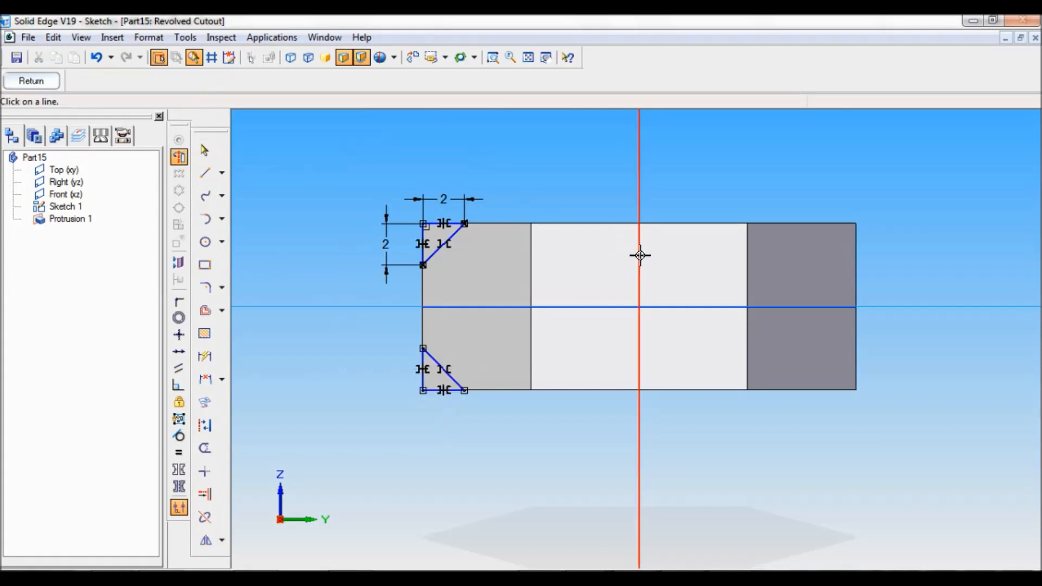
click(204, 150)
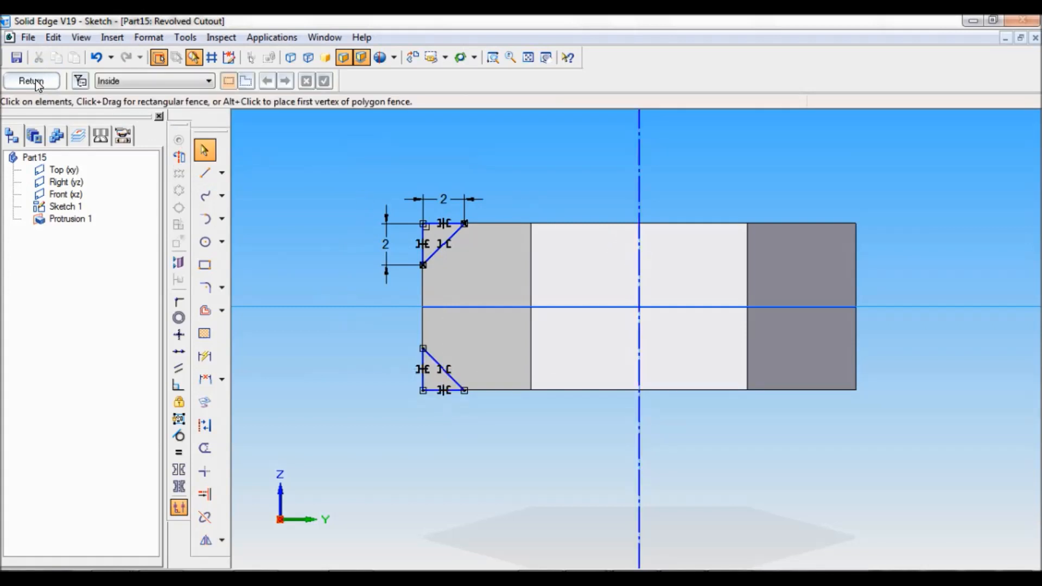
click(31, 80)
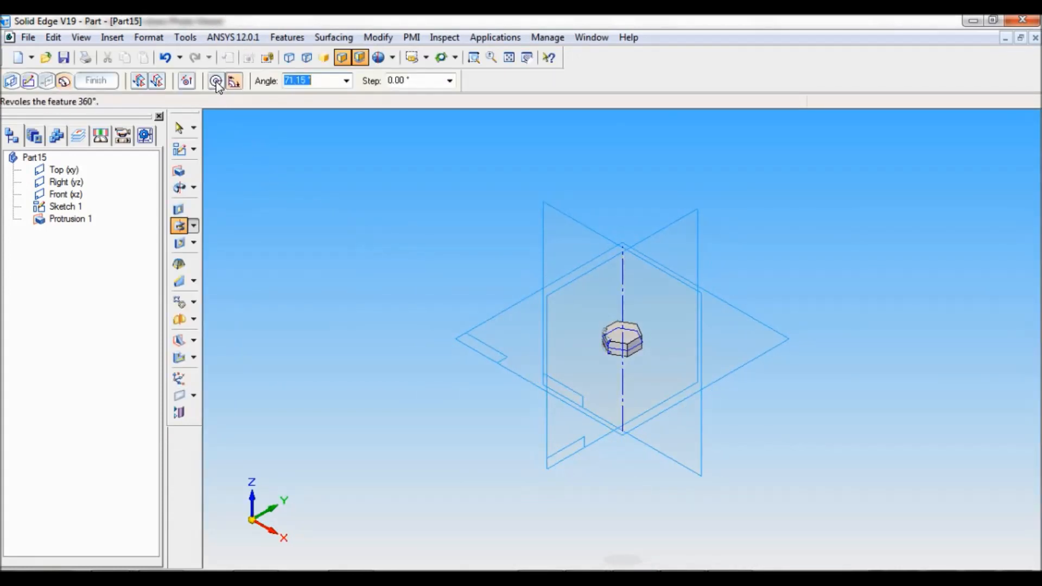
mouse_move(215, 80)
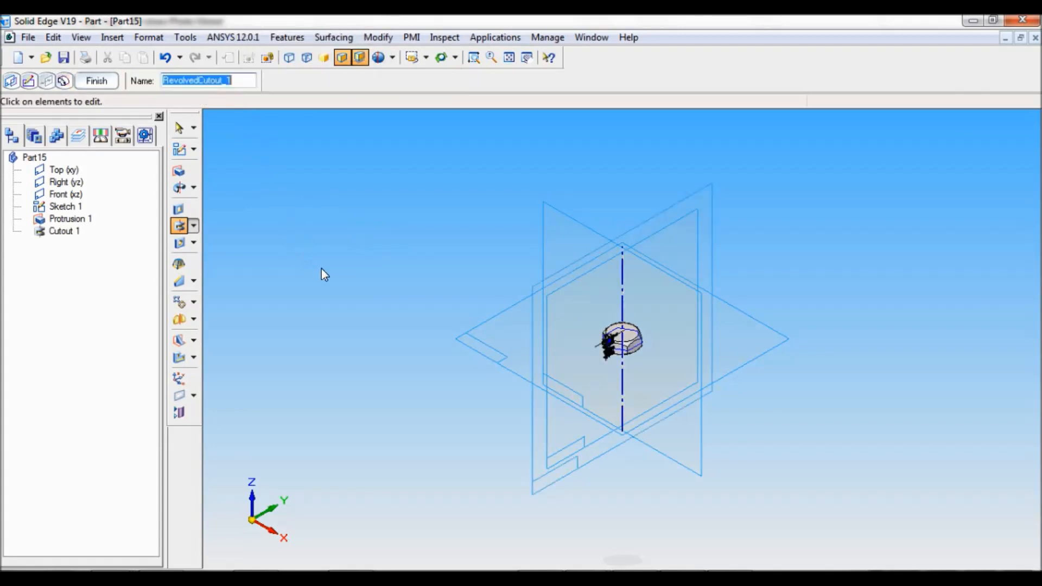
Step: Revolve the chamfer profile 360° and finish the cut, creating Cutout 1
click(95, 81)
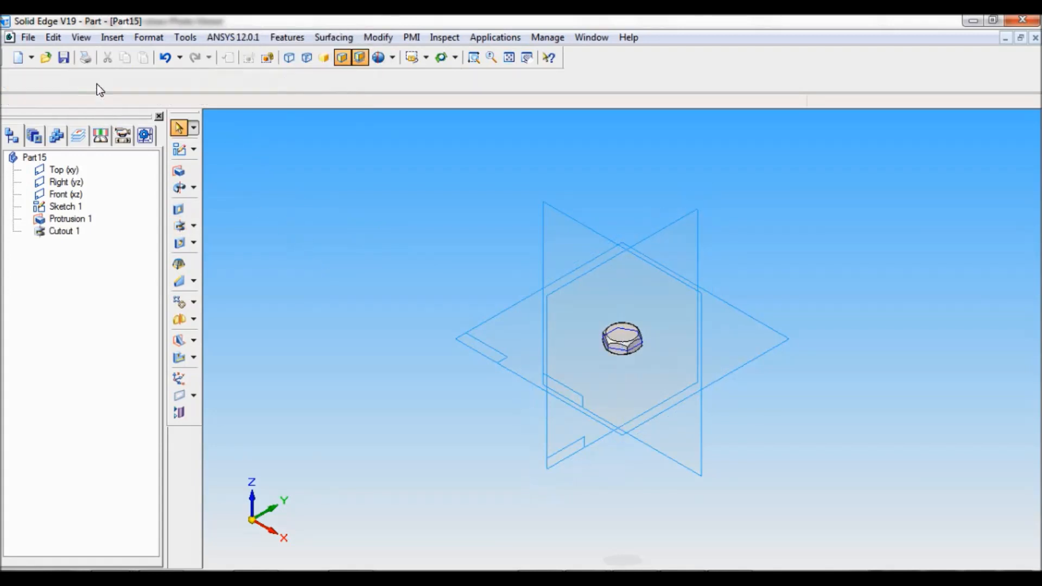
click(178, 411)
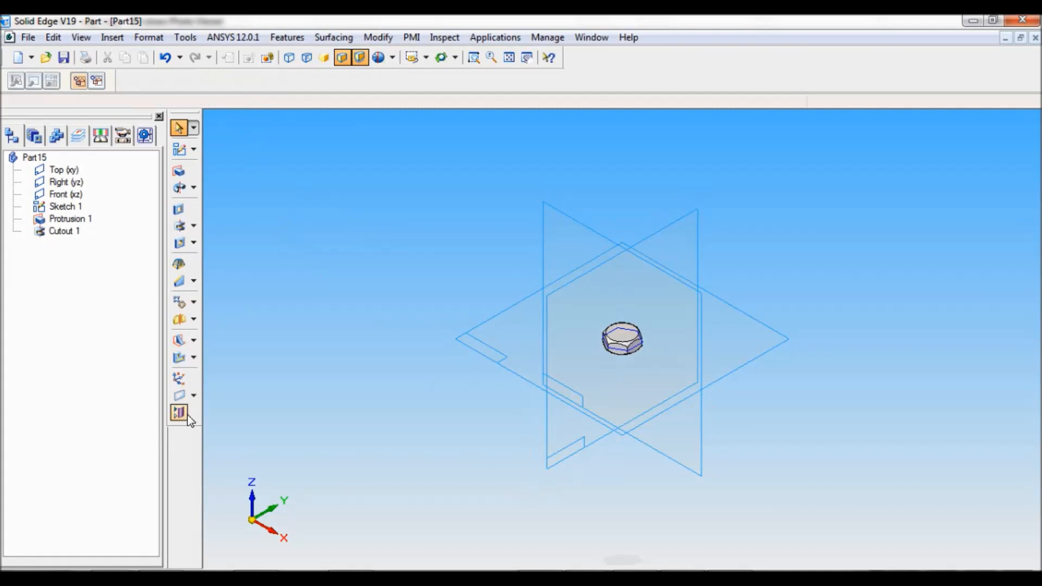
Step: Hide all reference planes and Sketch 1, then show the nut in isometric view
click(178, 412)
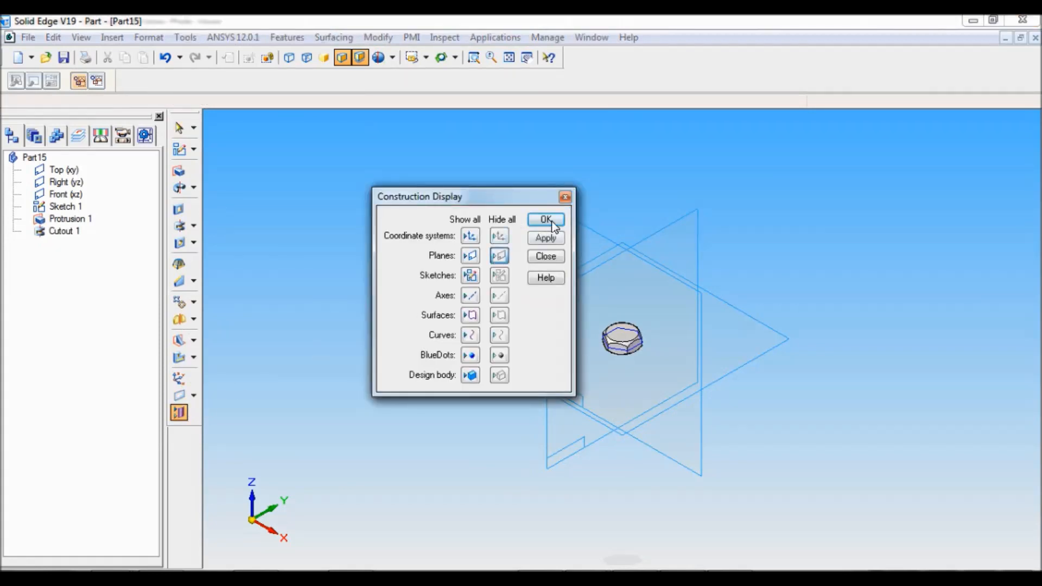
click(544, 220)
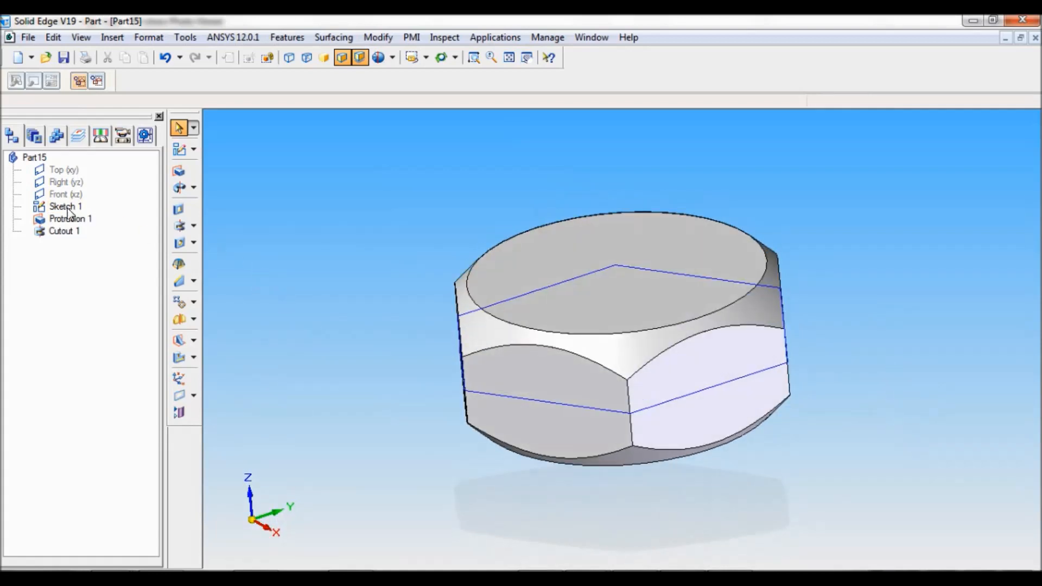
right_click(66, 206)
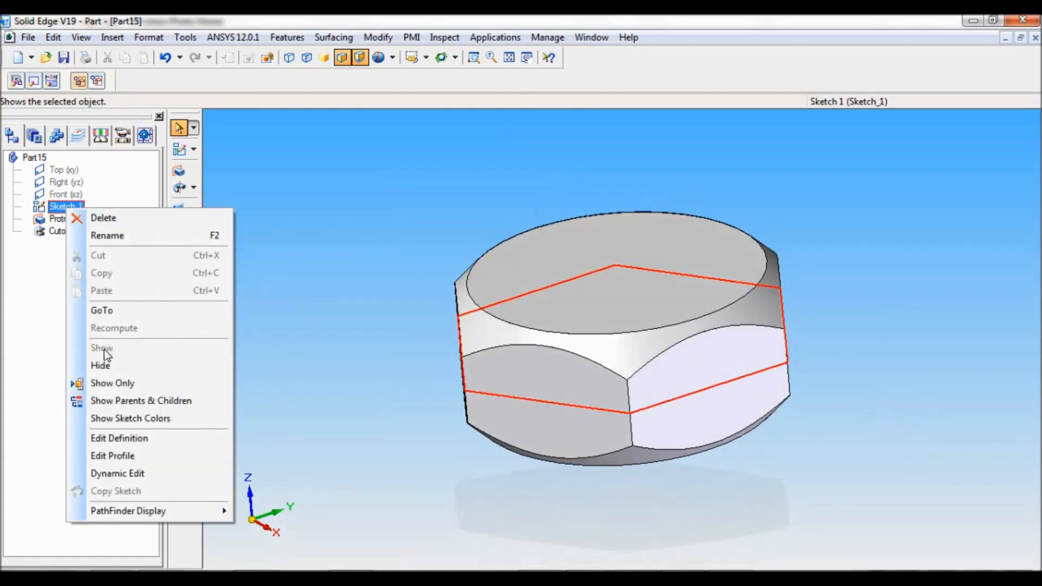
click(100, 365)
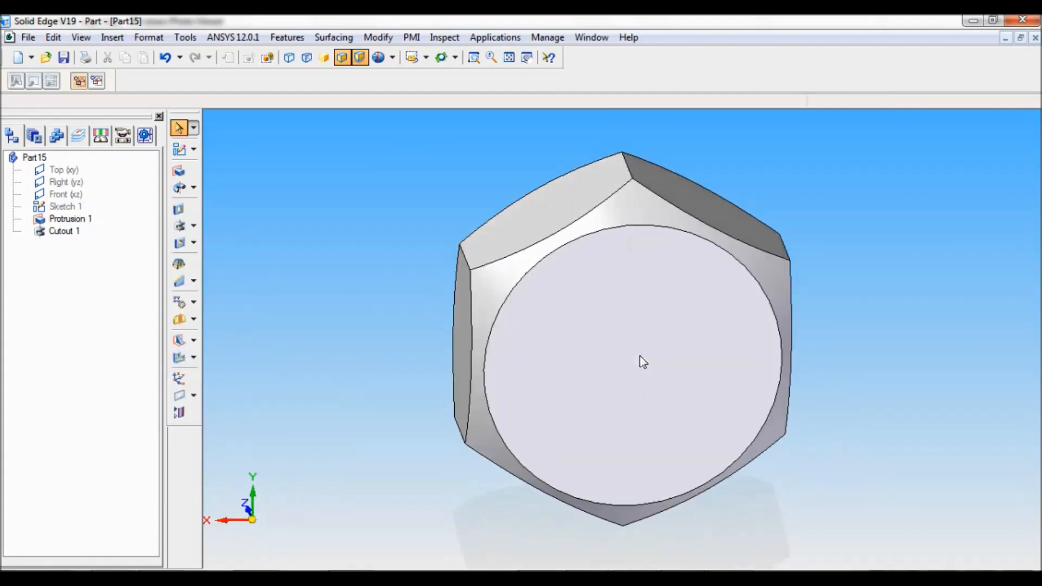
click(411, 57)
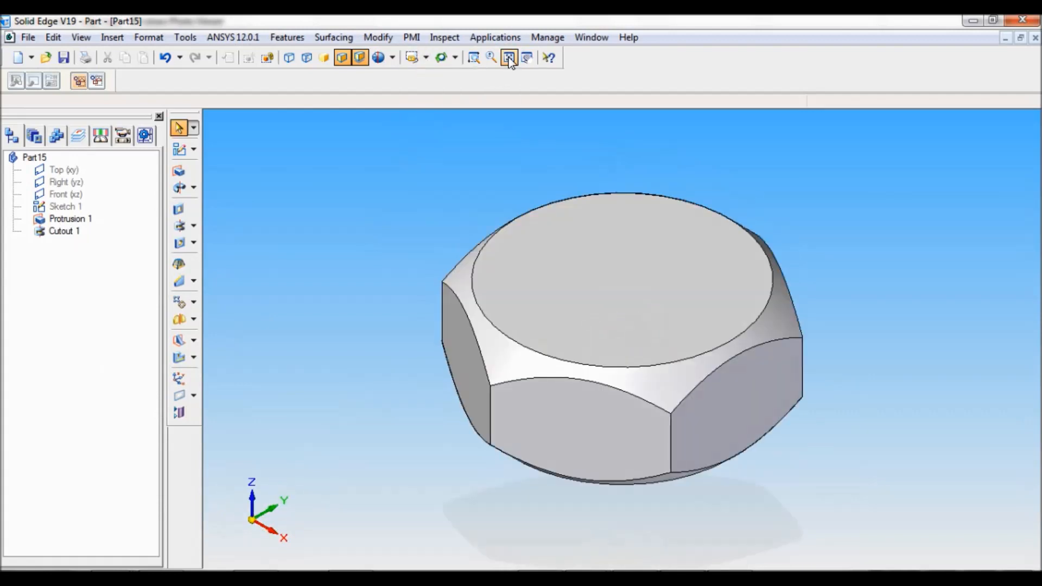
Step: Fit the nut in view and start a hole on its top face
click(188, 242)
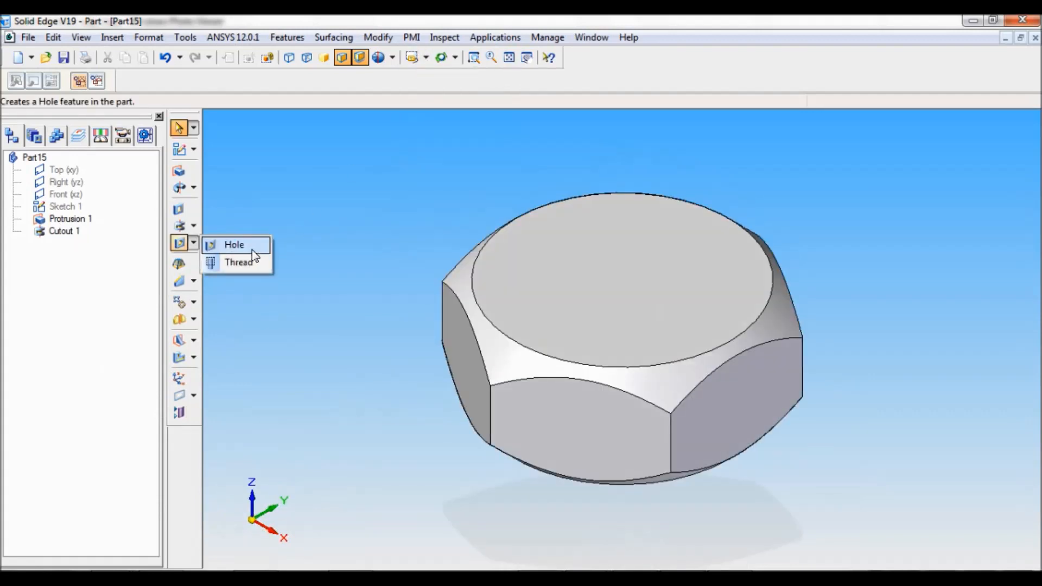
click(233, 244)
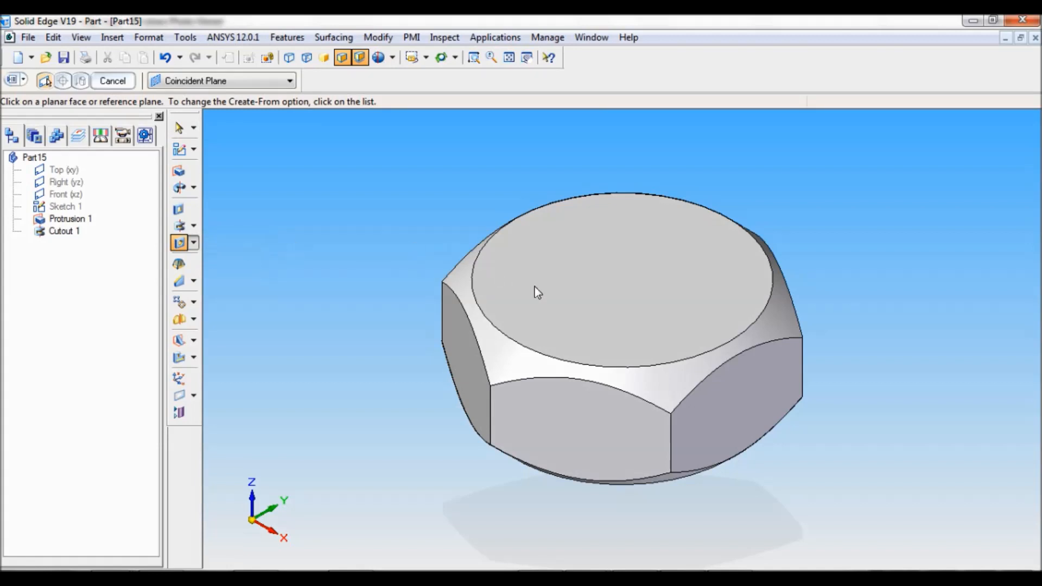
click(538, 292)
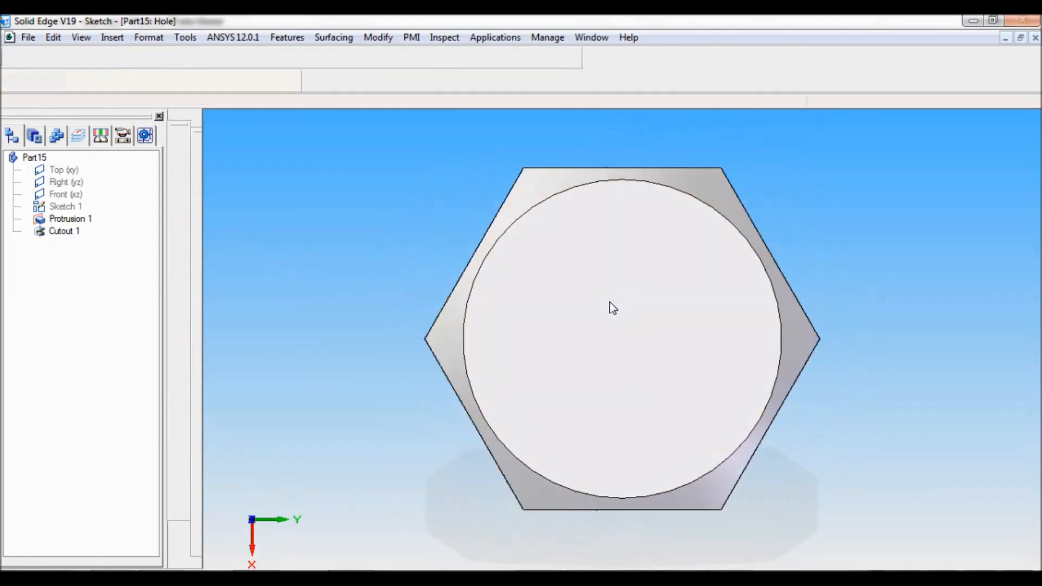
click(83, 80)
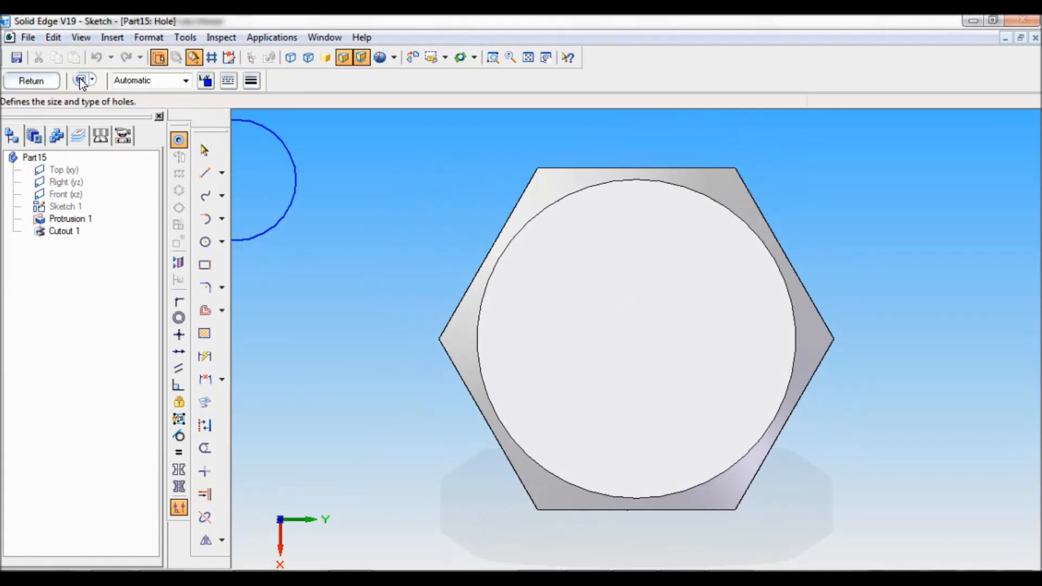
mouse_move(126, 181)
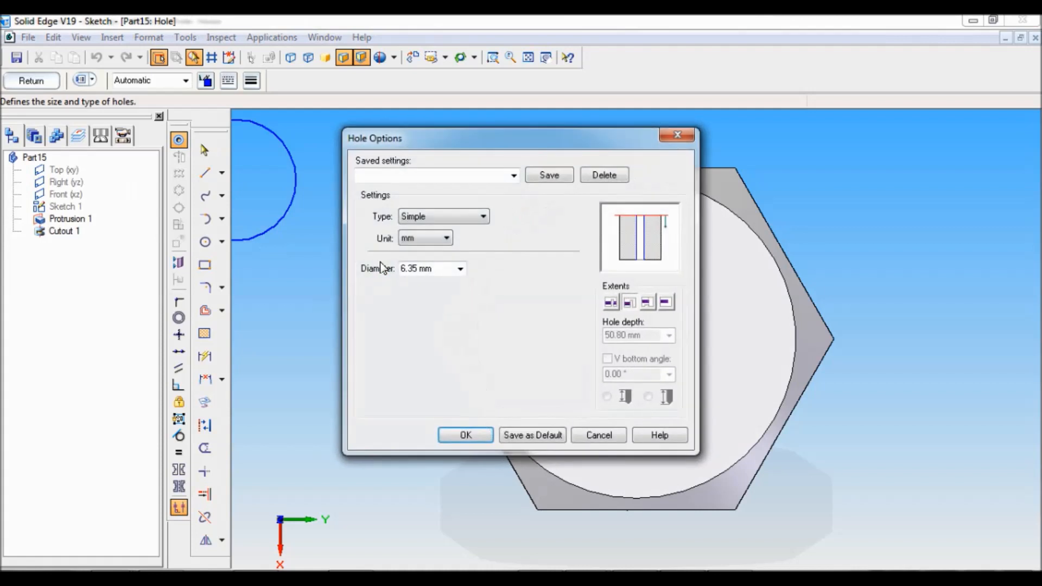
Step: Set the hole to the 1/4 threaded preset in millimetres, 10 mm diameter, and place it centrally
click(512, 175)
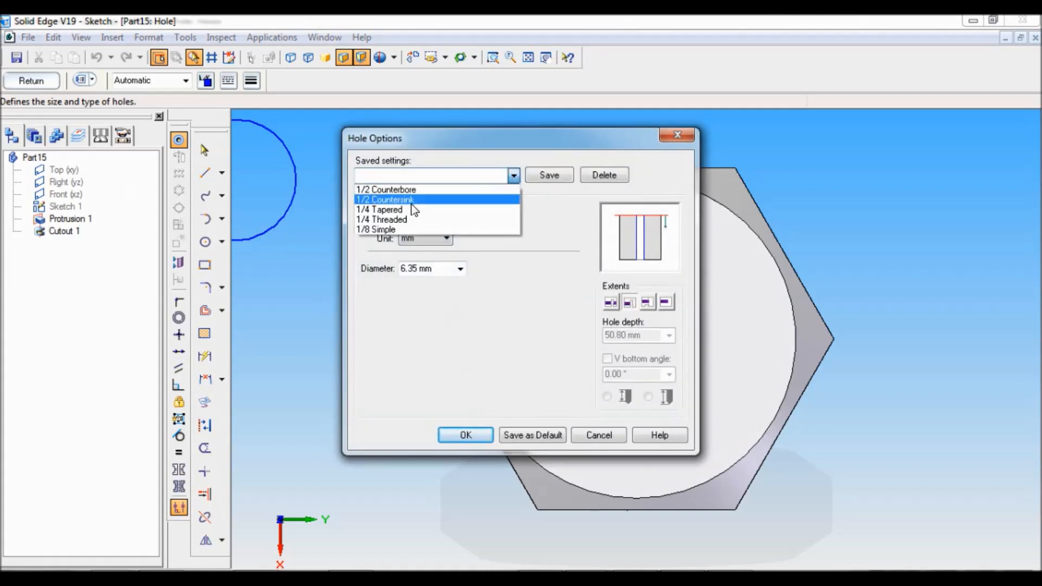
mouse_move(405, 220)
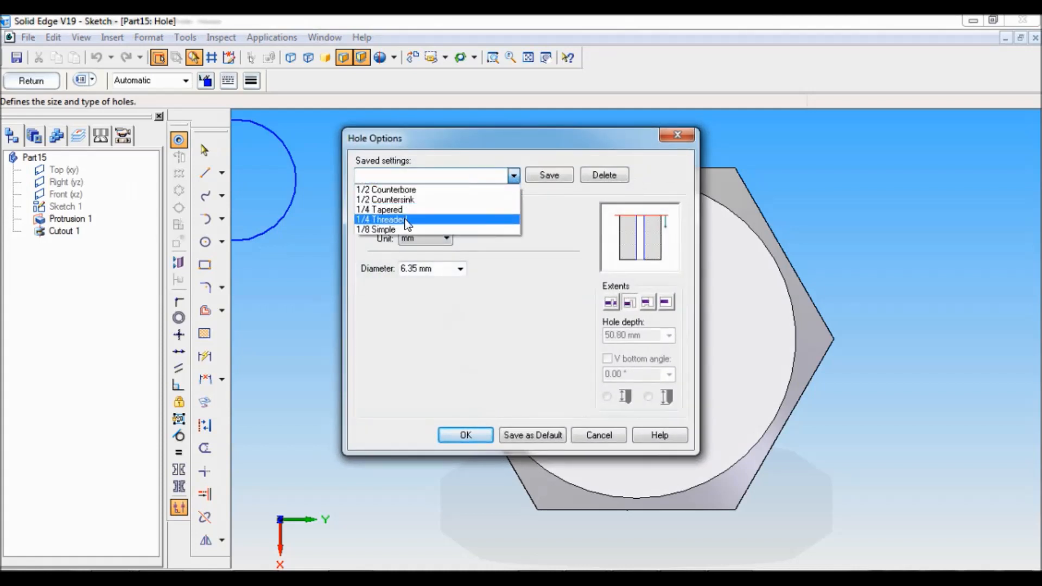
click(384, 219)
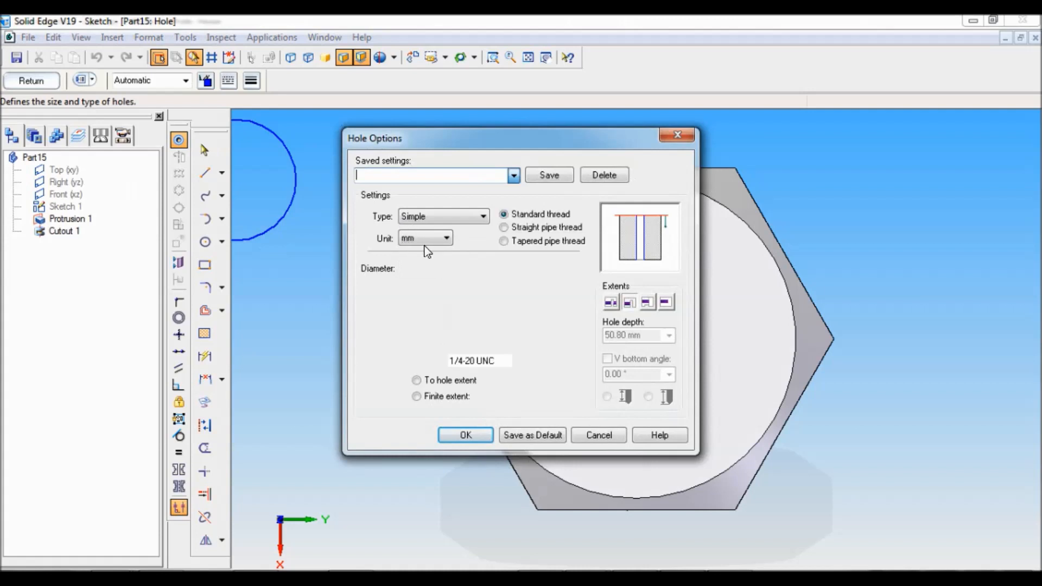
click(446, 238)
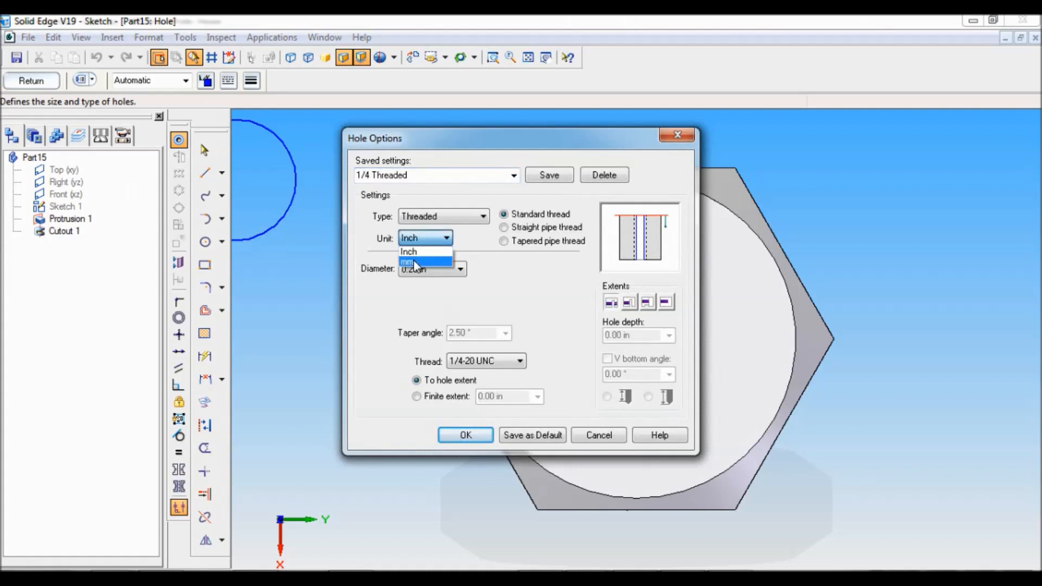
click(415, 261)
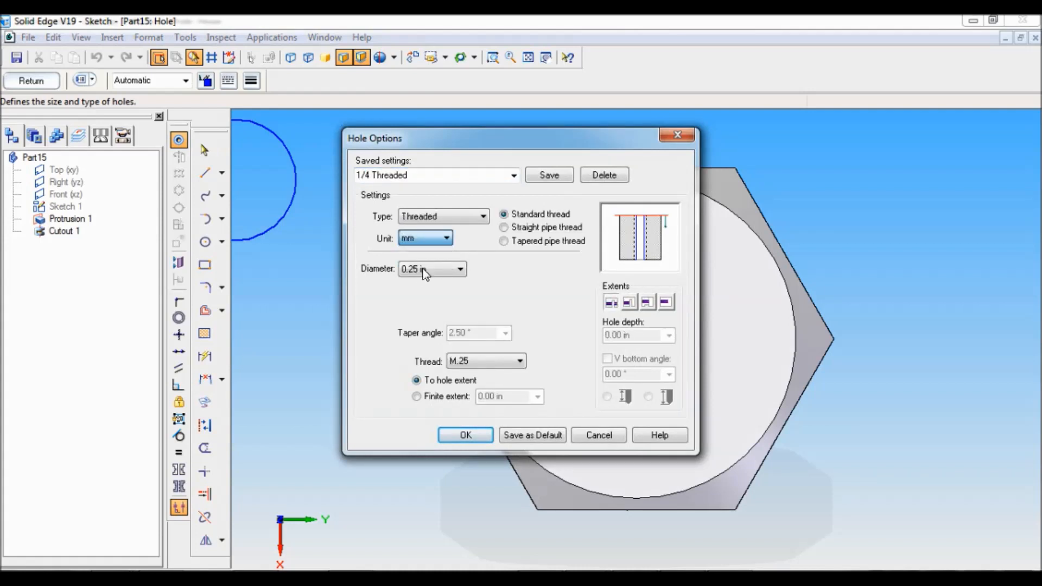
click(459, 269)
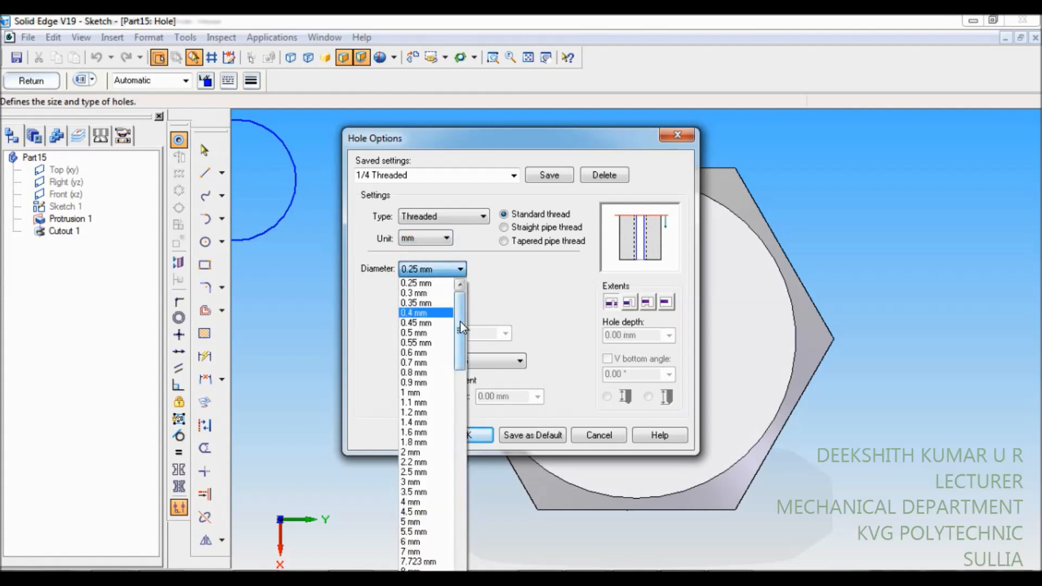
scroll(down, 3)
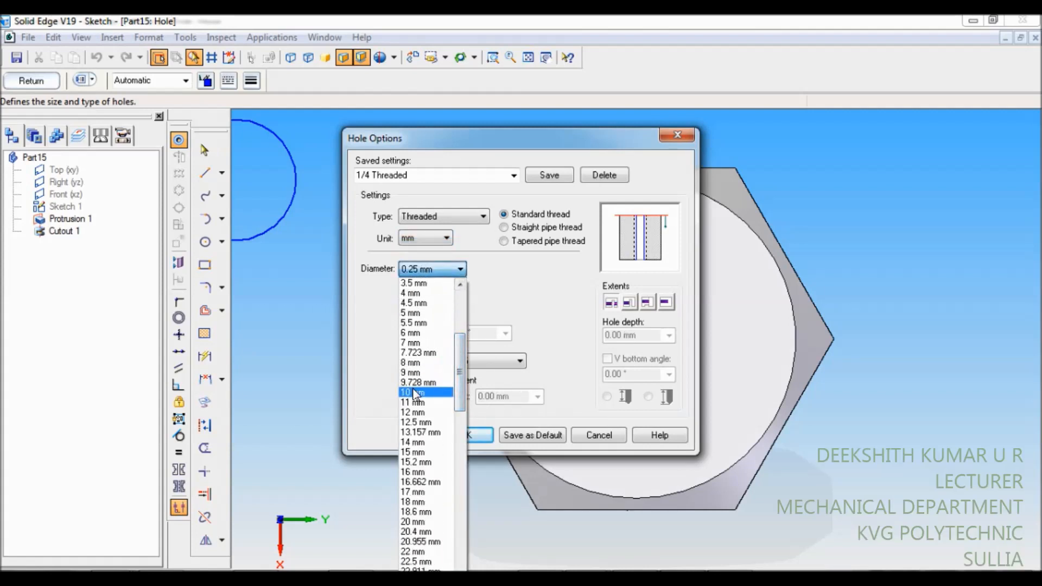
click(412, 391)
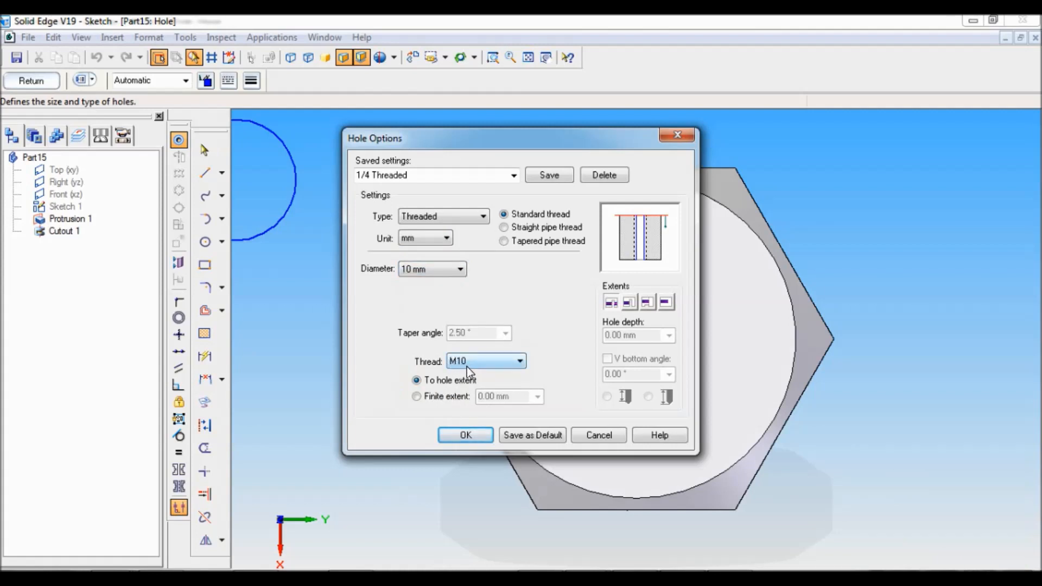
mouse_move(610, 302)
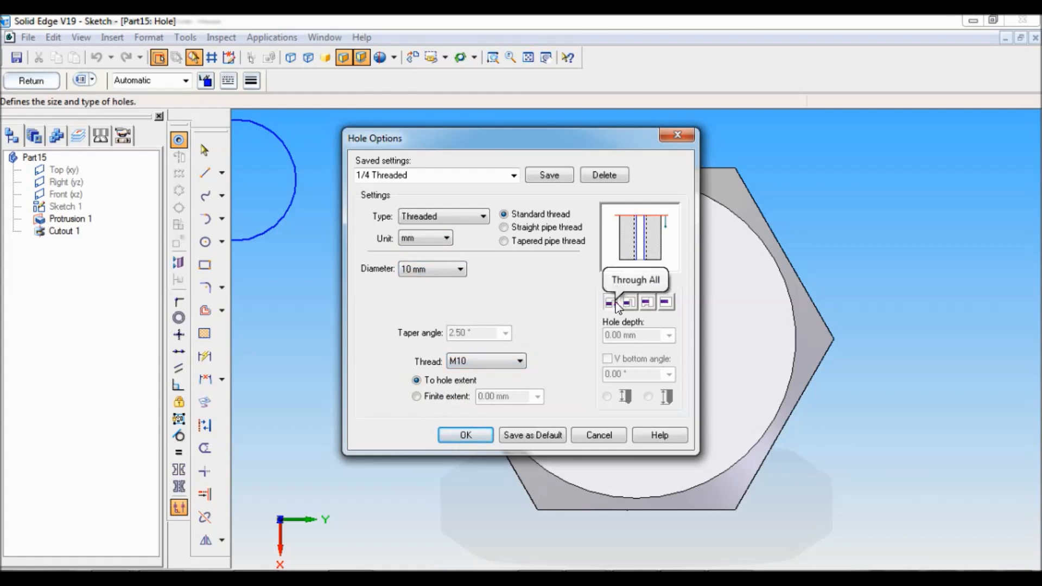
mouse_move(424, 443)
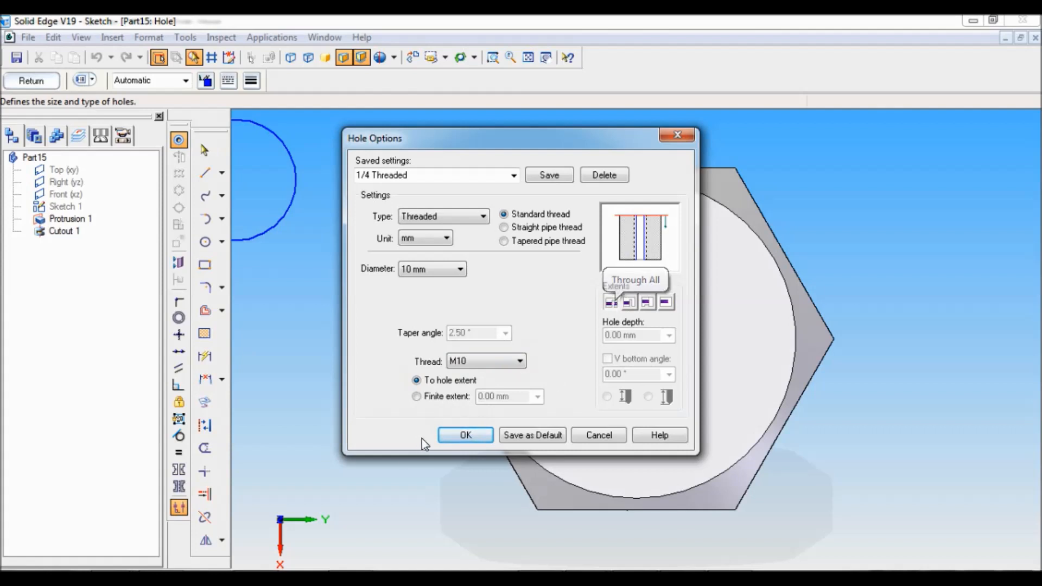
click(465, 434)
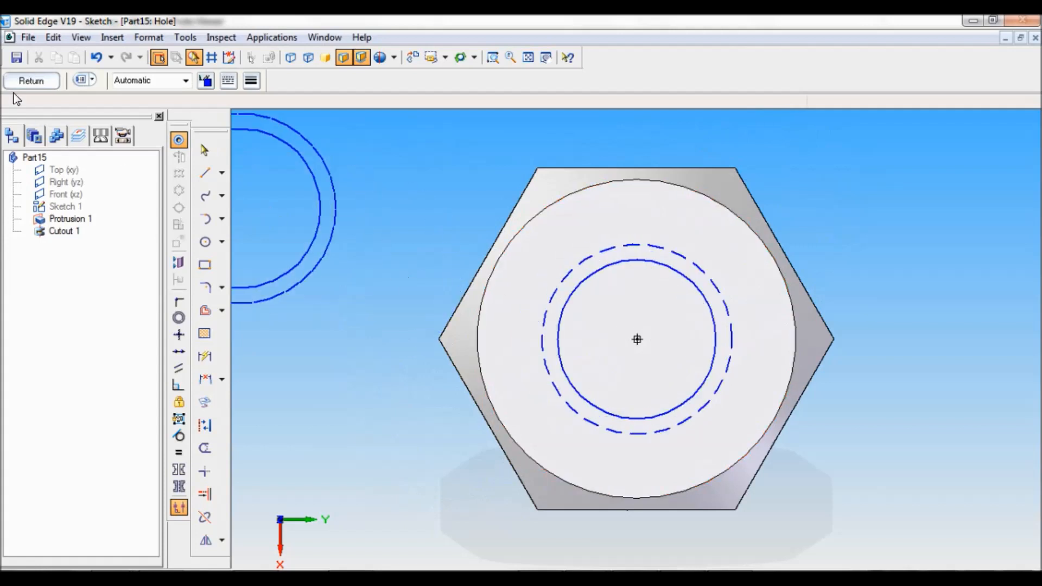
click(30, 80)
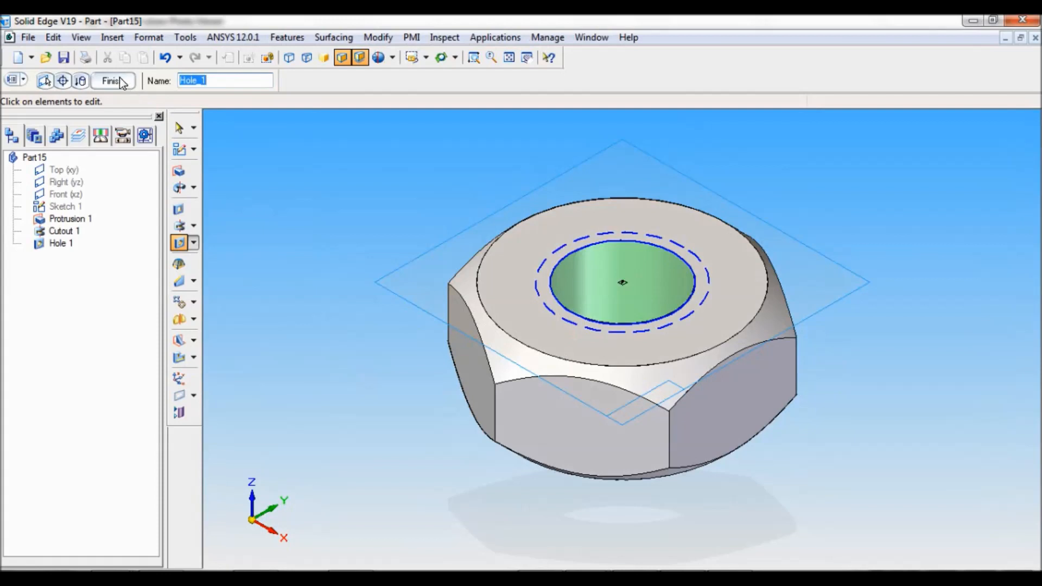
Step: Finish Hole 1 and readjust the zoom on the nut
click(110, 80)
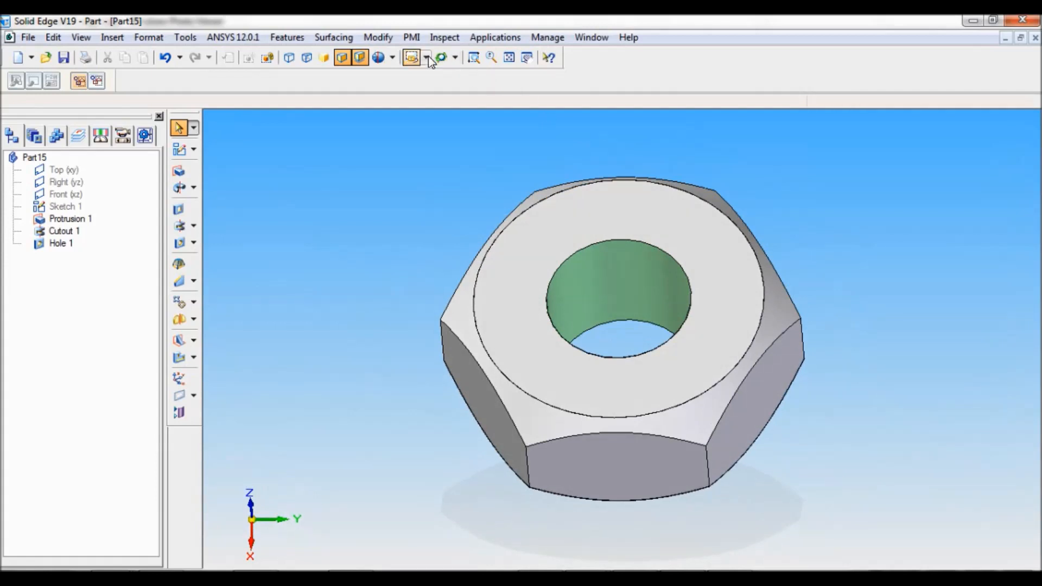
click(509, 57)
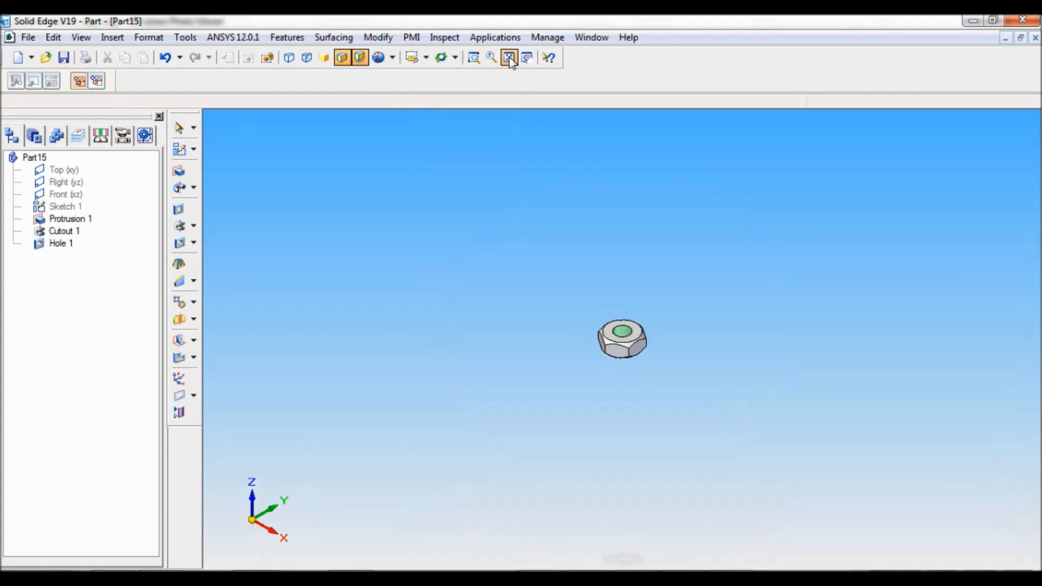
click(184, 37)
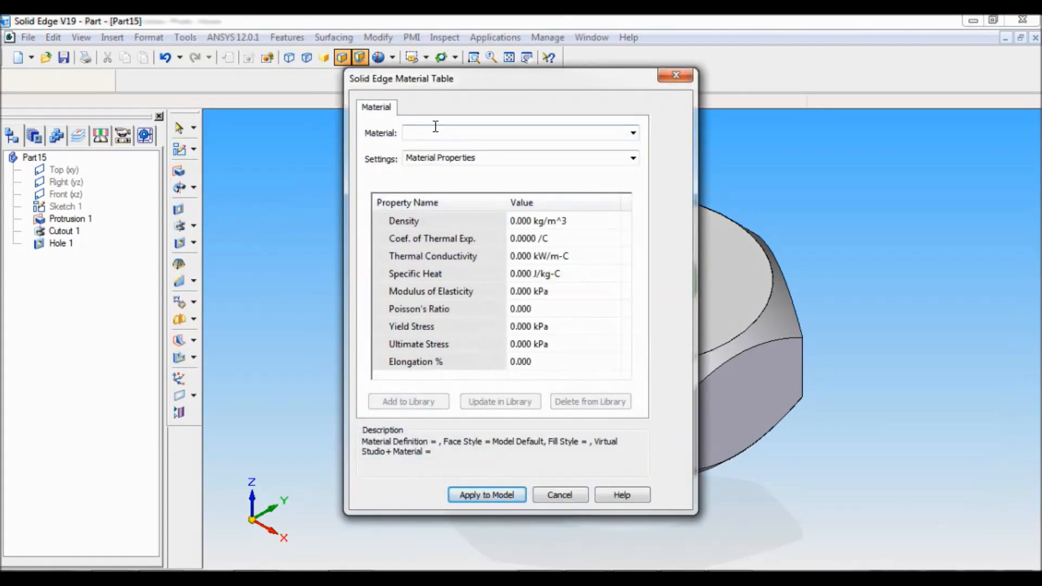
Step: Enter Fe 410W as the material in the Material Table and apply it to the nut
click(518, 133)
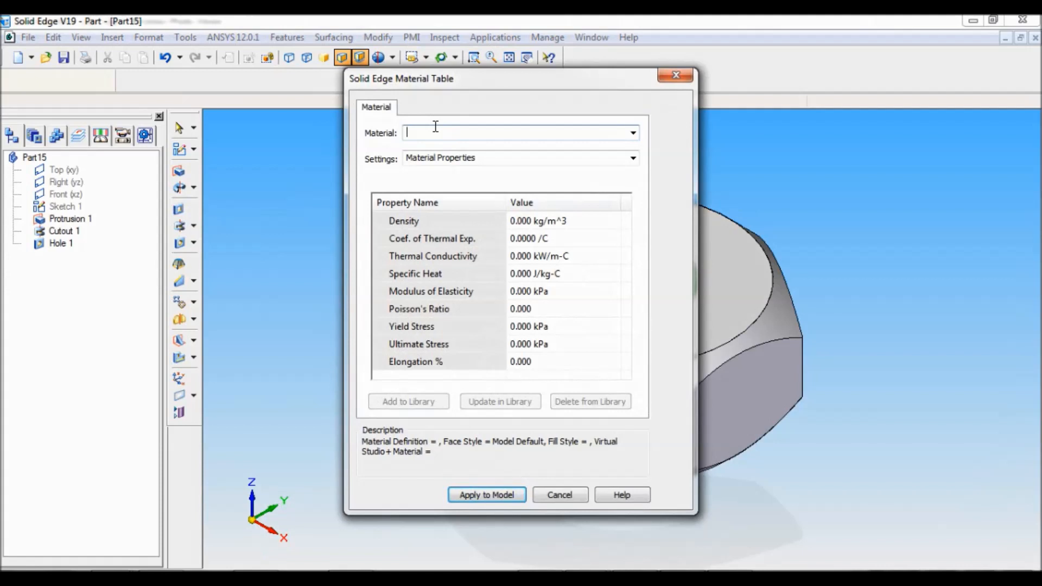
text(Fe)
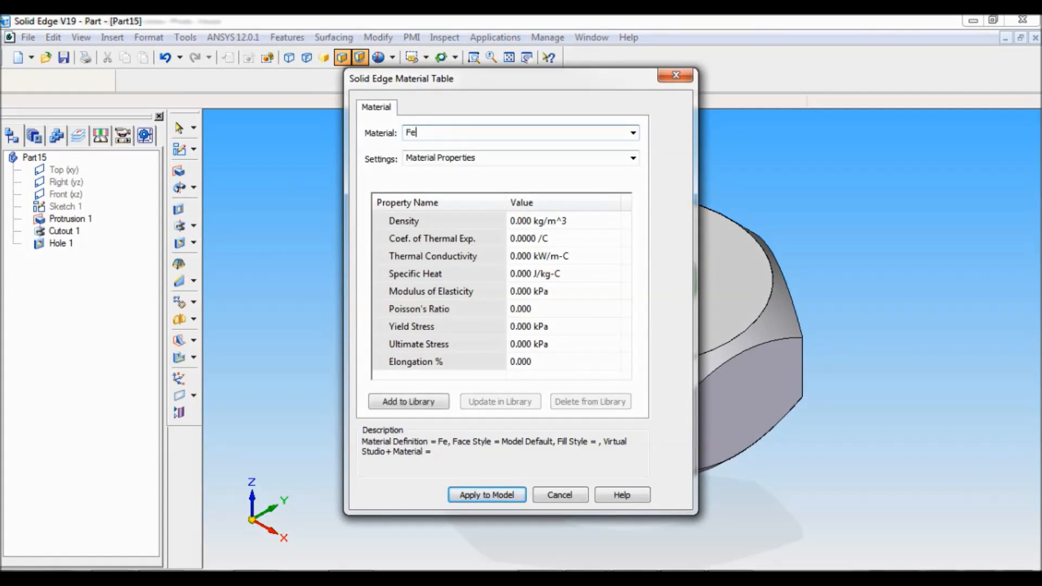
text(41)
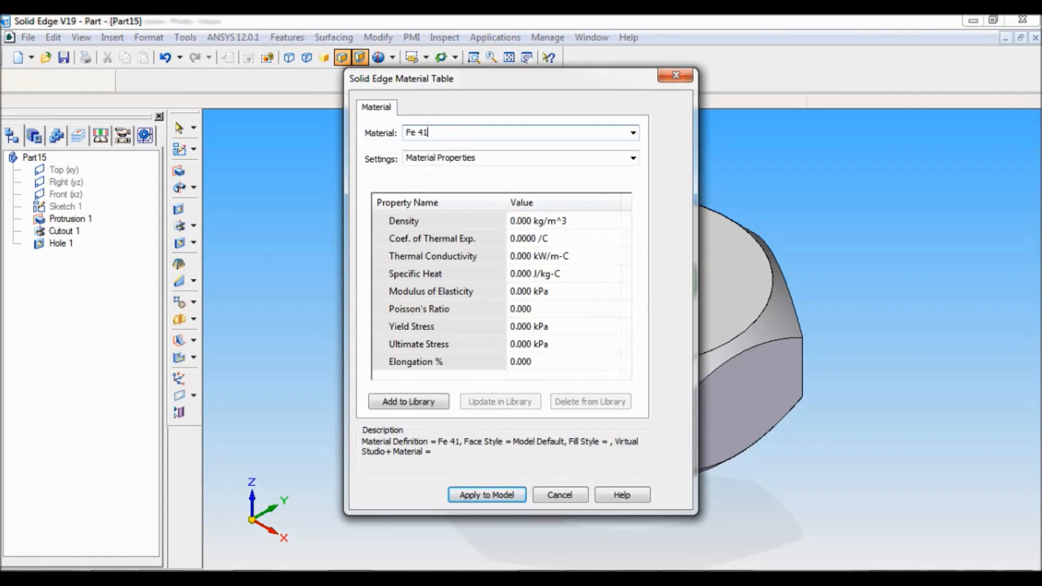
text(0W)
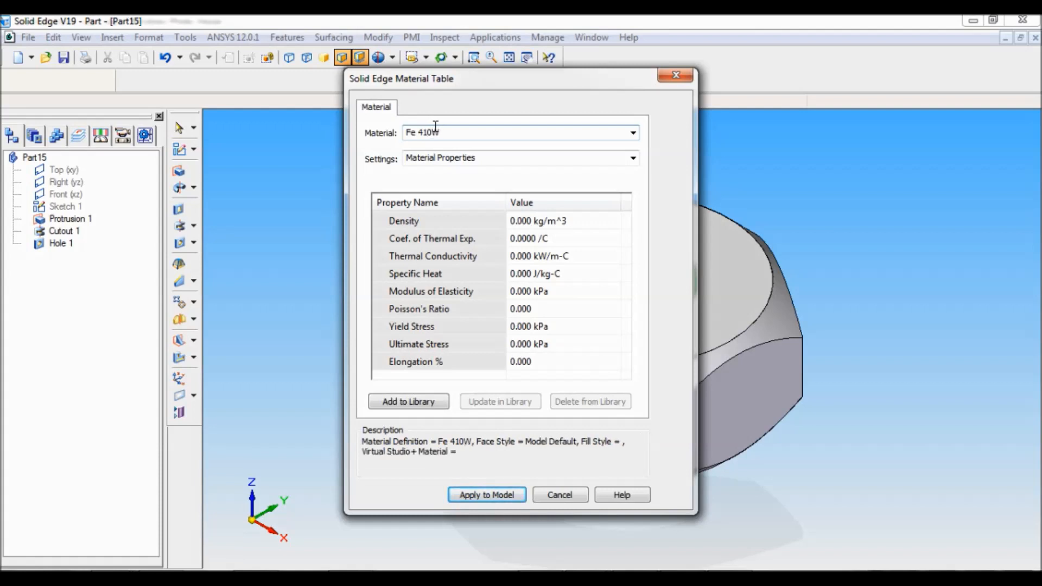
right_click(426, 132)
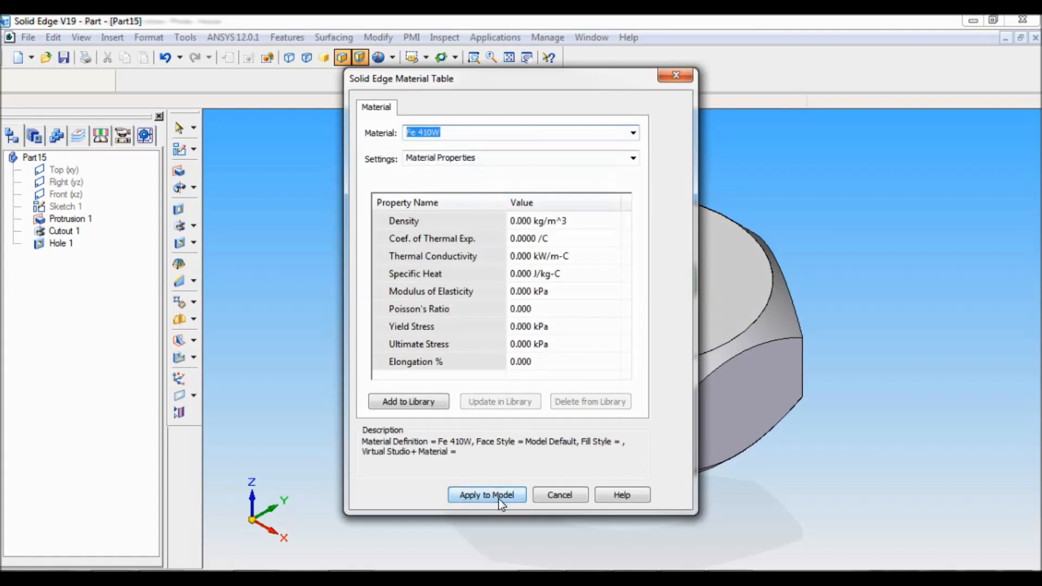
click(486, 494)
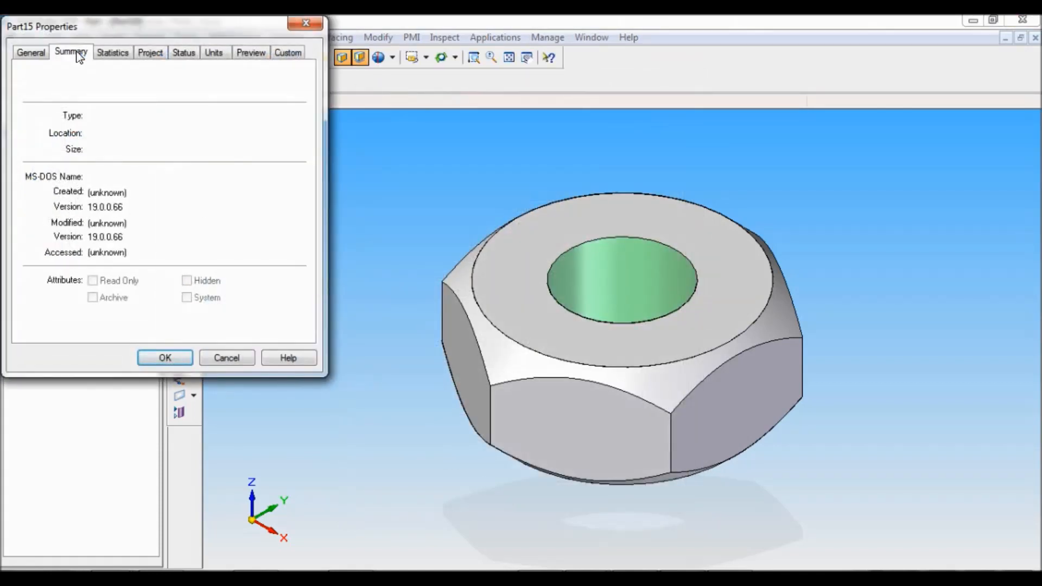
Step: Enter 'NUT M10' as the Title on the Summary tab and confirm
click(70, 52)
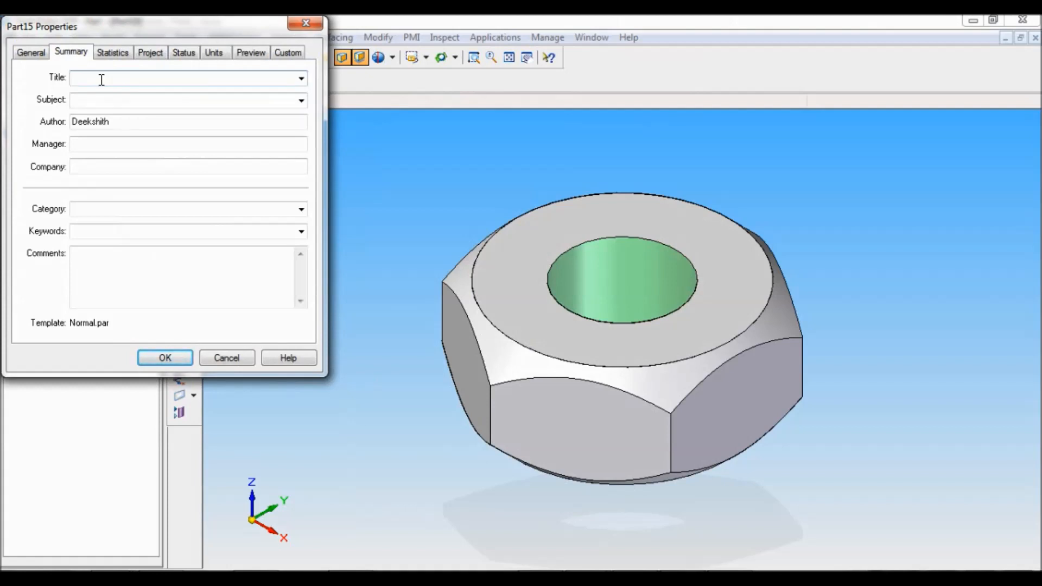
text(NUT)
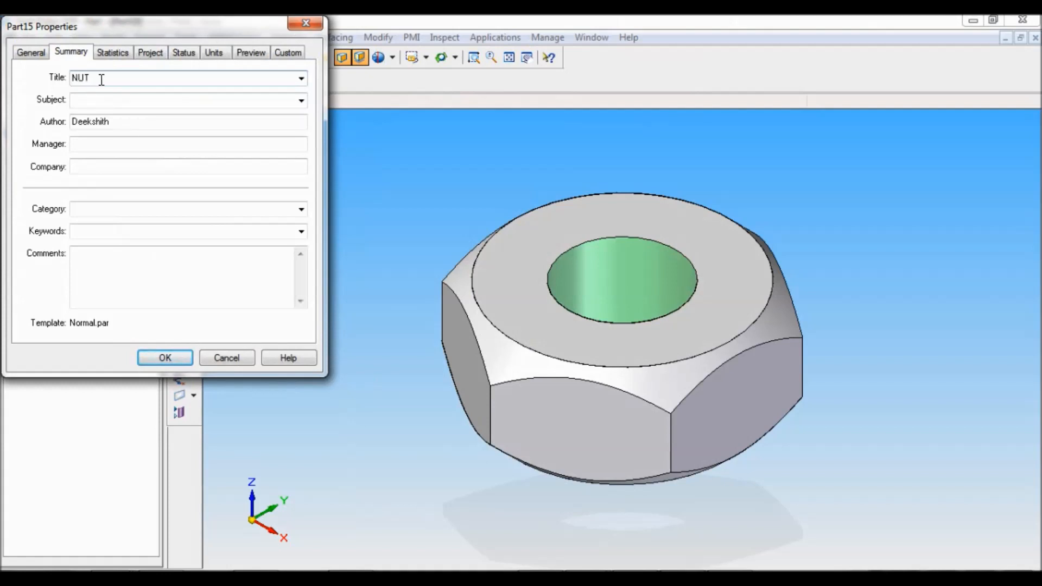
text(M)
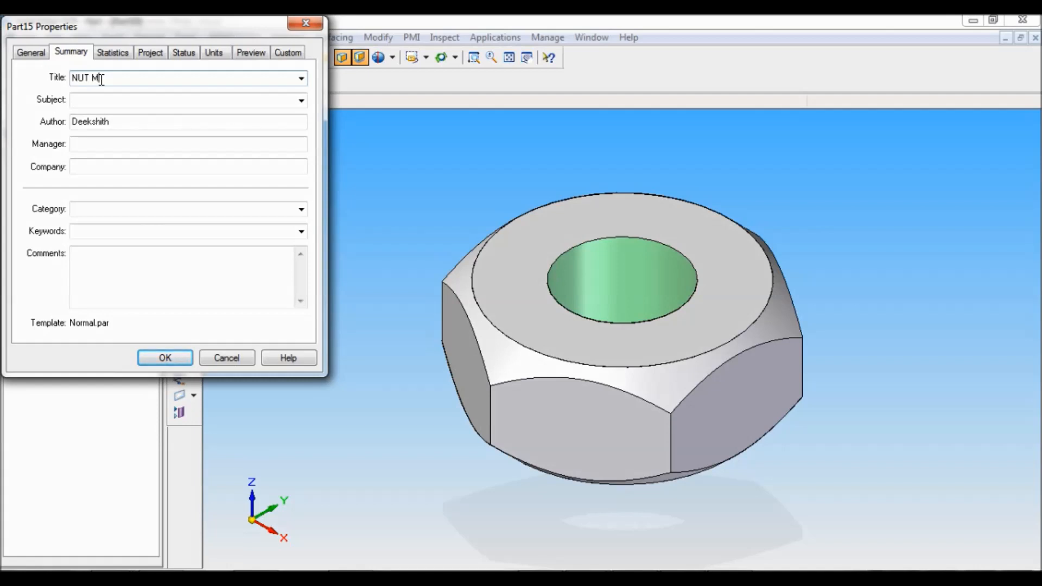
text(10)
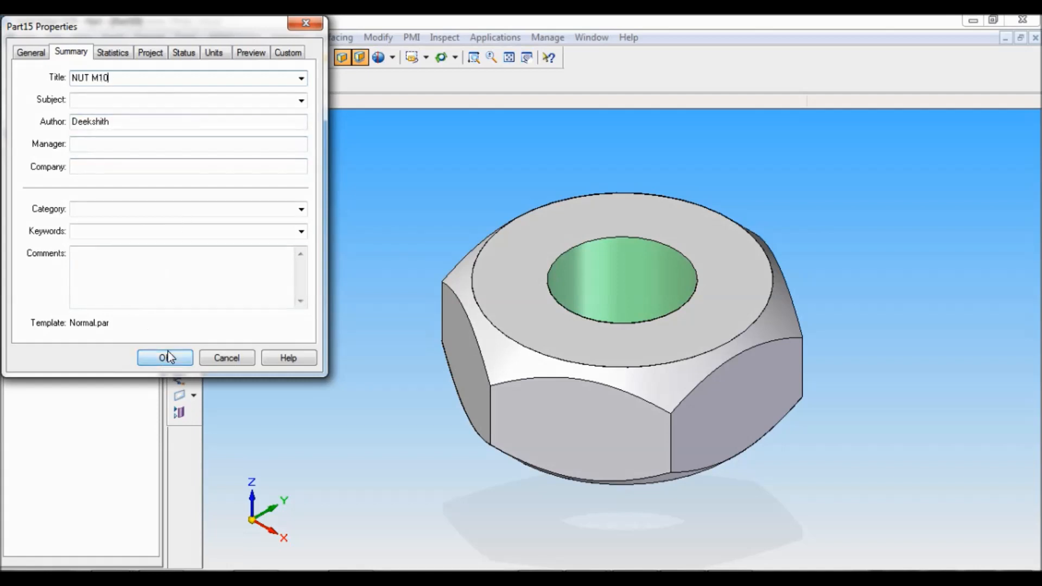
click(163, 358)
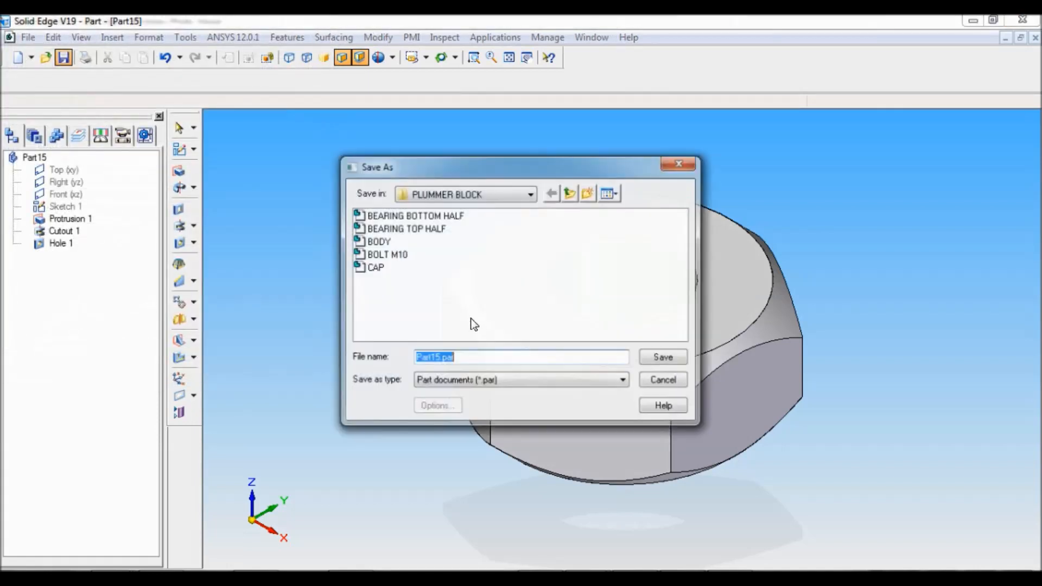
Step: Save the part as 'NUT M10' and switch back to the plummer block drawing
text(N)
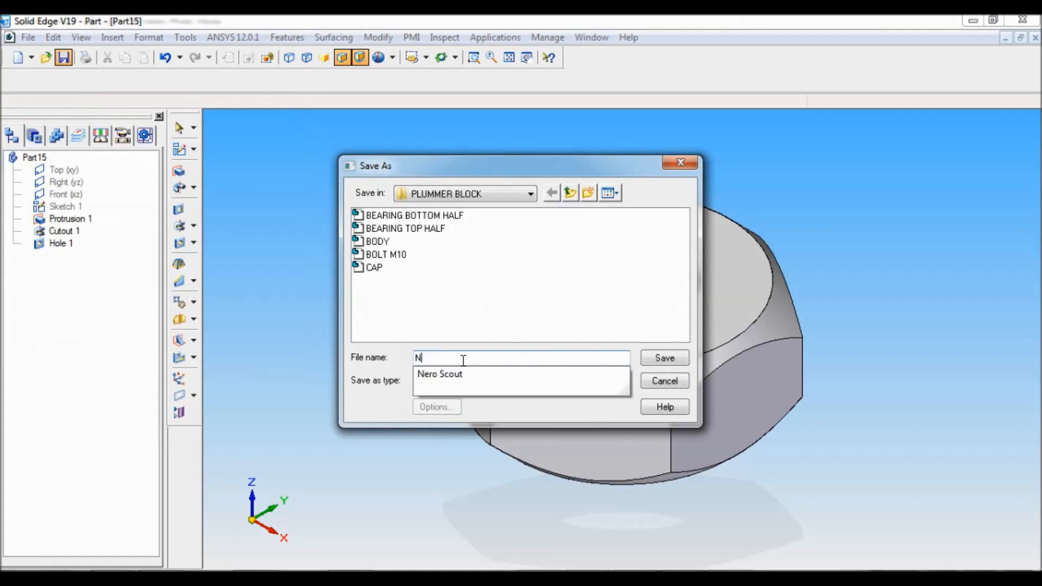
text(UT M10)
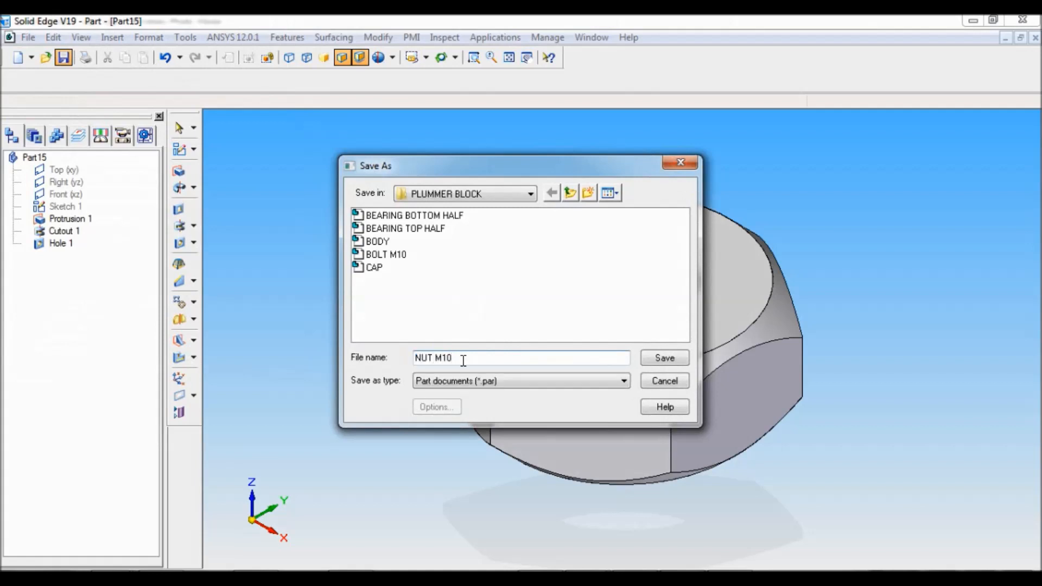
click(662, 357)
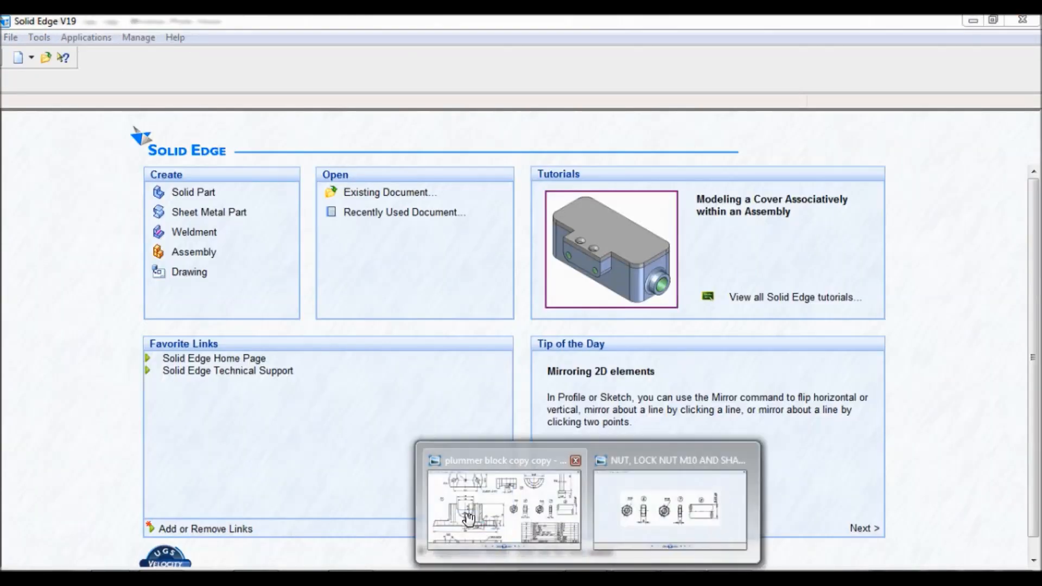
click(501, 505)
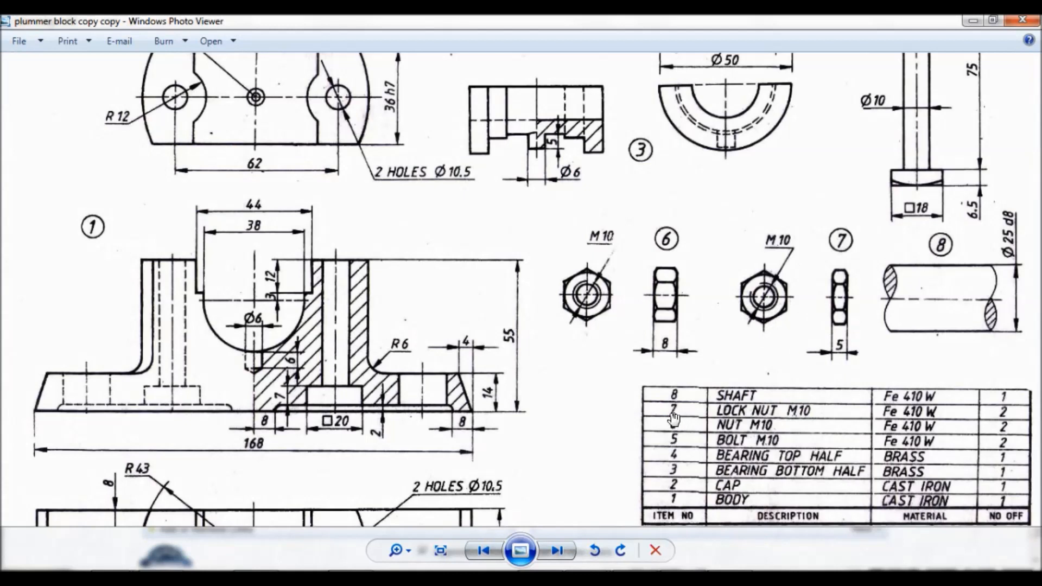
mouse_move(673, 420)
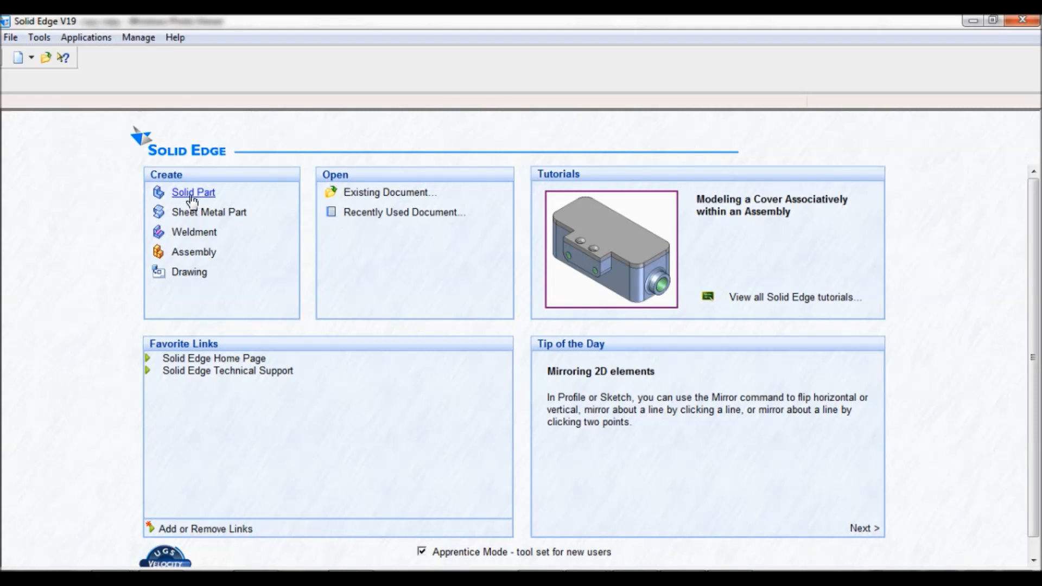
Step: Create a new solid part and start a sketch on its Top (xy) plane
click(192, 192)
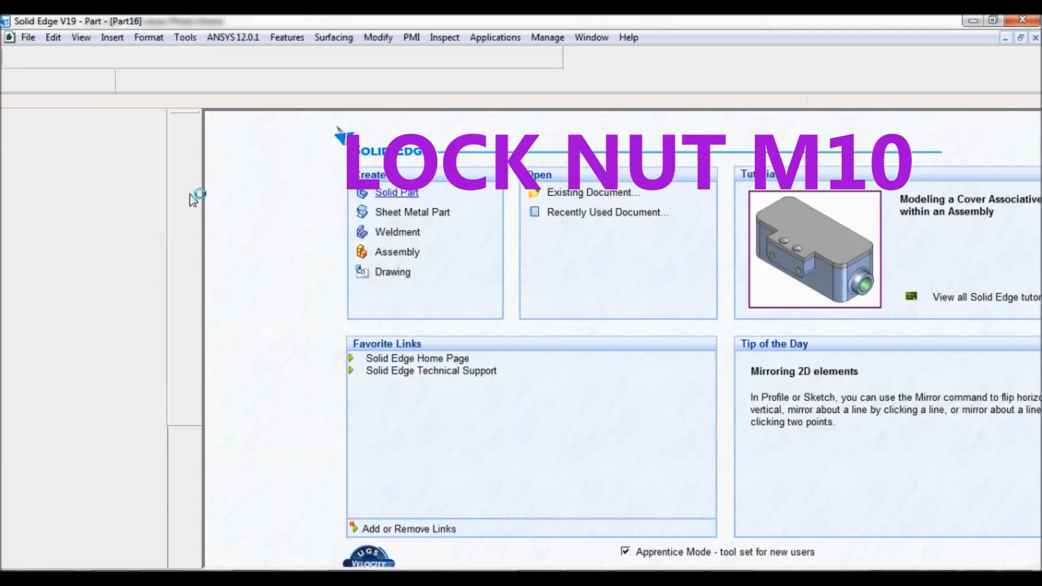
click(396, 193)
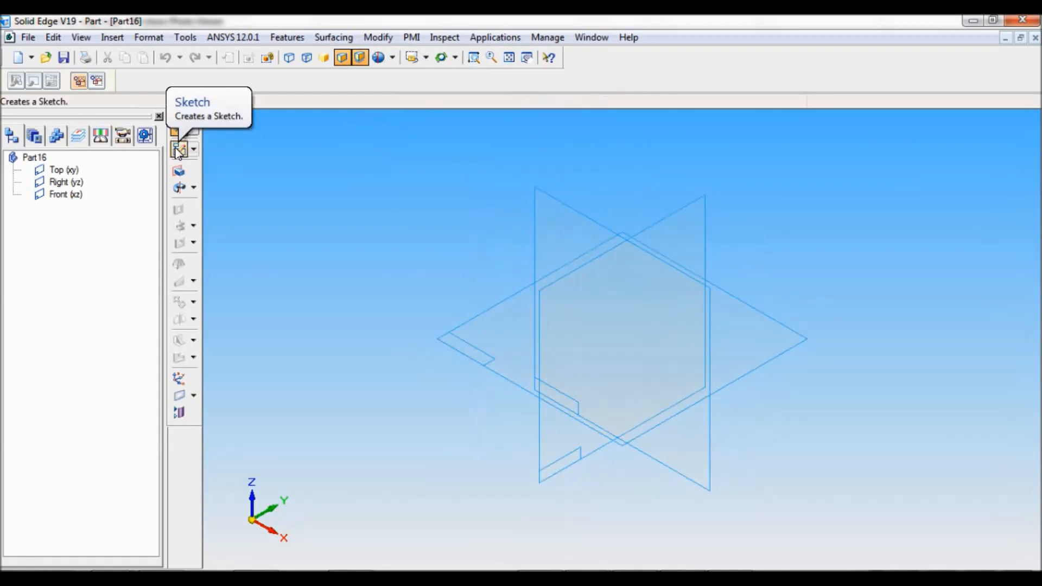
click(179, 149)
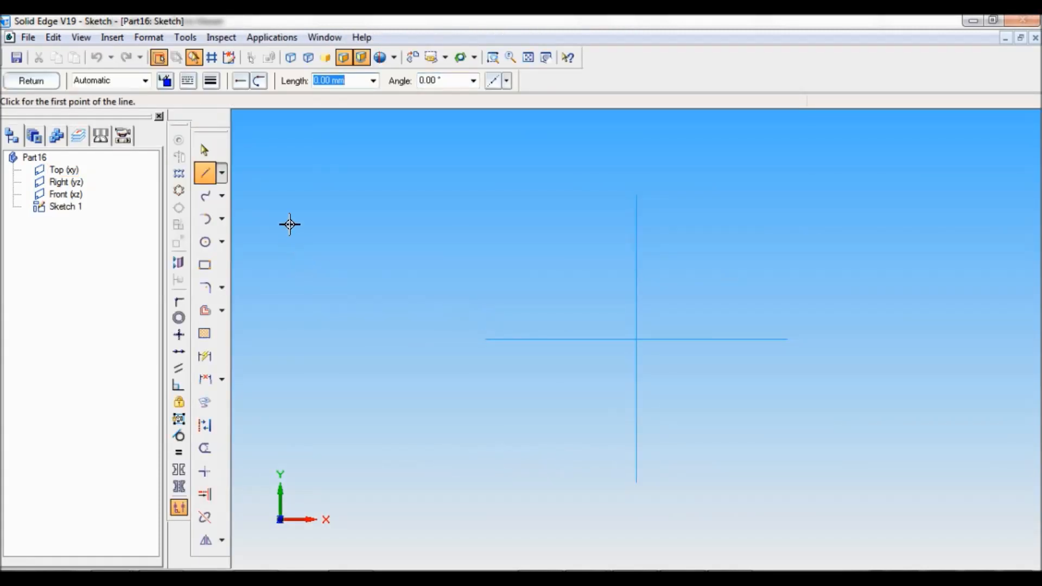
click(271, 37)
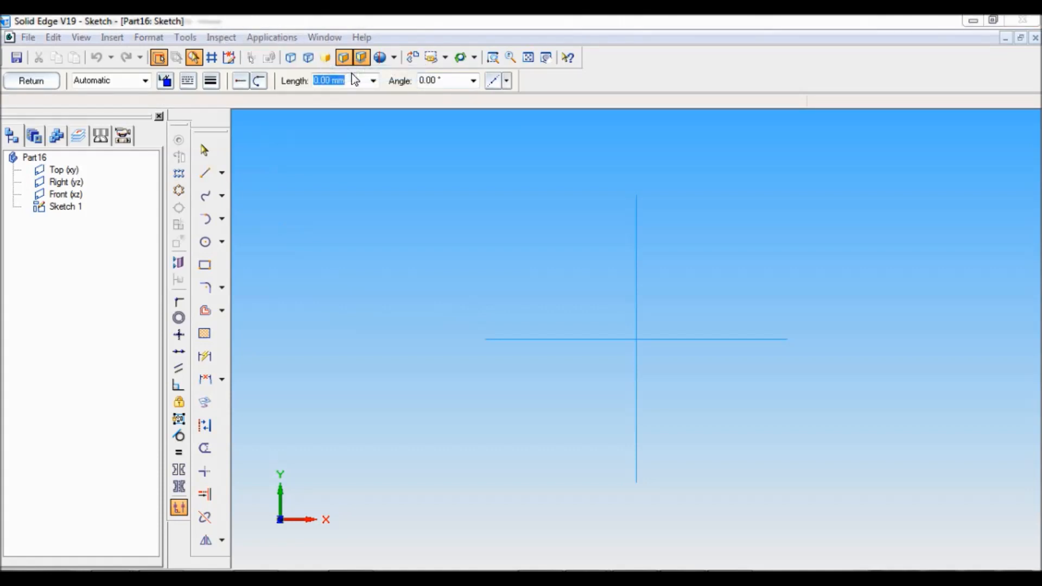
click(204, 150)
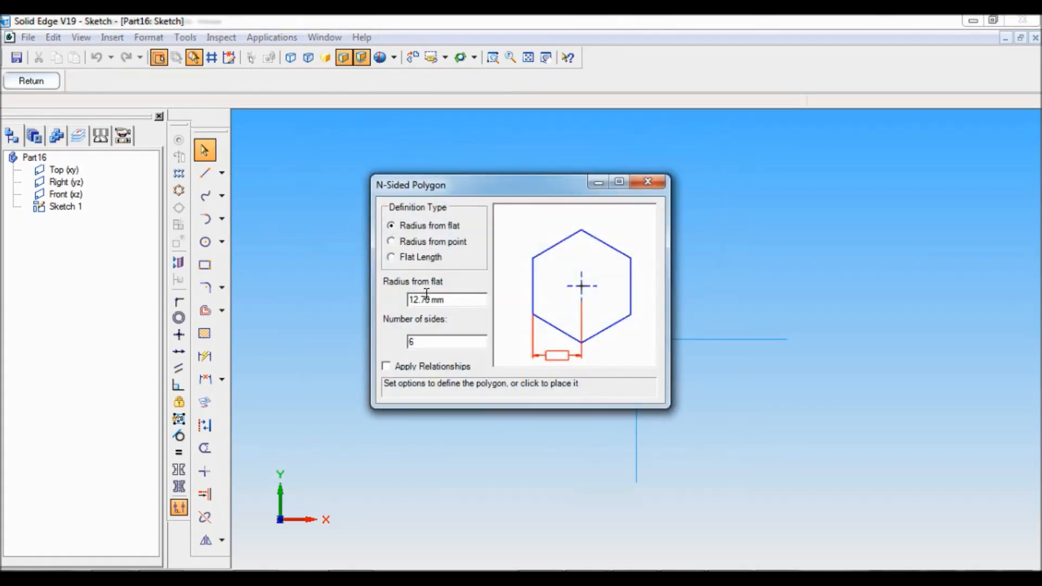
Step: Sketch a hexagon with radius from flat 18/2, dimension it across flats, and close the sketch
click(447, 300)
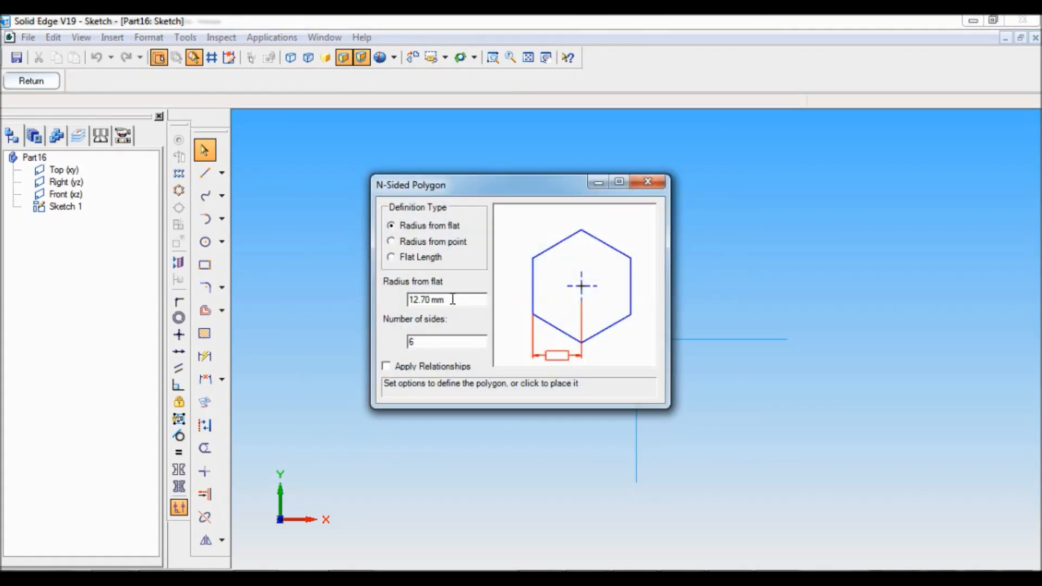
triple_click(446, 299)
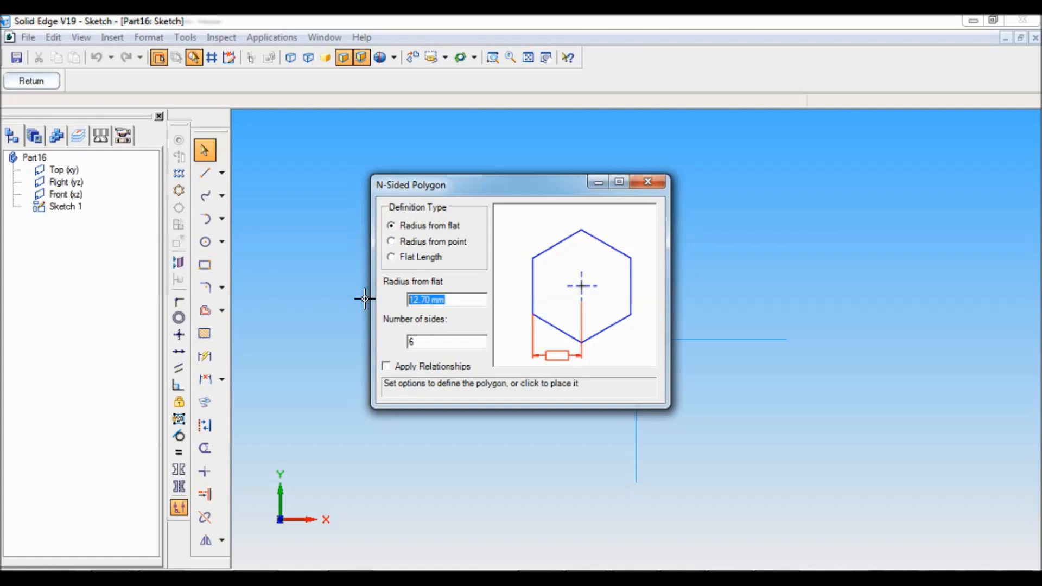
text(18/)
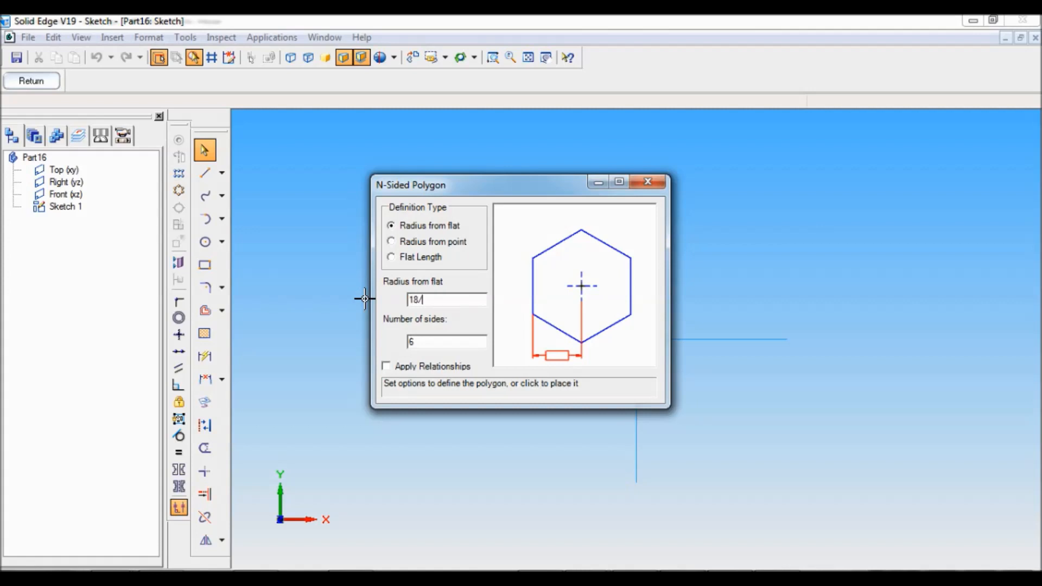
text(2)
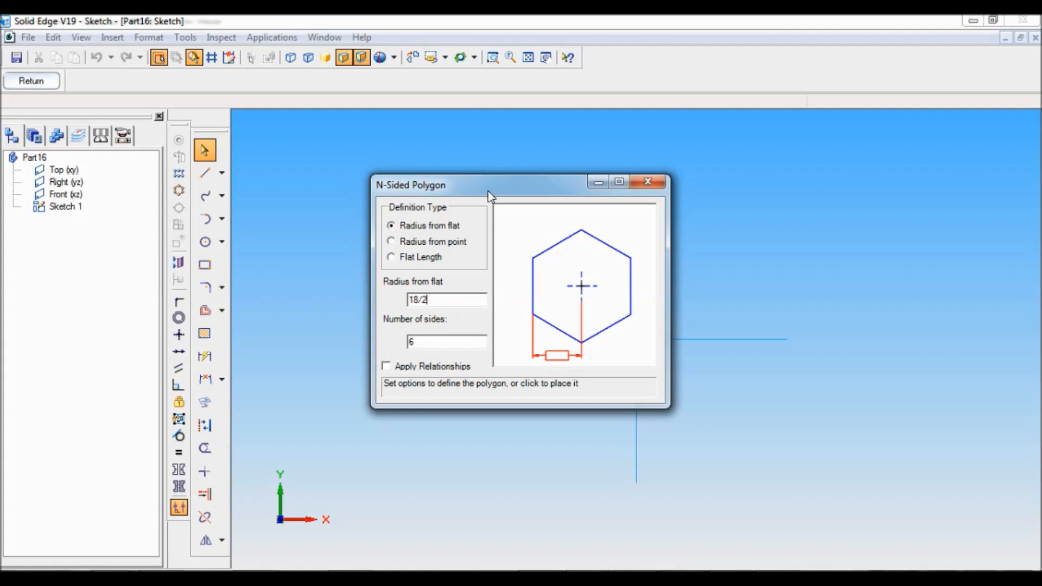
drag(490, 184, 311, 134)
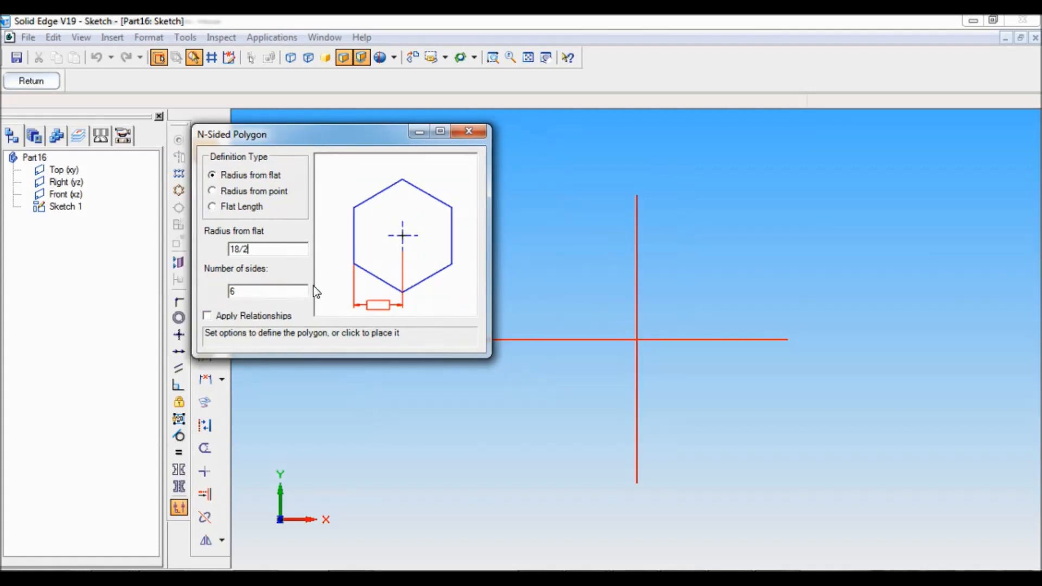
mouse_move(634, 339)
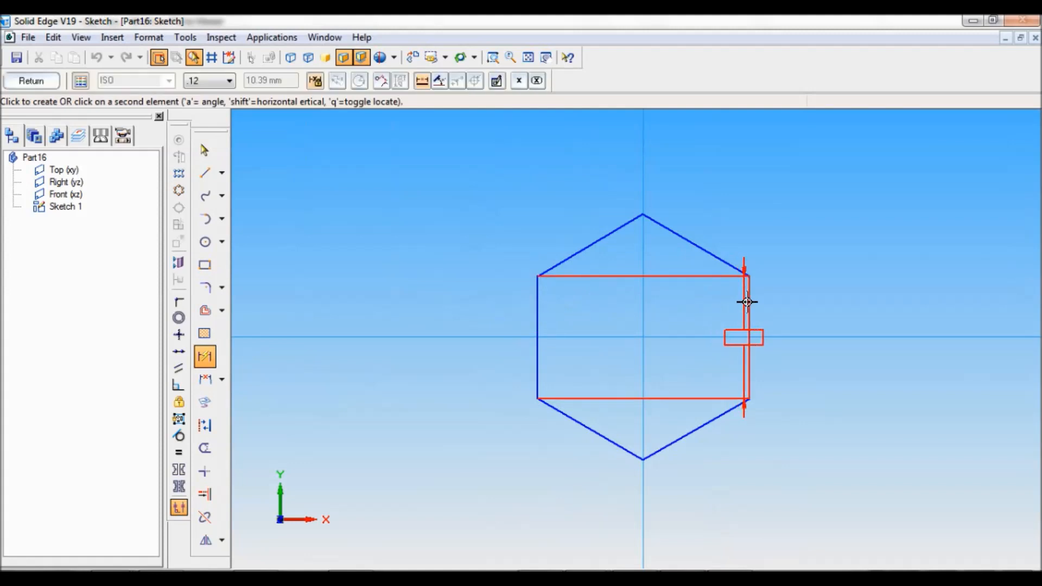
click(678, 504)
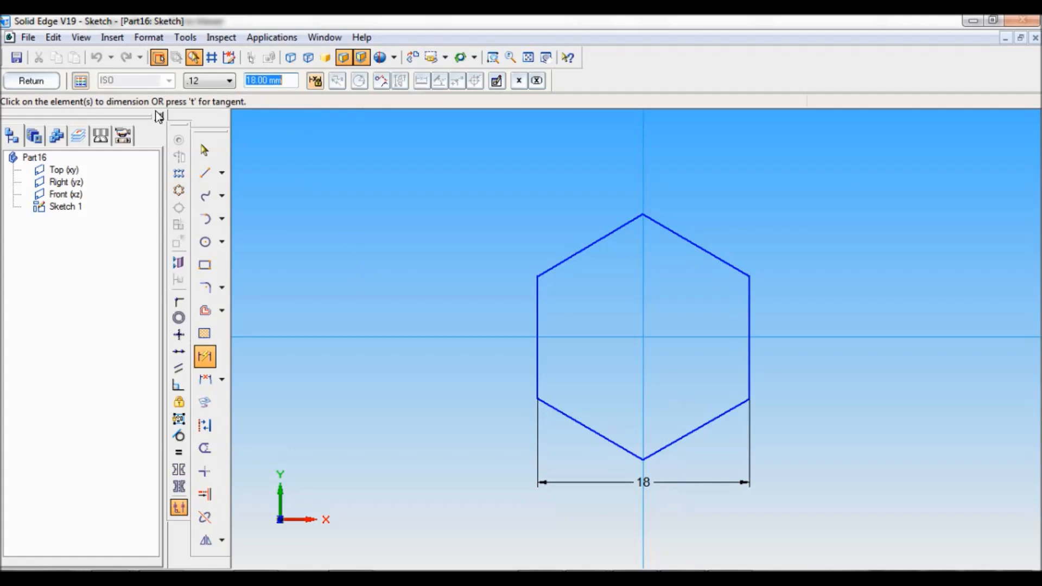
click(31, 80)
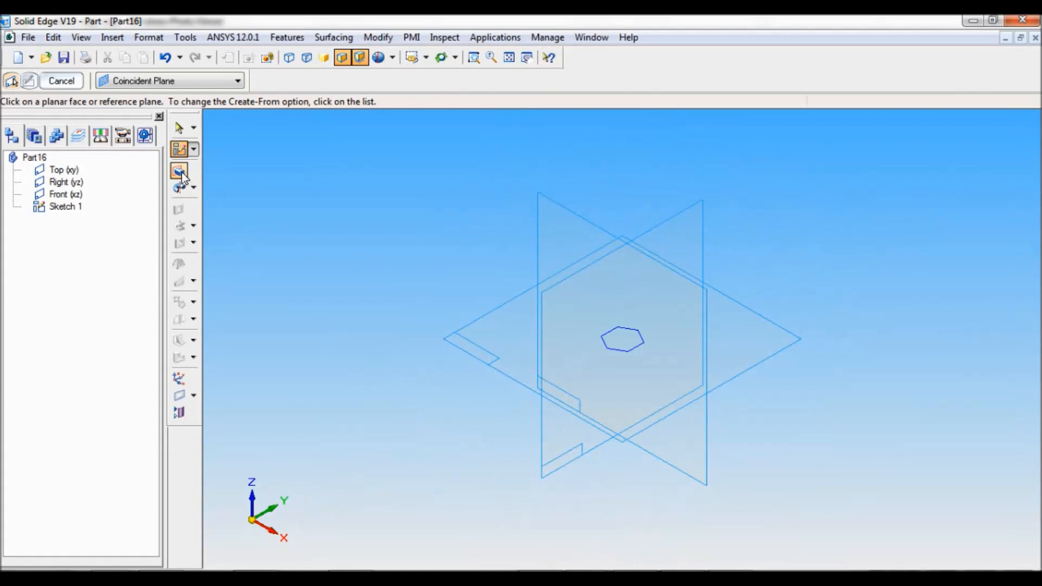
Step: Extrude the hexagon sketch symmetrically about its plane and finish Protrusion 1
click(177, 171)
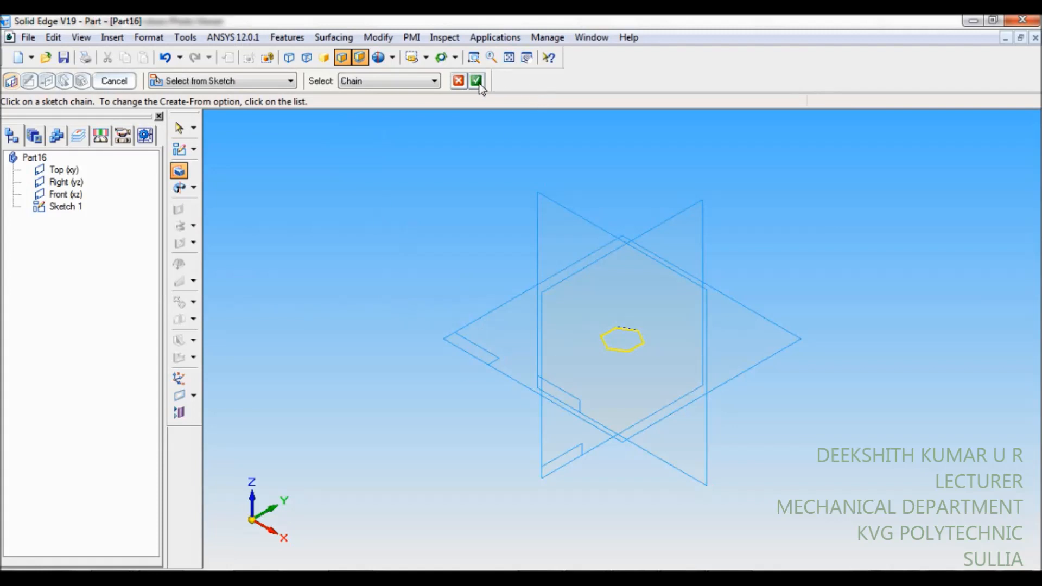
click(475, 80)
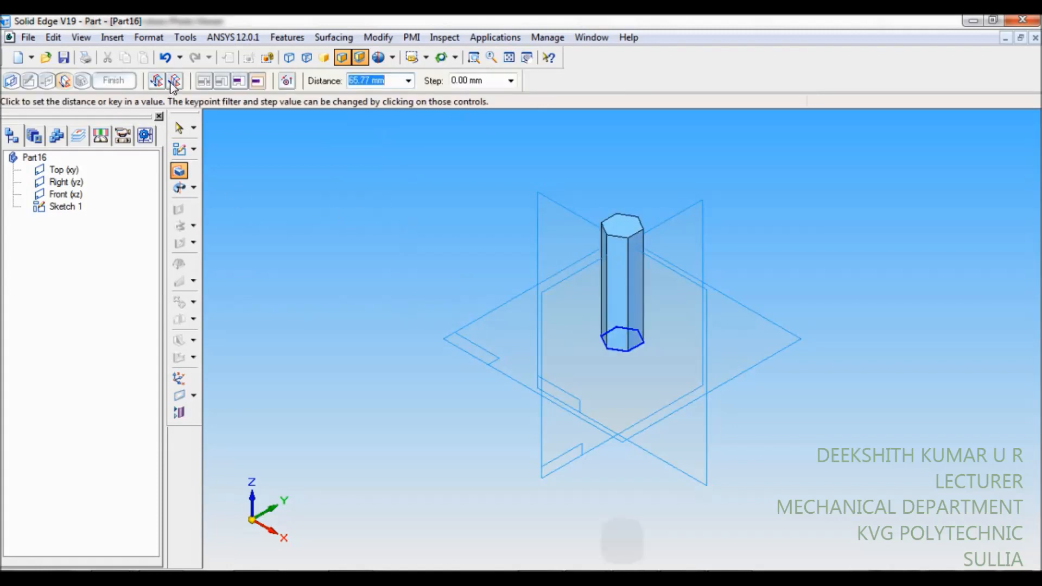
click(113, 80)
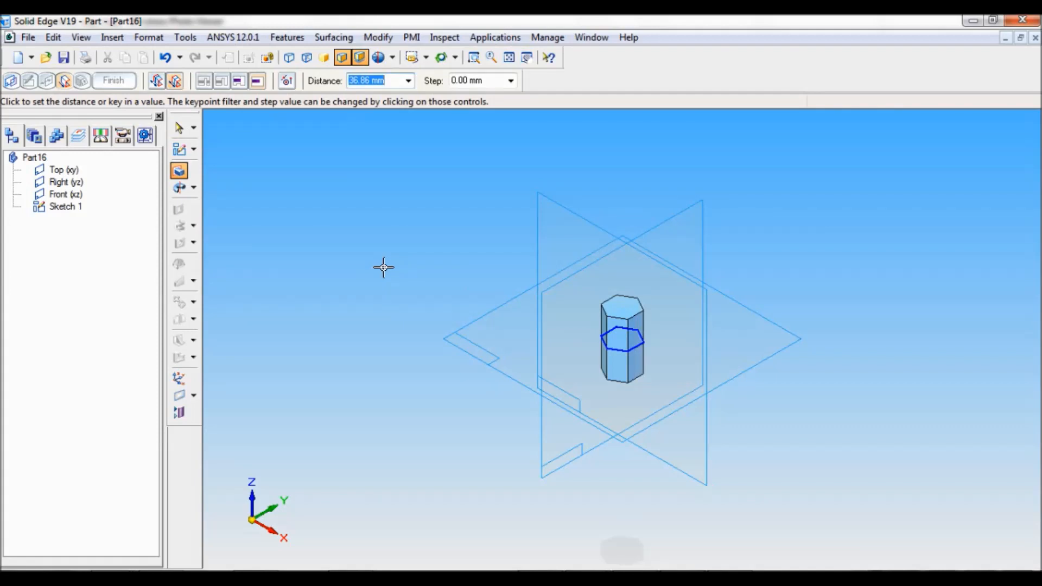
click(113, 81)
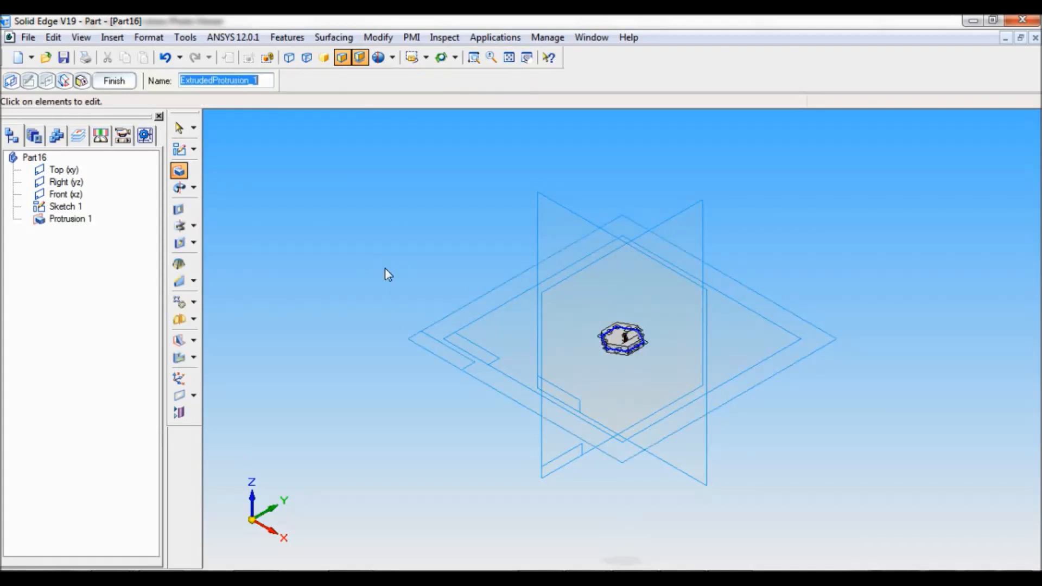
click(113, 80)
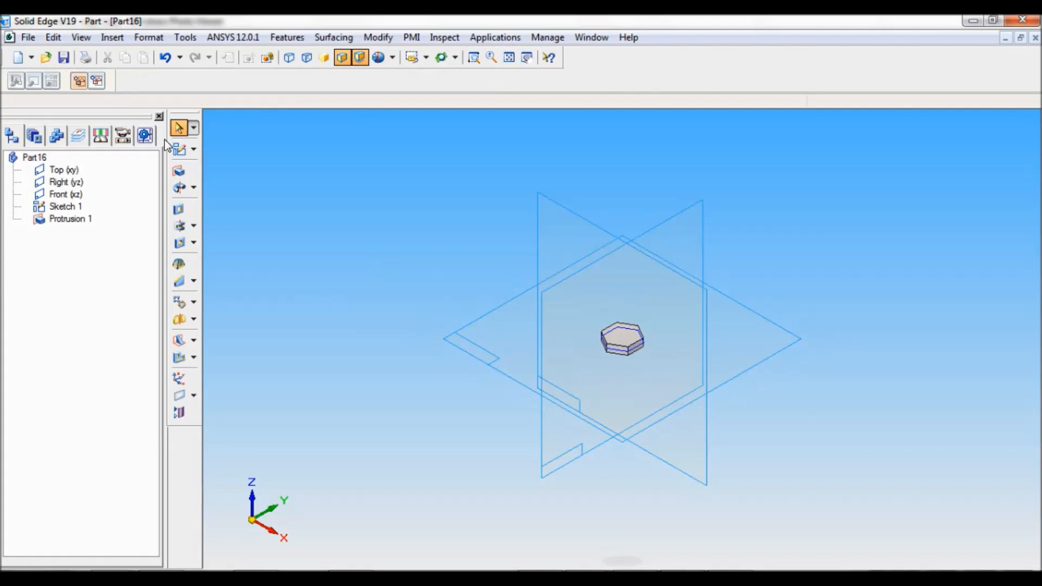
Step: Start a revolved cutout and sketch a dimensioned 2 mm chamfer line on the nut's side profile
click(179, 225)
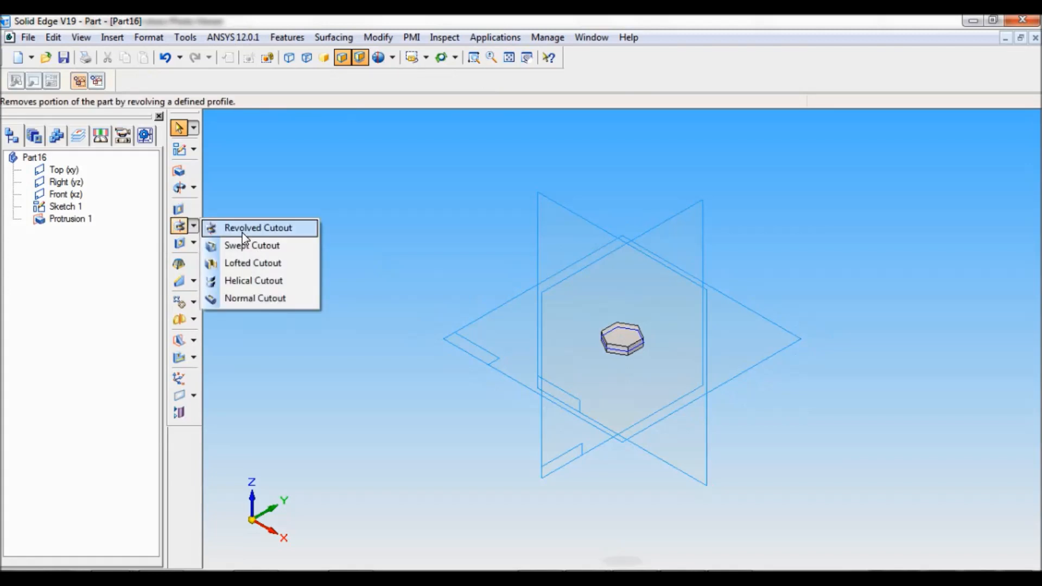
click(257, 228)
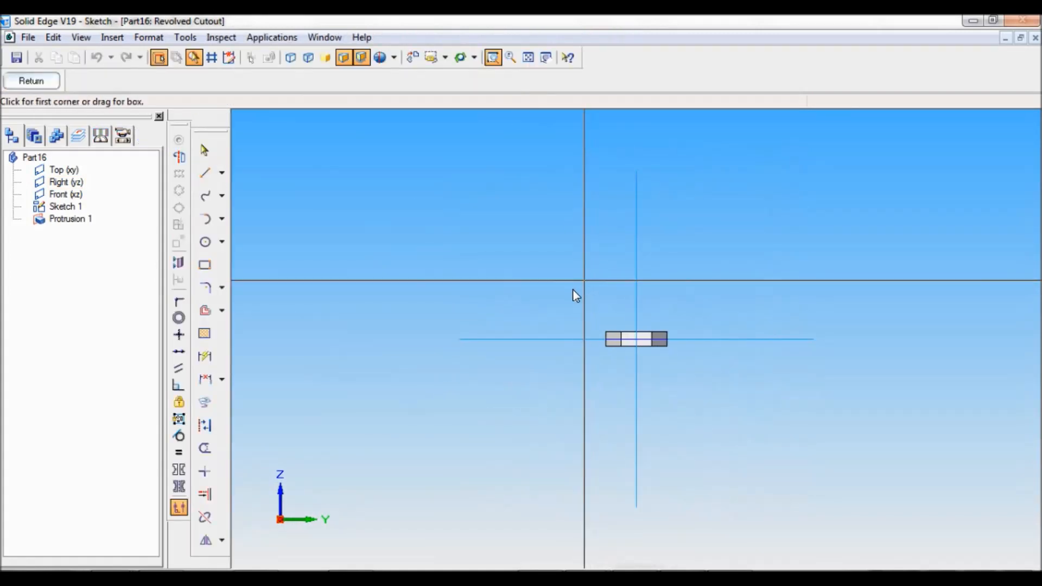
click(204, 173)
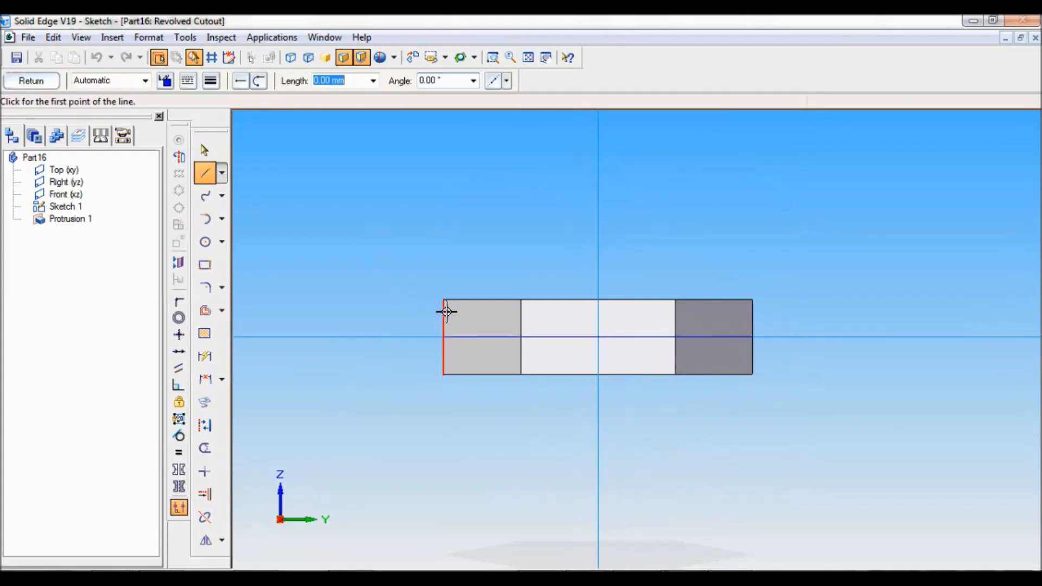
click(444, 312)
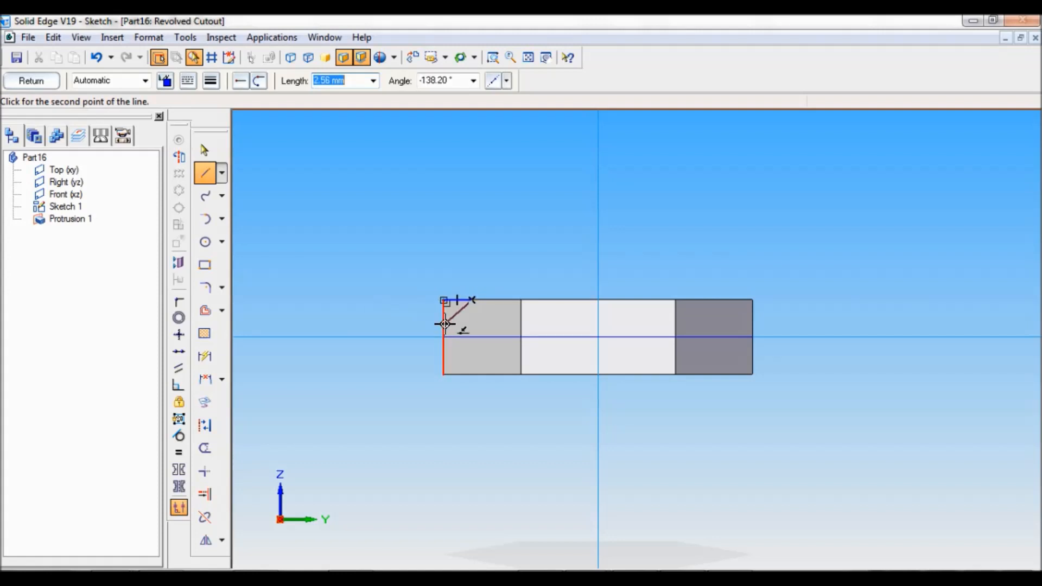
click(443, 325)
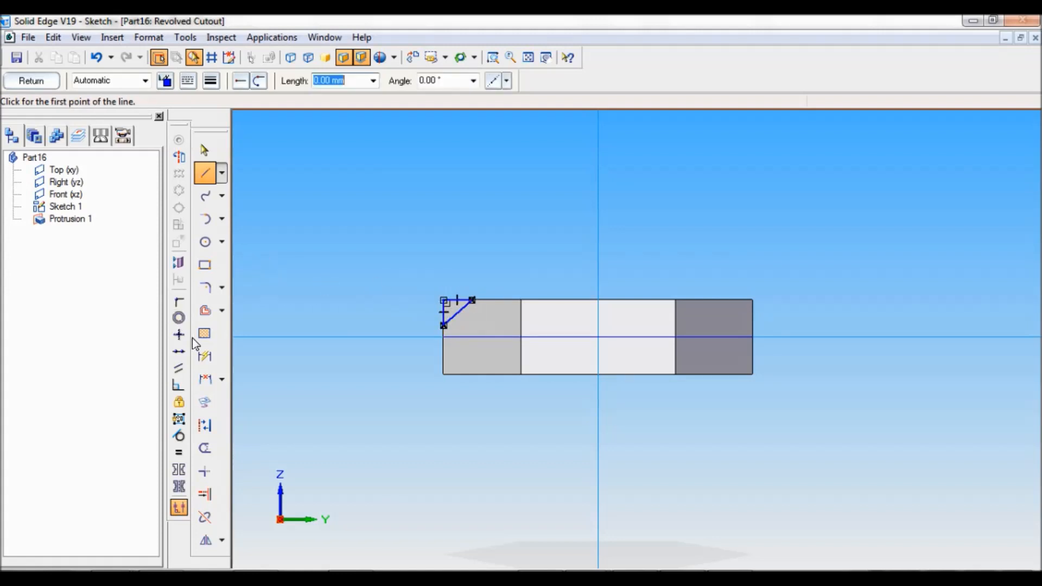
click(204, 357)
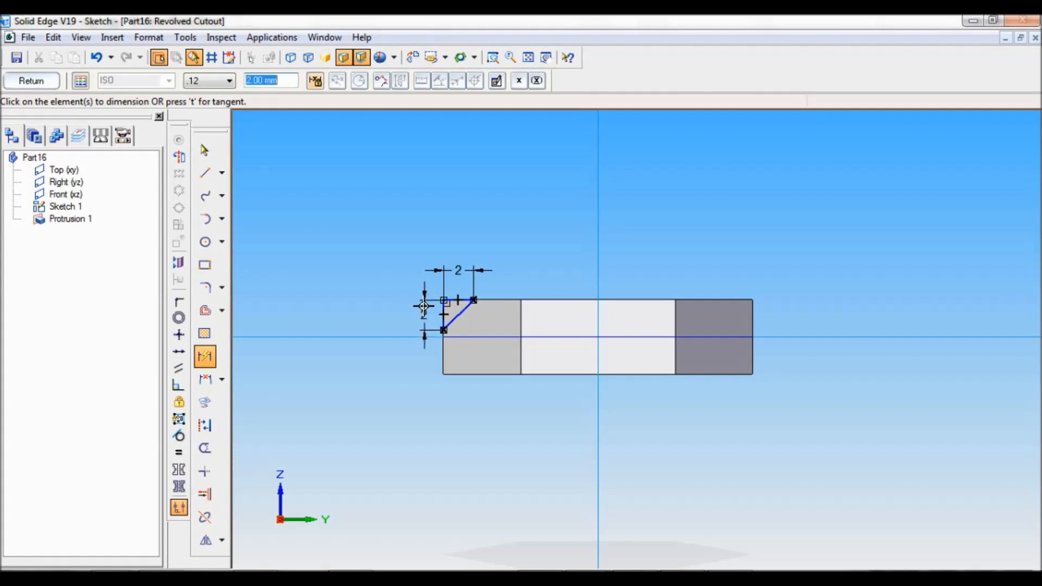
click(204, 541)
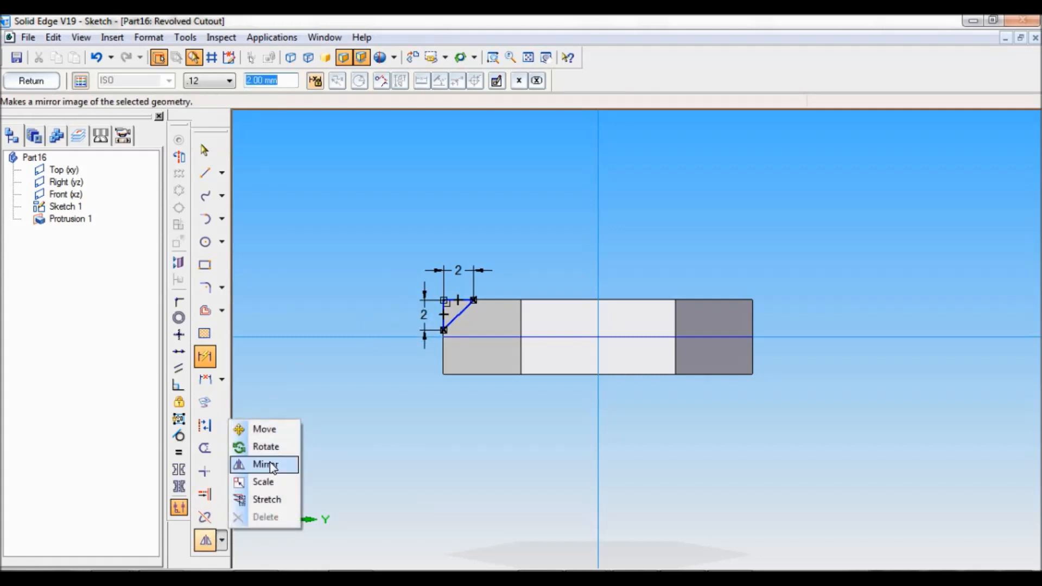
Step: Mirror the chamfer line across the horizontal axis and finish the revolved Cutout 1
click(264, 464)
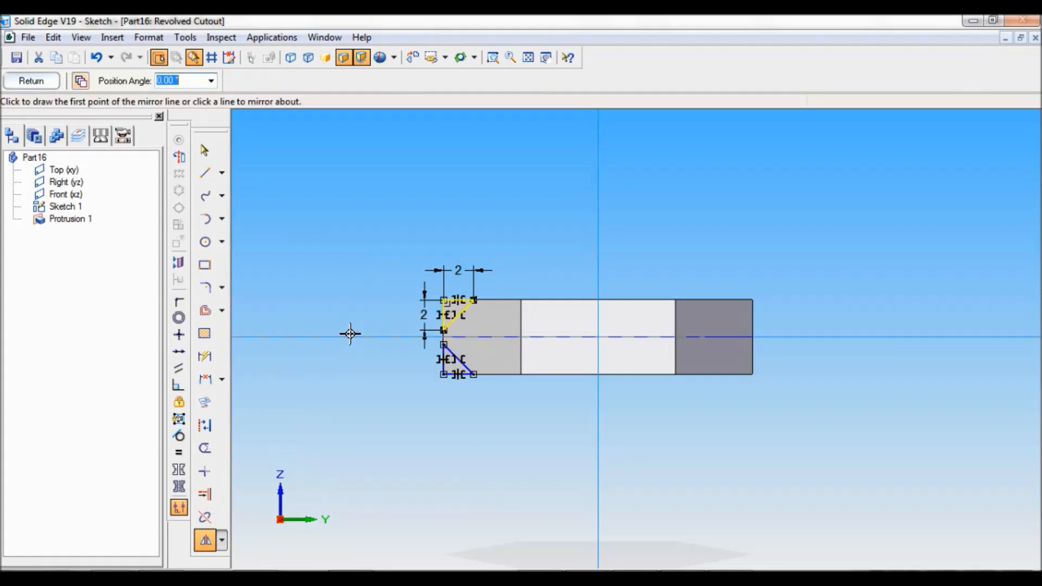
click(350, 333)
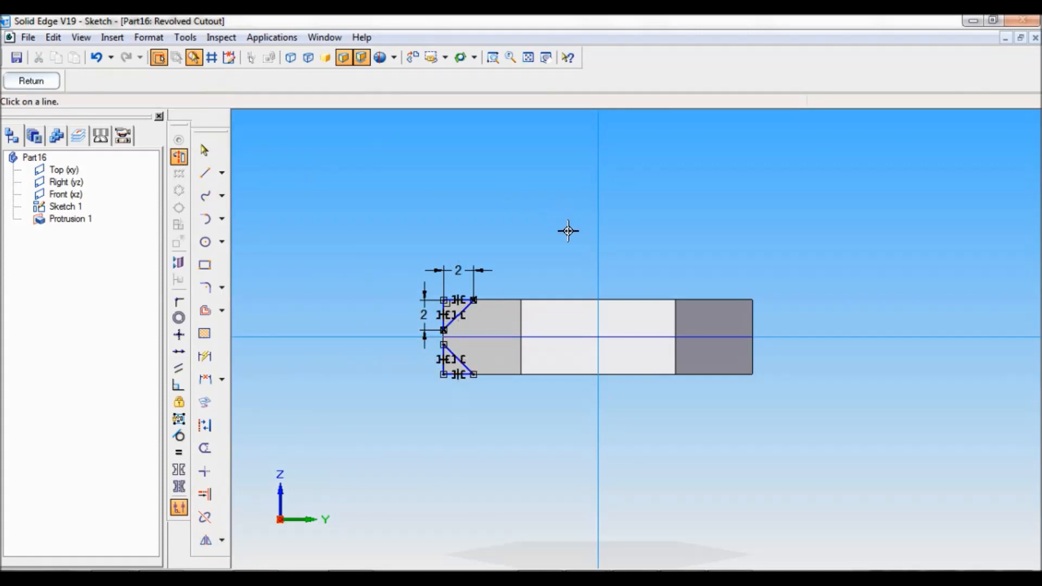
click(30, 80)
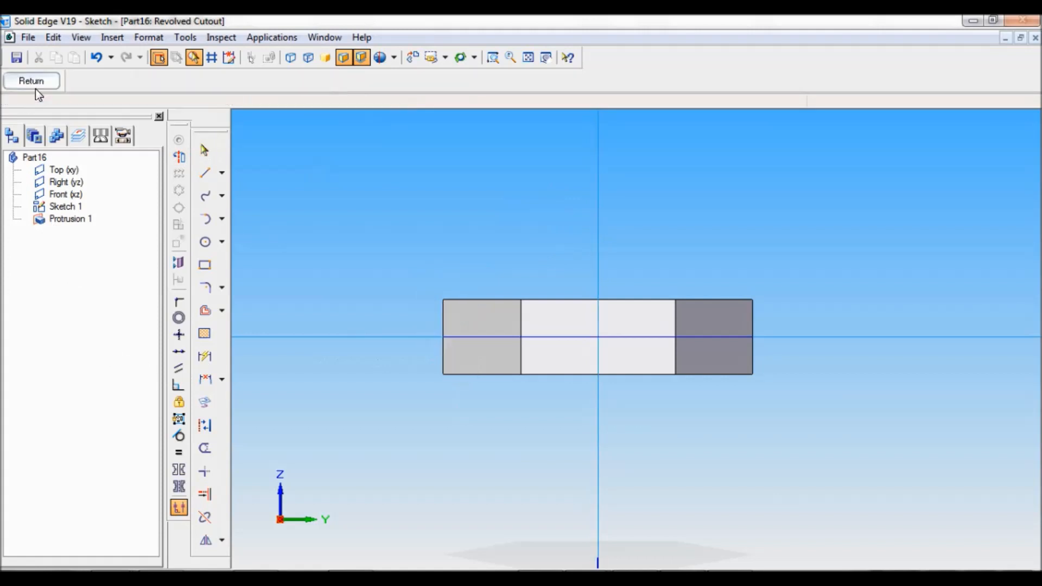
click(30, 81)
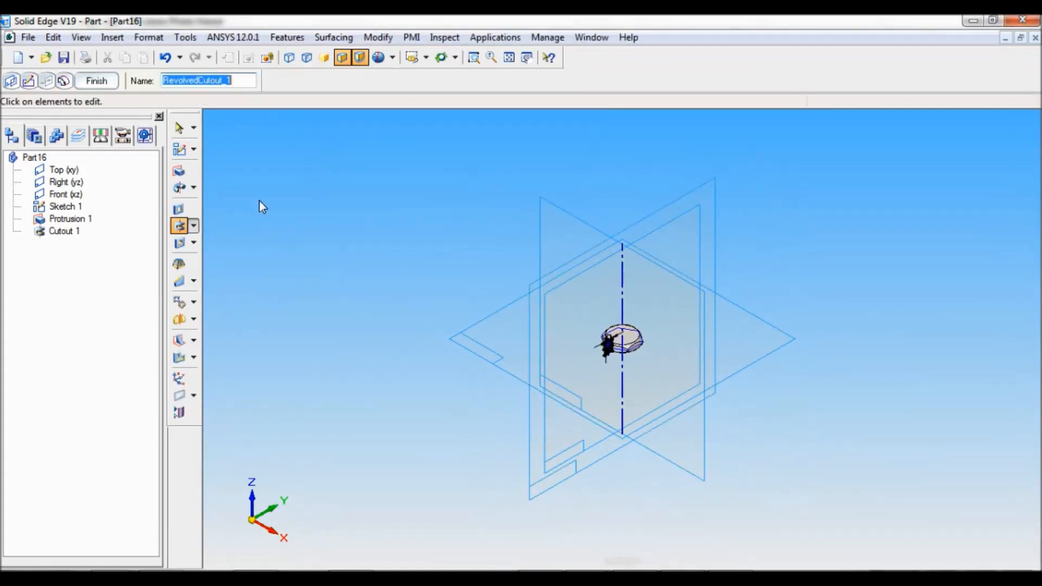
click(95, 81)
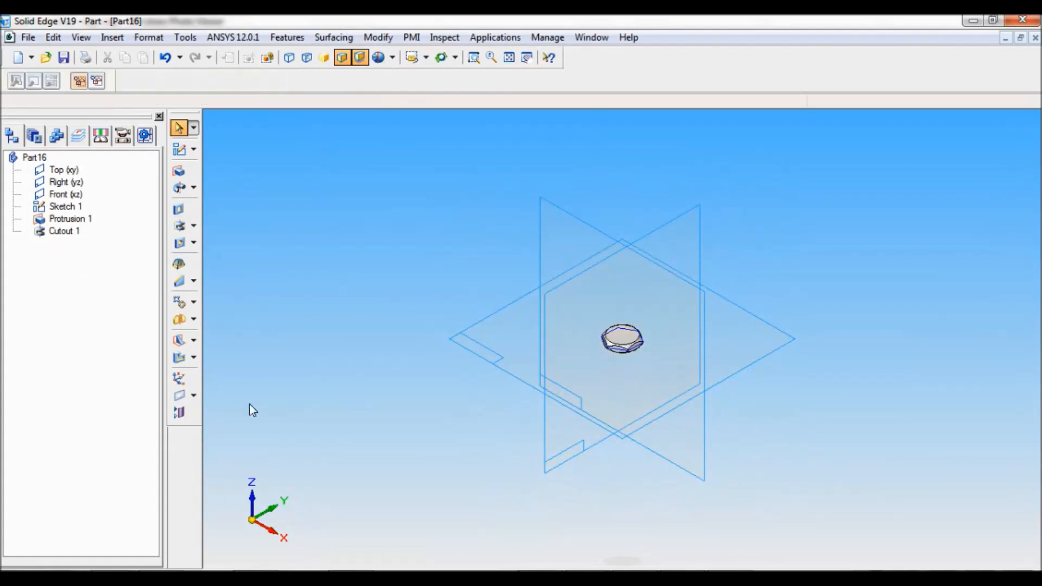
Step: Hide the reference planes and Sketch 1, leaving only the nut solid, and start a hole
click(178, 412)
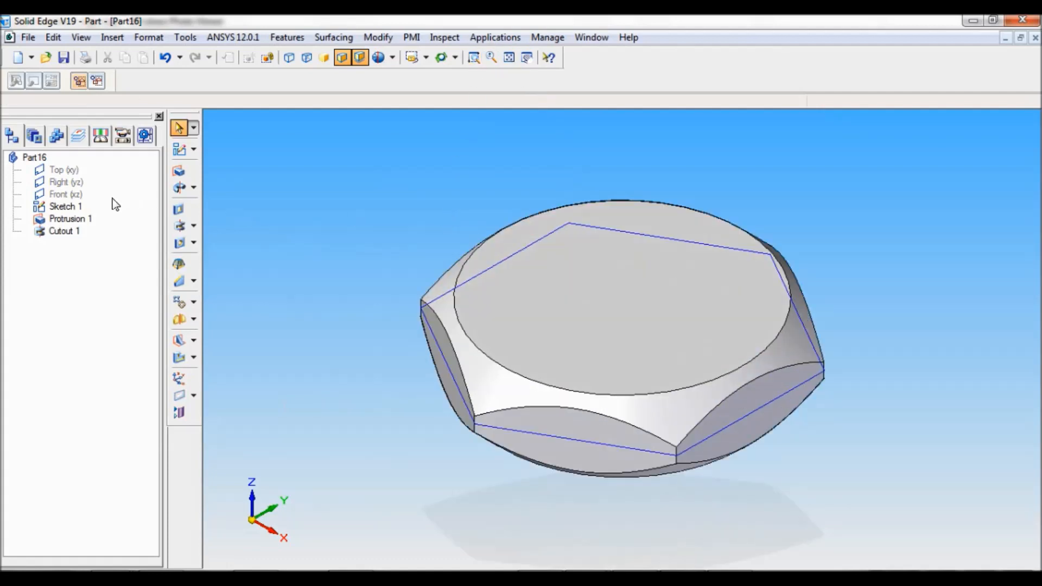
right_click(65, 206)
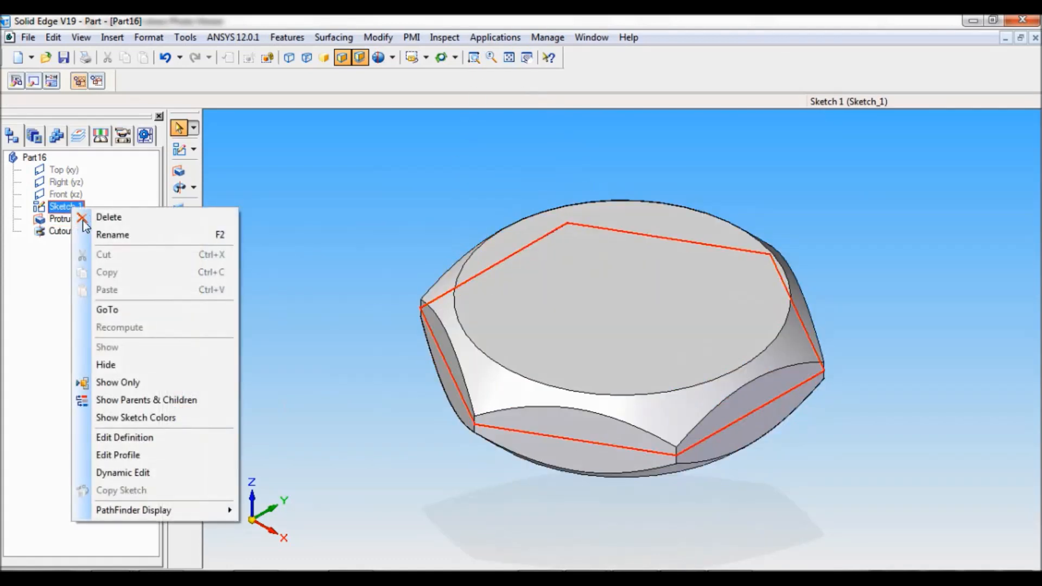
click(106, 364)
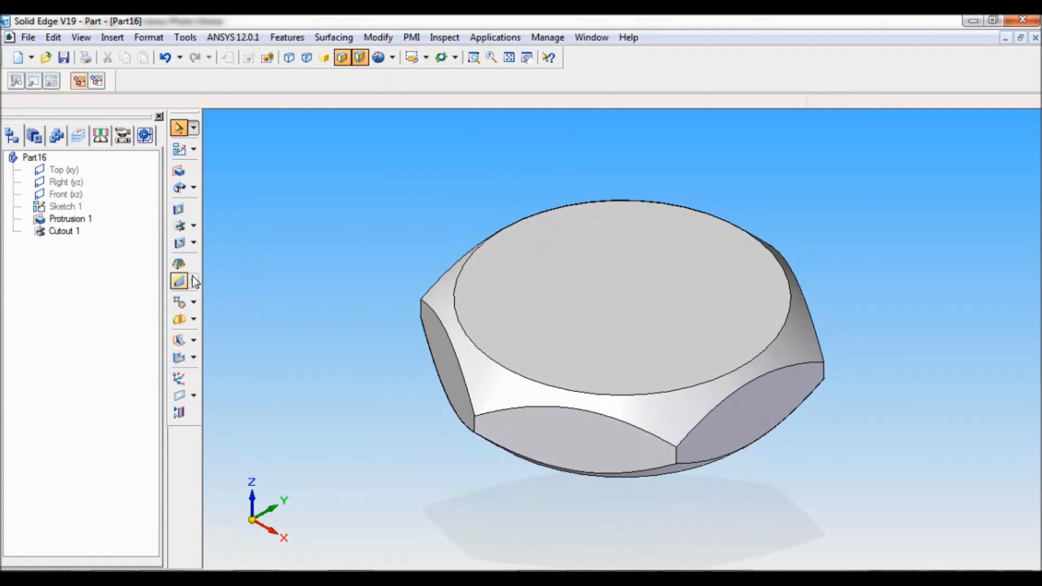
click(179, 281)
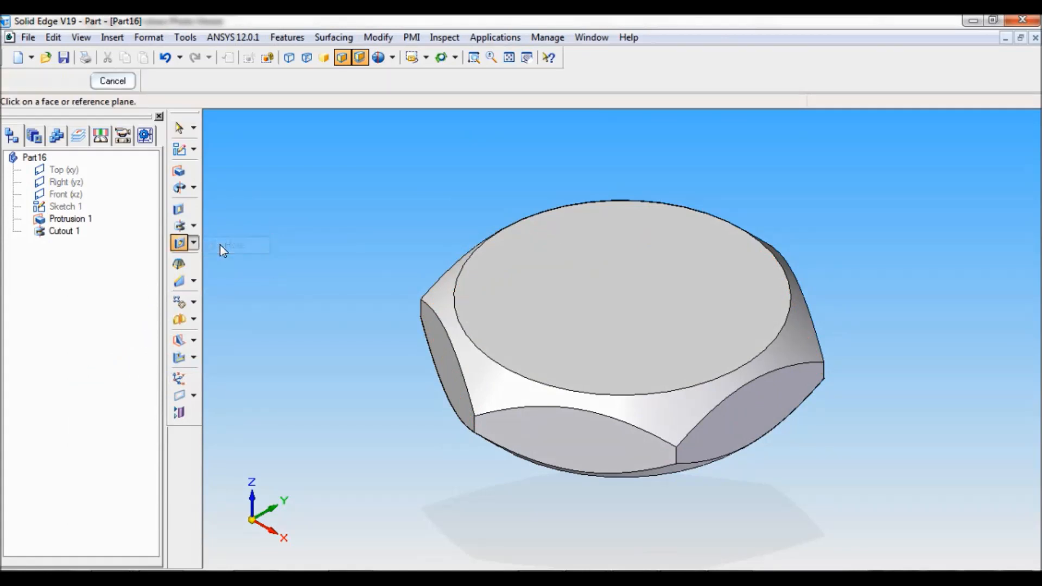
Step: Place a 10 mm M10 Through All hole at the centre of the nut's top face
click(598, 279)
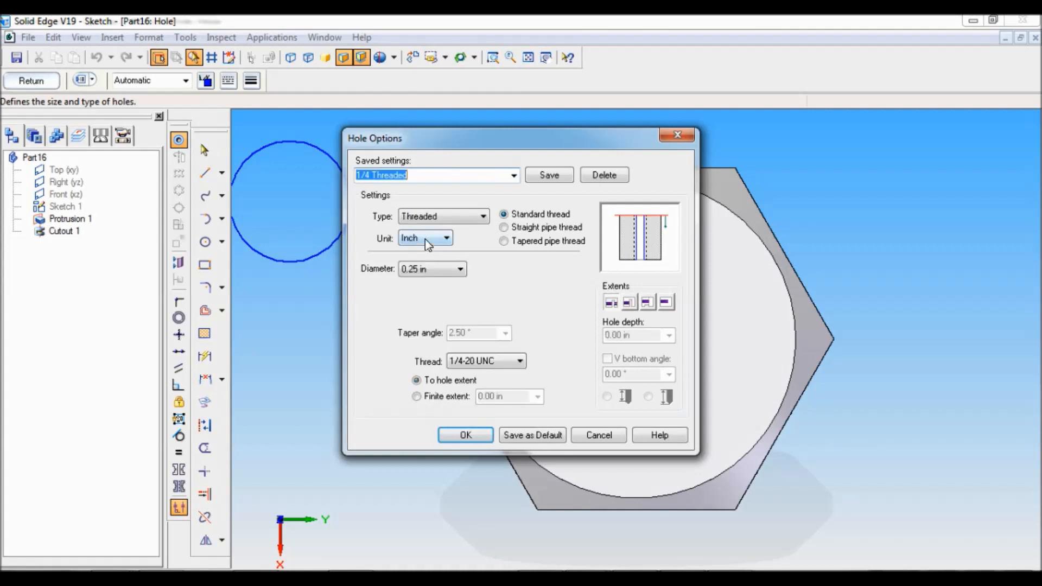
click(446, 237)
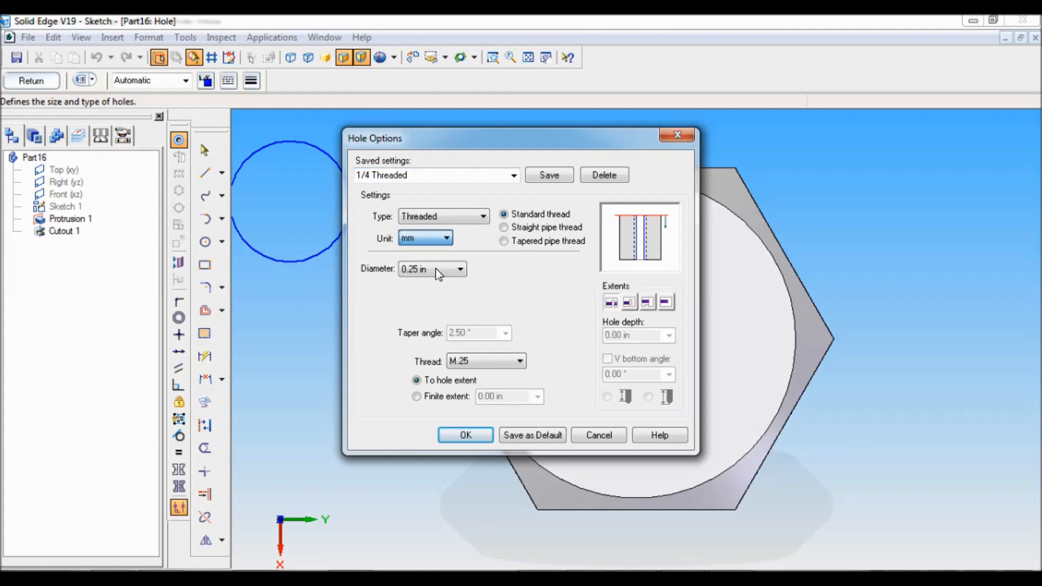
click(459, 269)
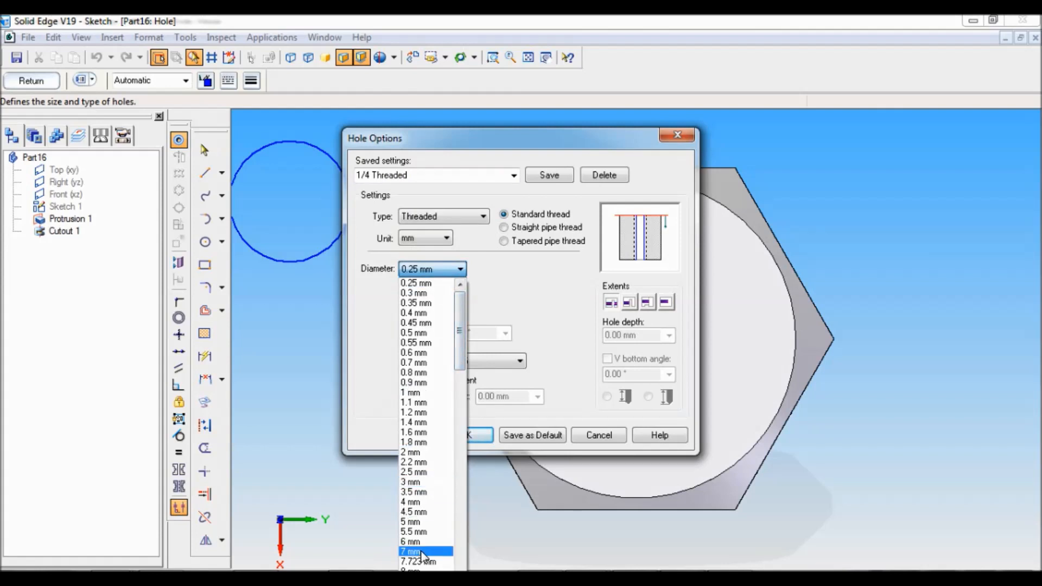
scroll(down, 3)
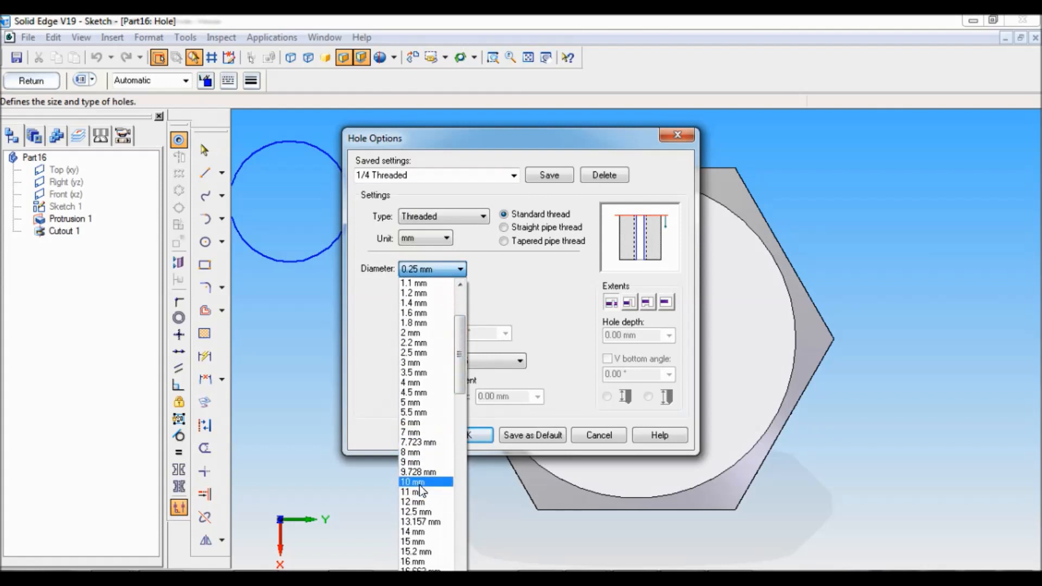
click(411, 482)
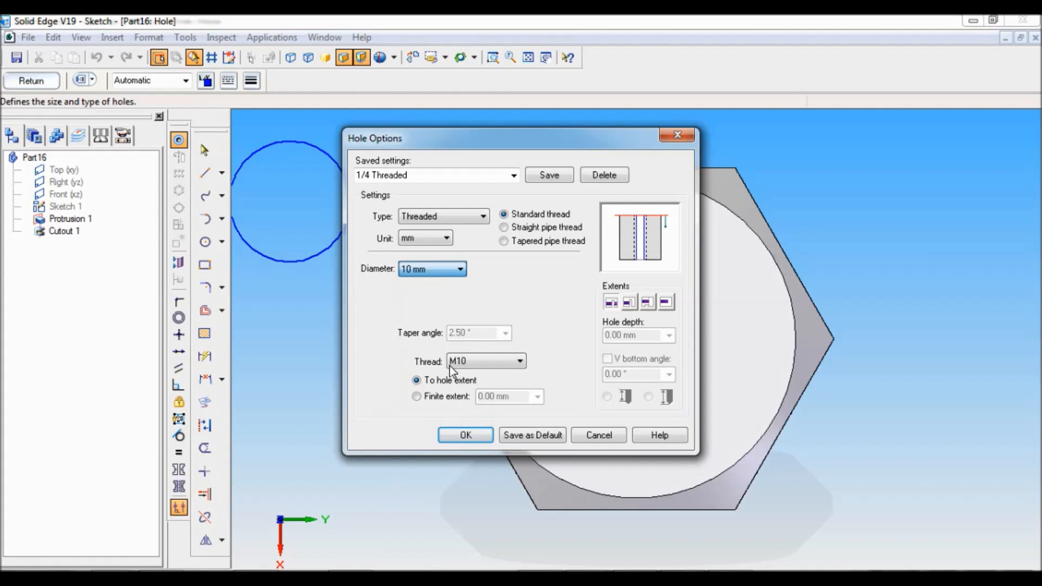
mouse_move(609, 302)
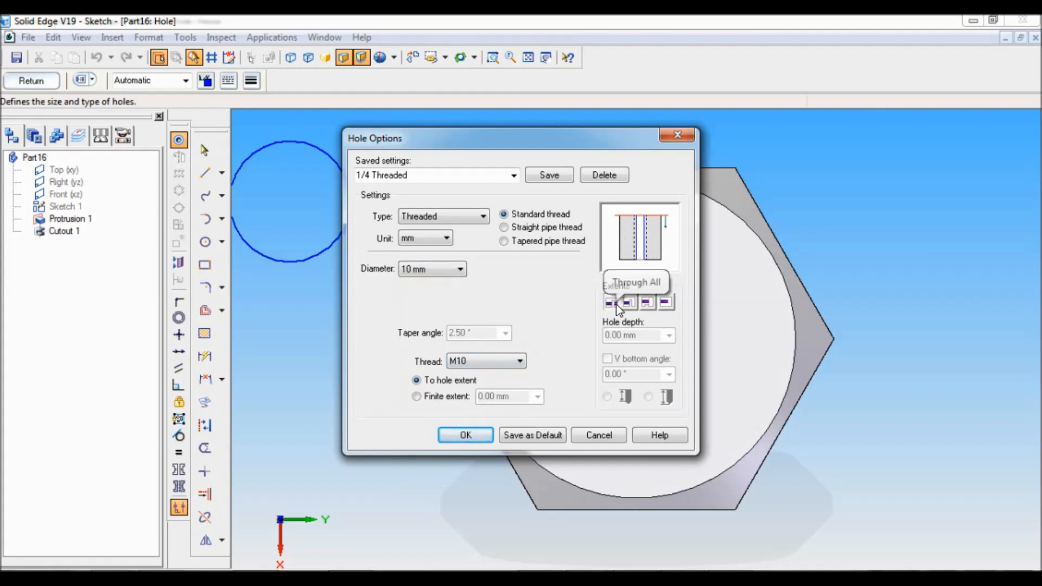
click(464, 435)
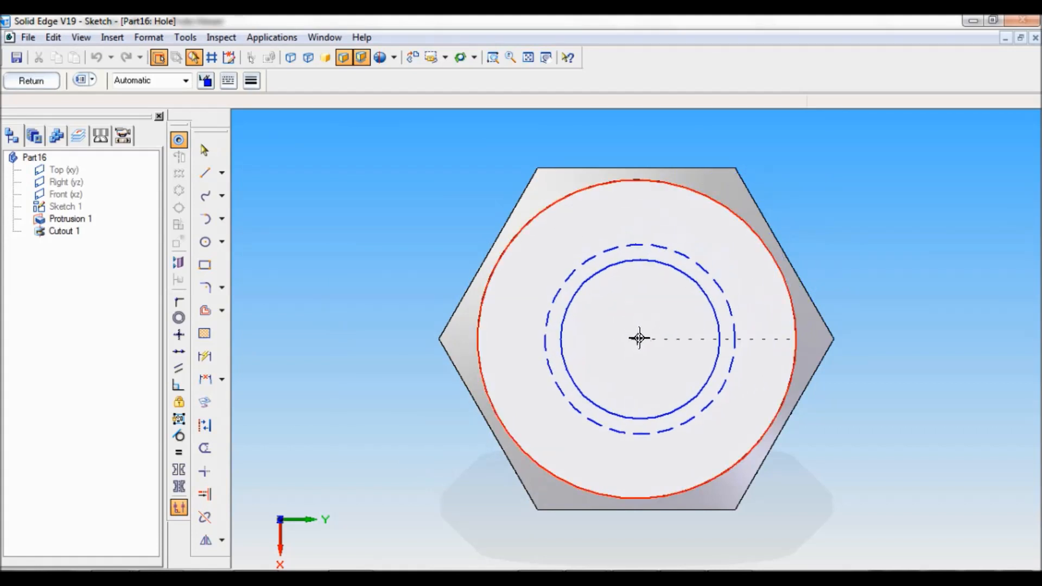
click(30, 80)
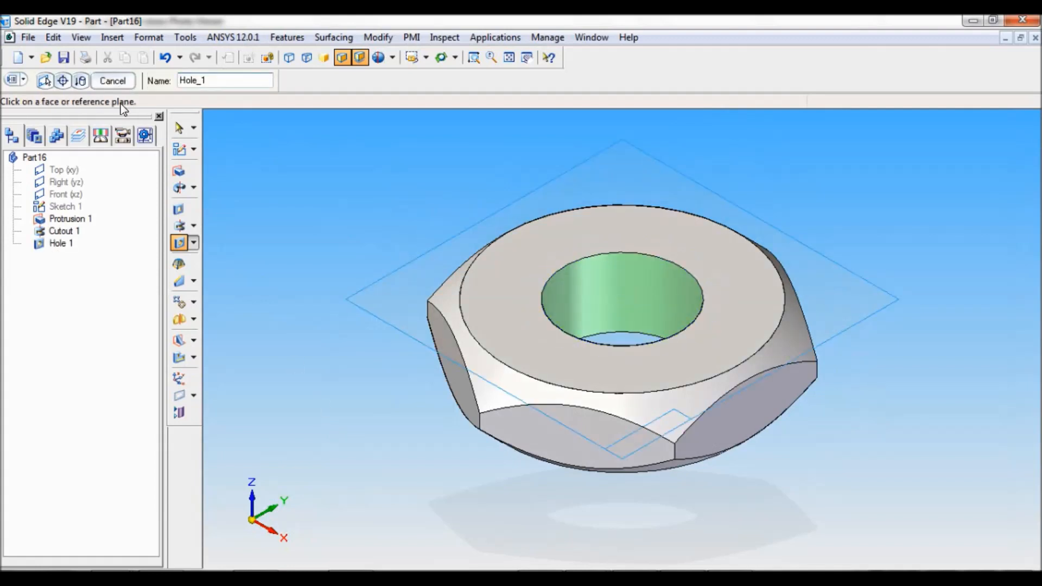
click(112, 80)
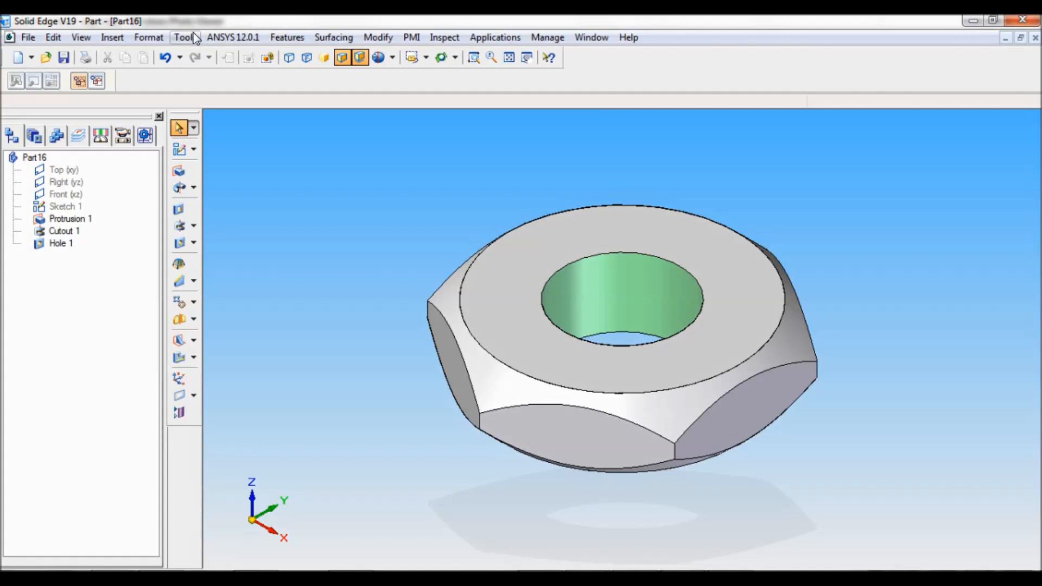
Step: Apply Fe 410W to the nut through the Material Table
click(180, 217)
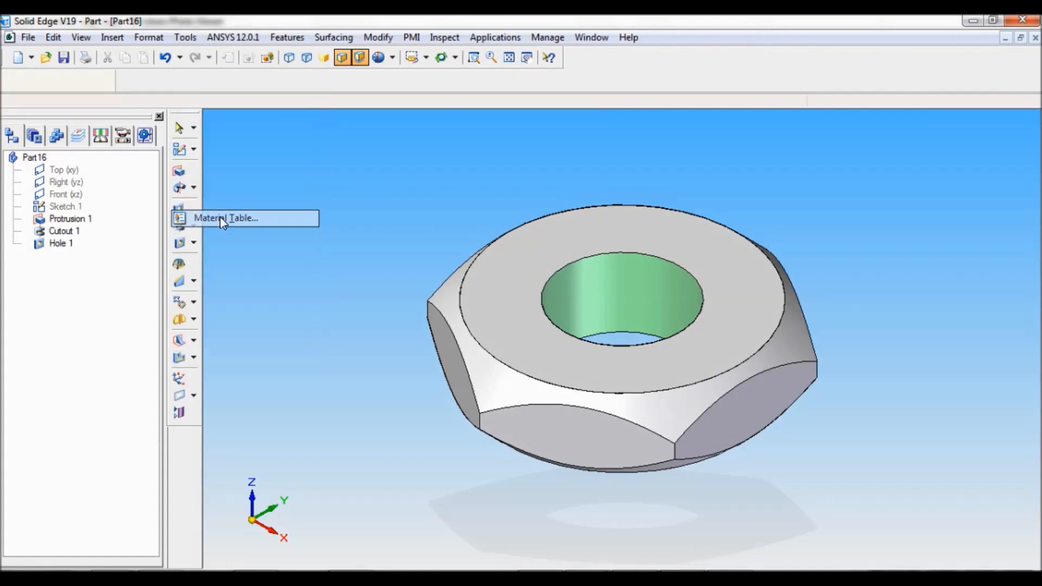
click(227, 218)
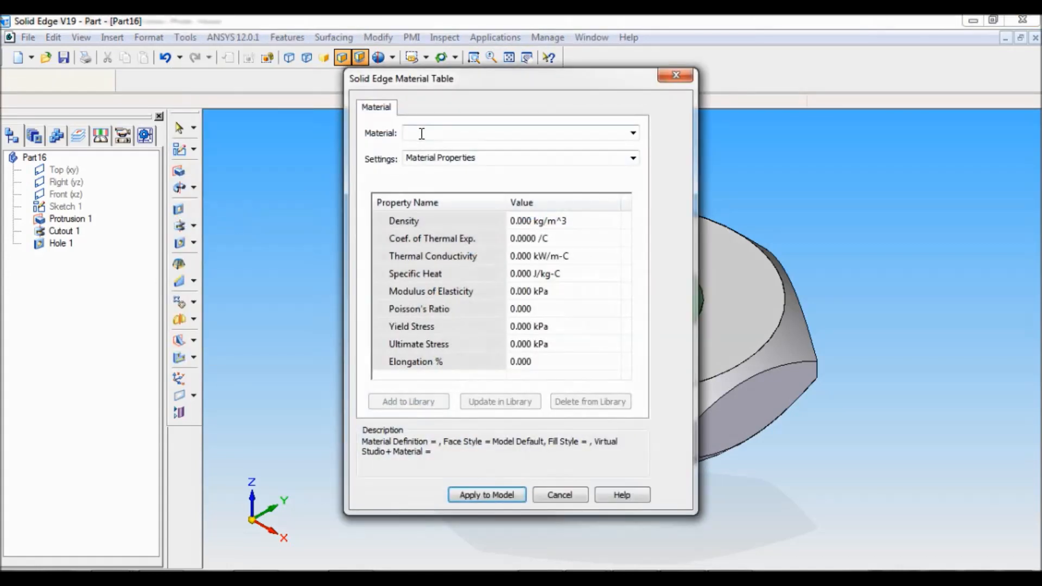
text(Fe 410W)
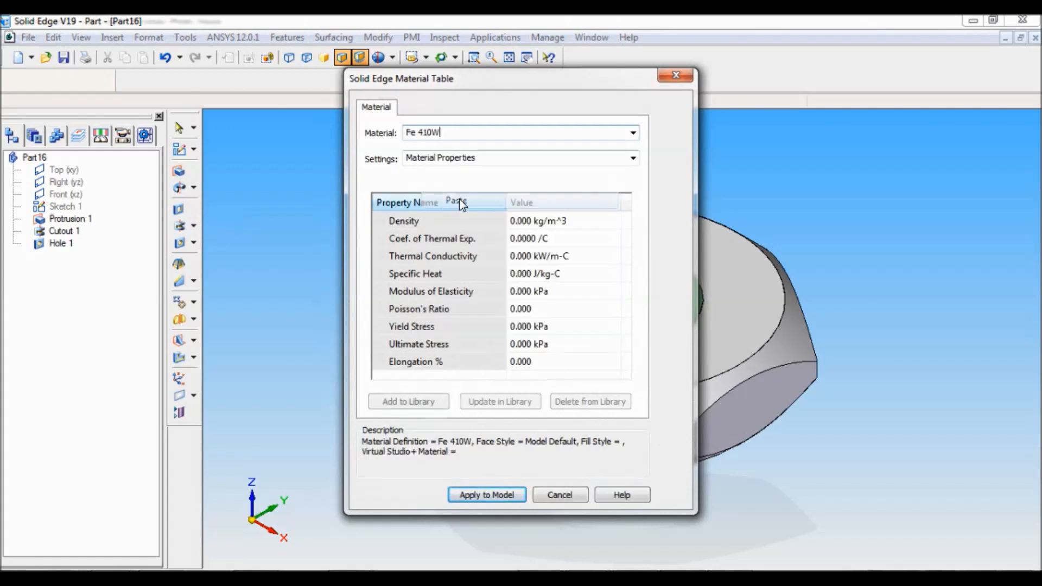
click(485, 495)
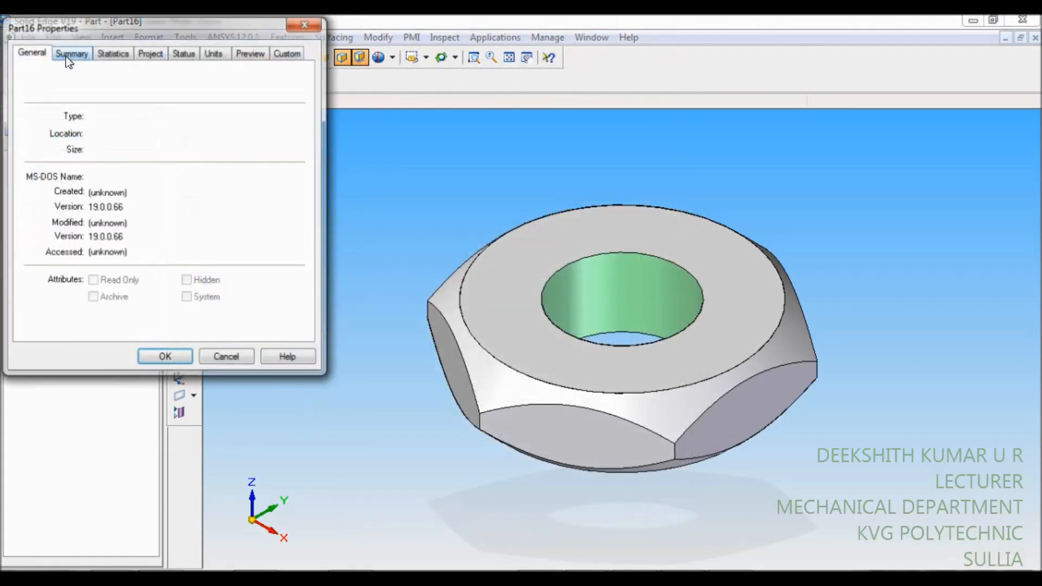
Step: Set the part's Summary title to LOCK NUT M10
click(71, 53)
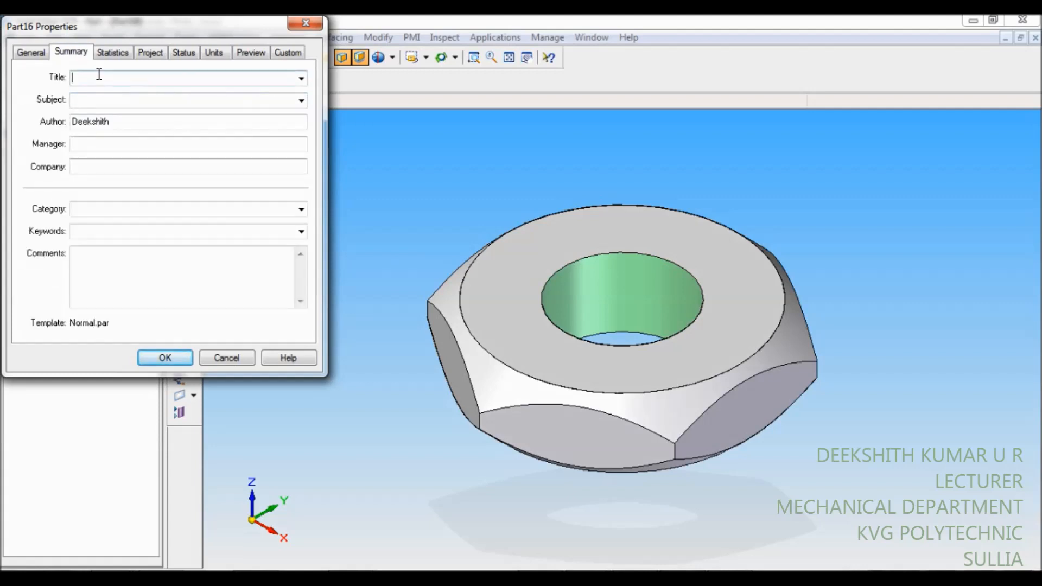
text(LOCK NUT)
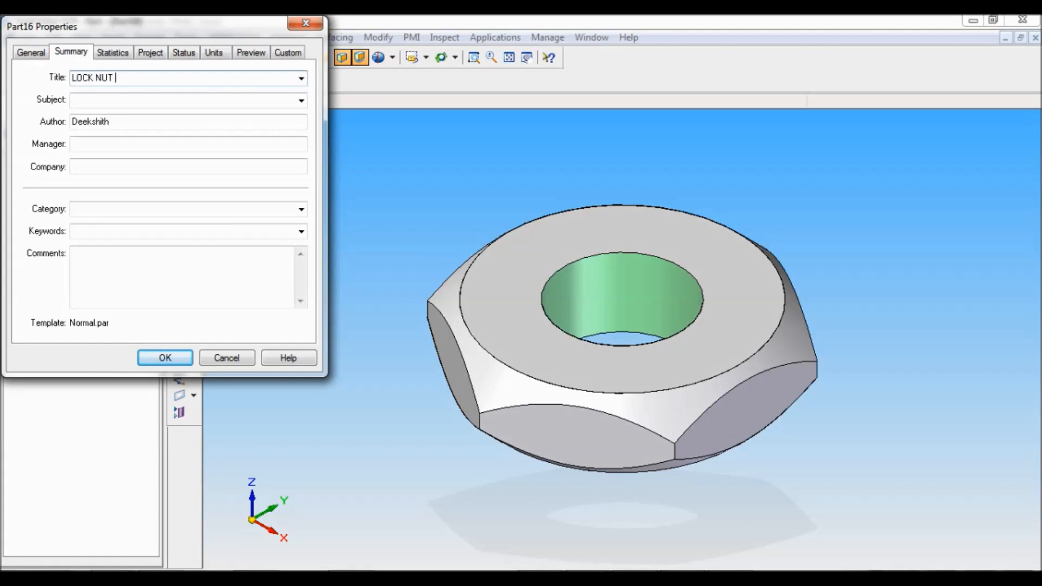
text(M)
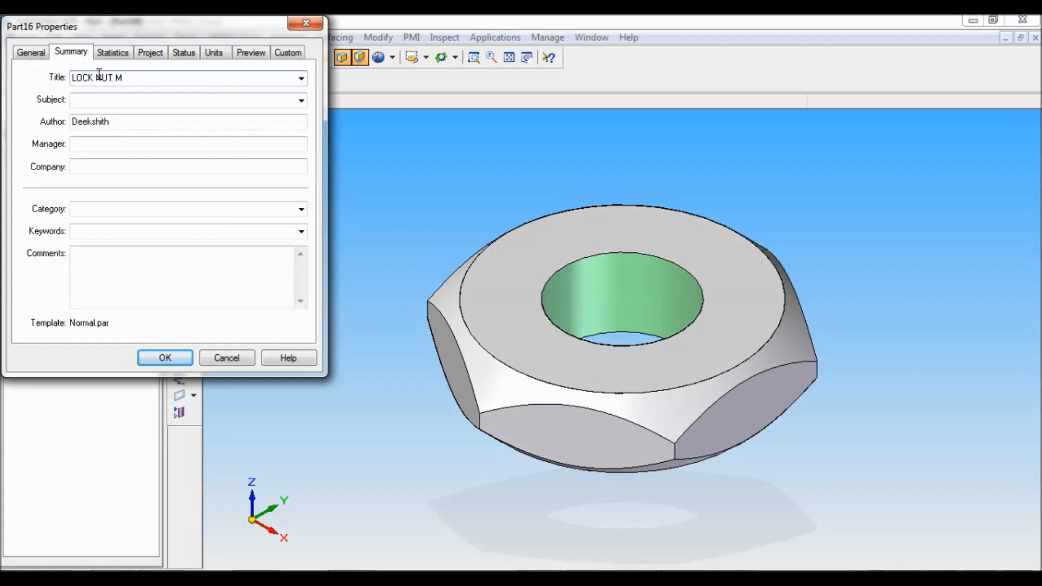
text(10)
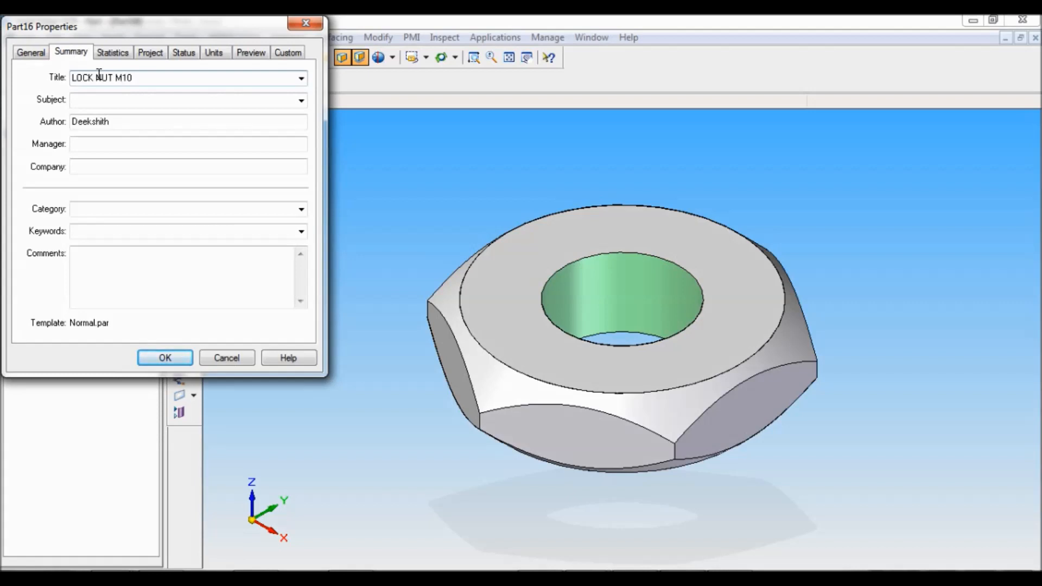
click(164, 358)
text(L)
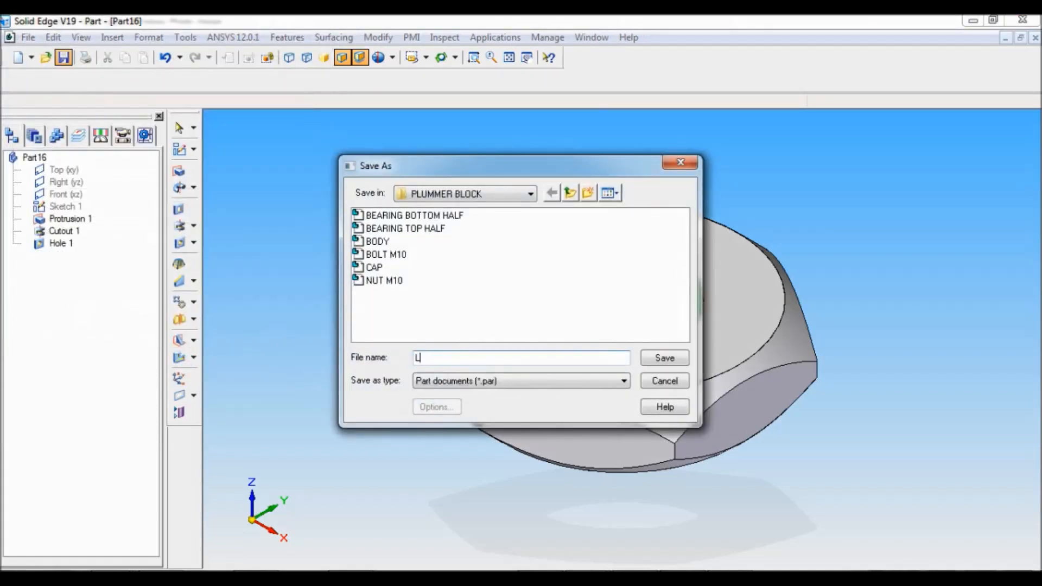
Step: Save the part as LOCK NUT M10 in the PLUMMER BLOCK folder
text(OCK NU)
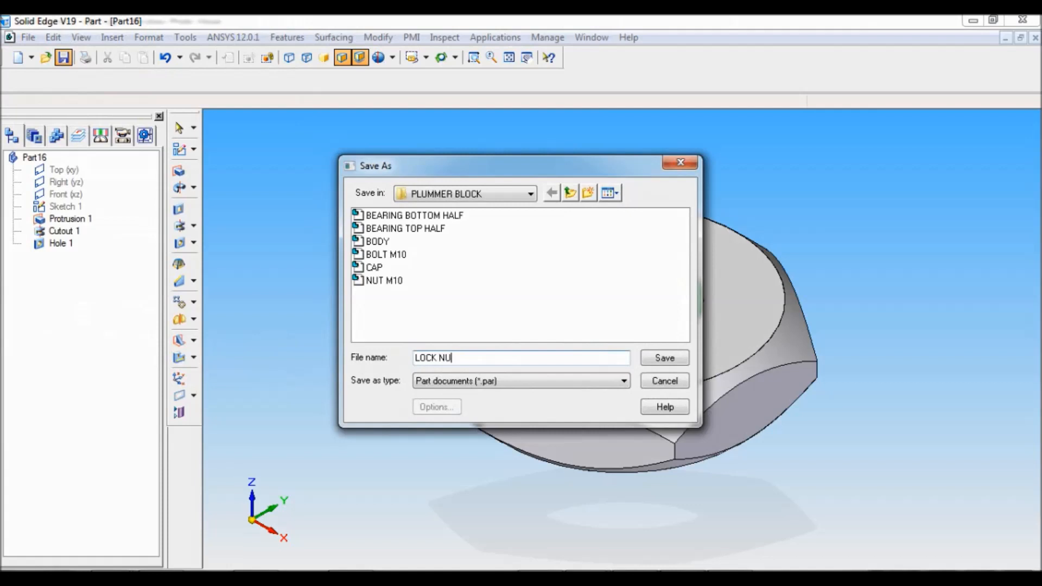
text(T M10)
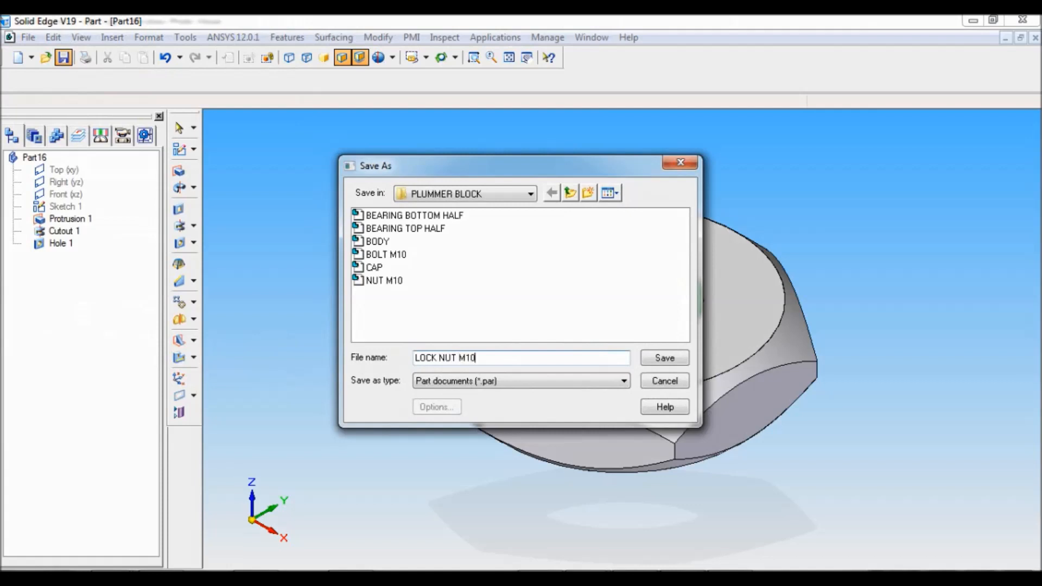
mouse_move(663, 357)
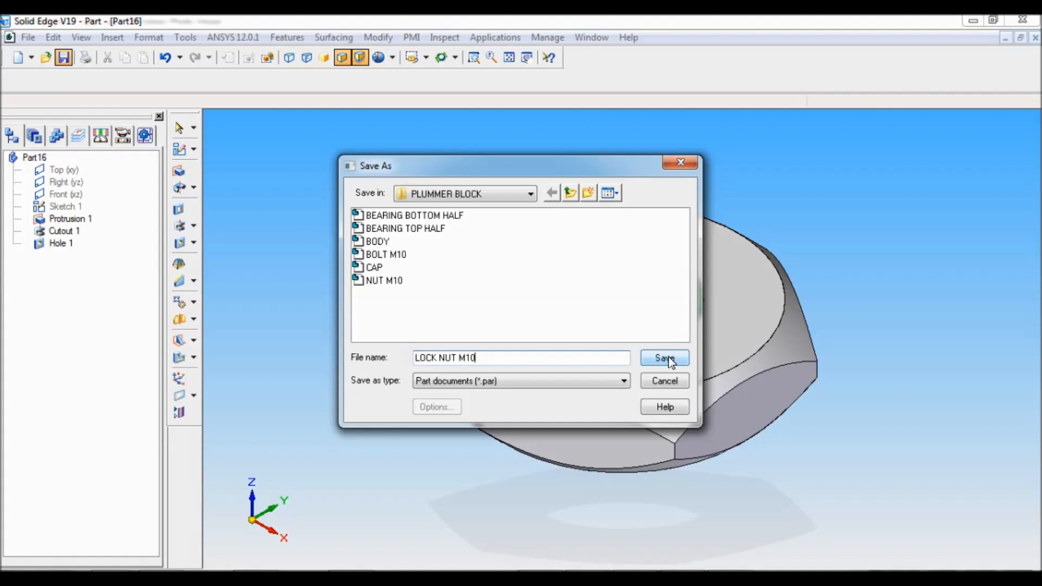
click(664, 357)
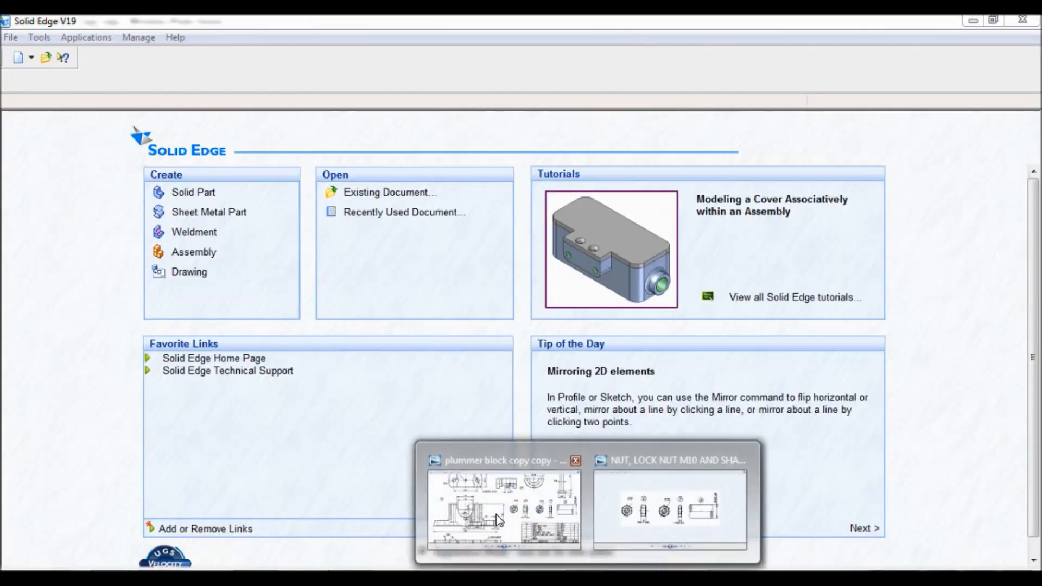
Step: Switch to the plummer block drawing in Windows Photo Viewer
click(500, 509)
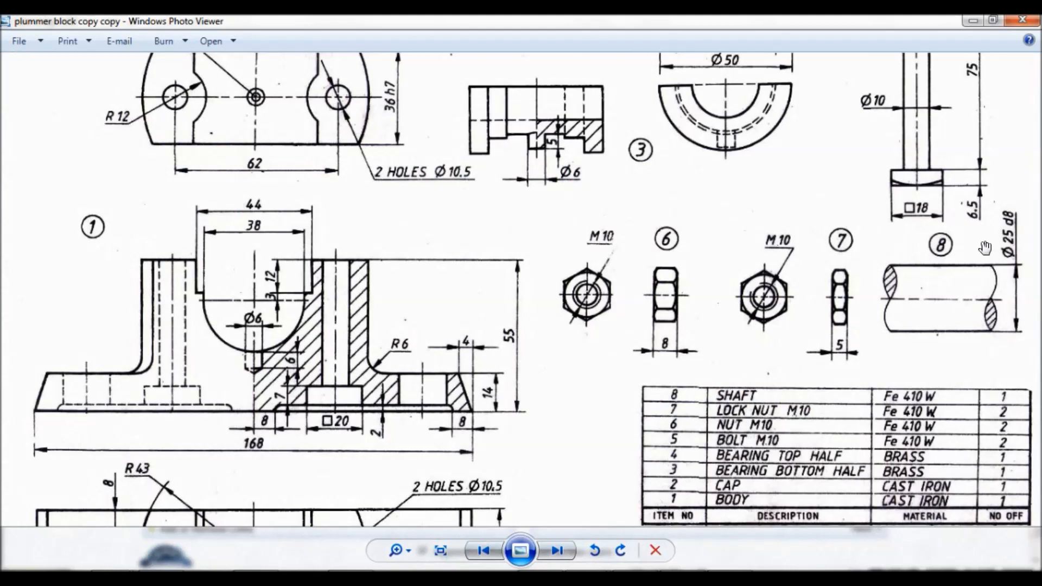
mouse_move(943, 278)
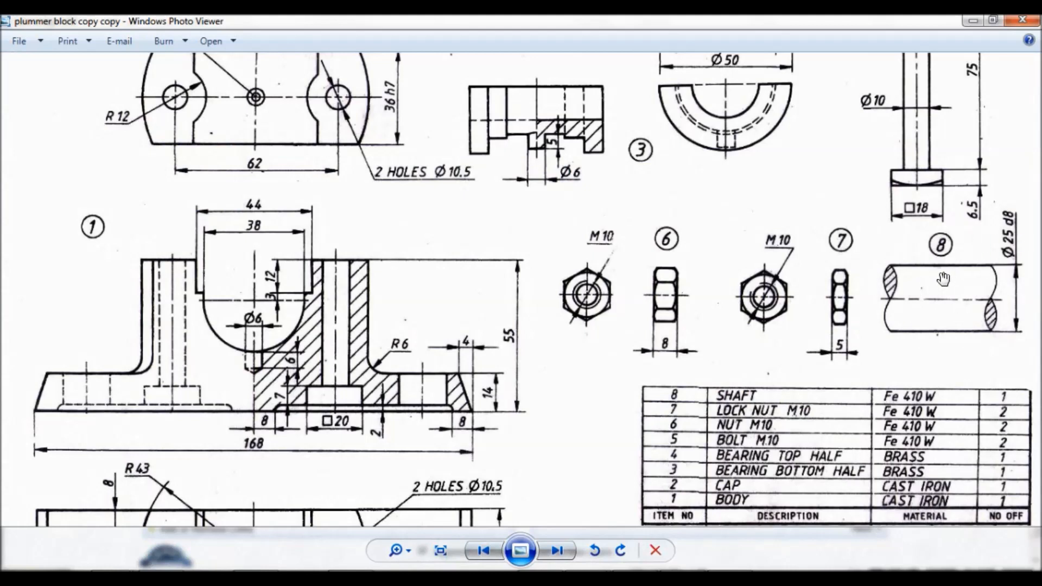
mouse_move(536, 352)
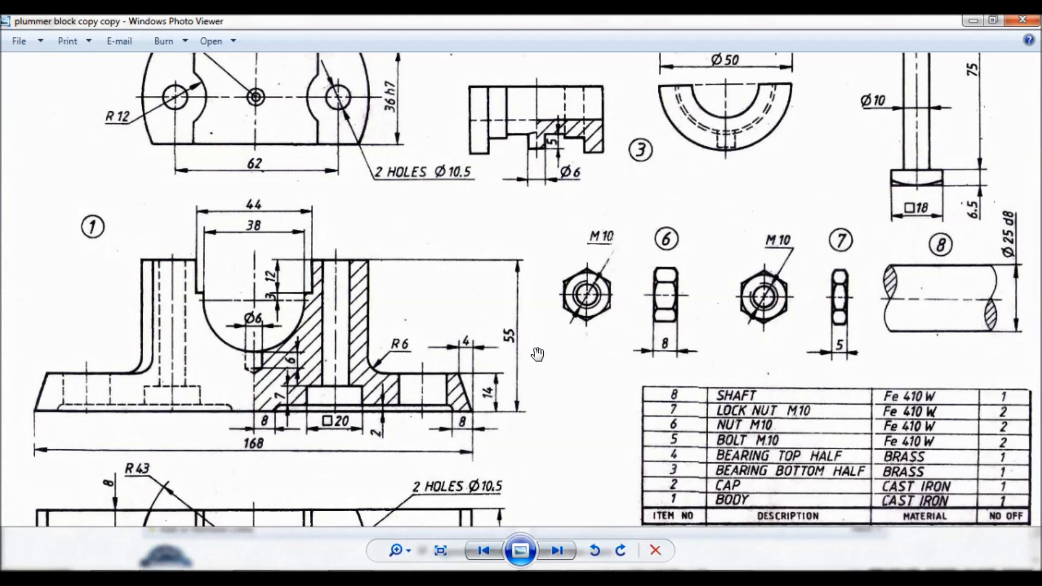
mouse_move(588, 306)
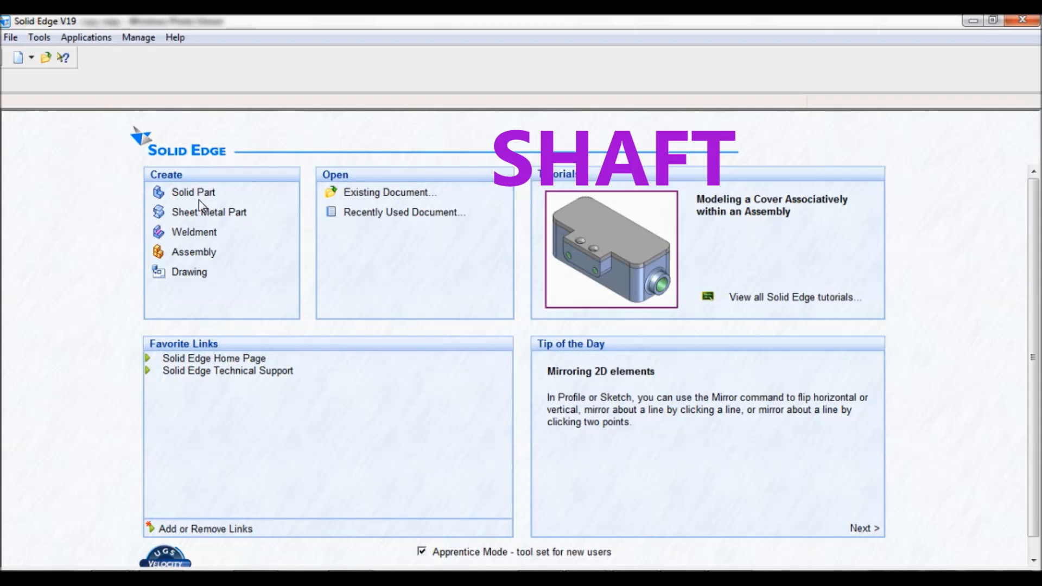
Step: Create a new solid part and sketch a 25 mm diameter circle at the origin for a protrusion
click(192, 193)
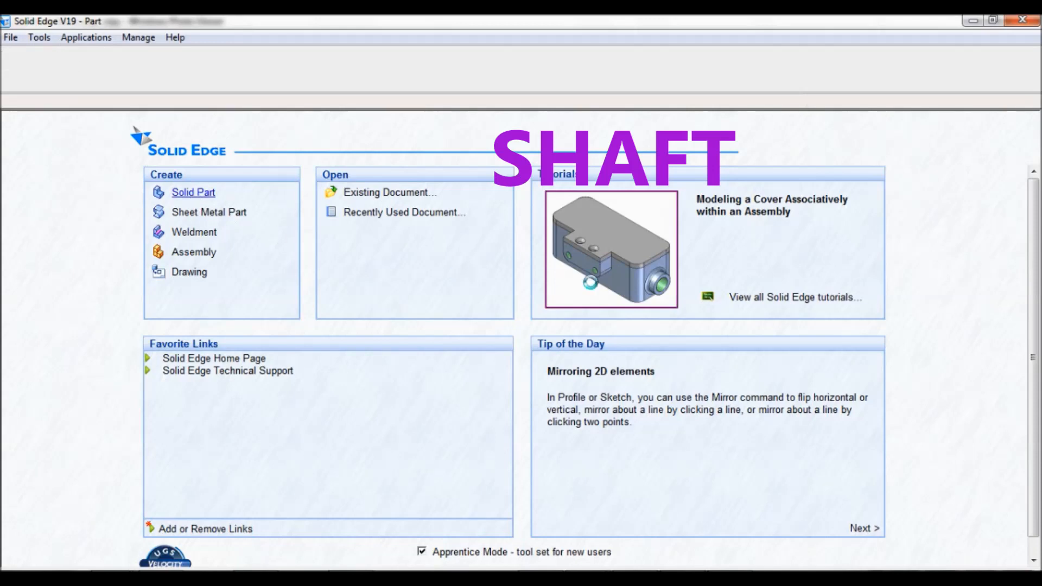
click(193, 192)
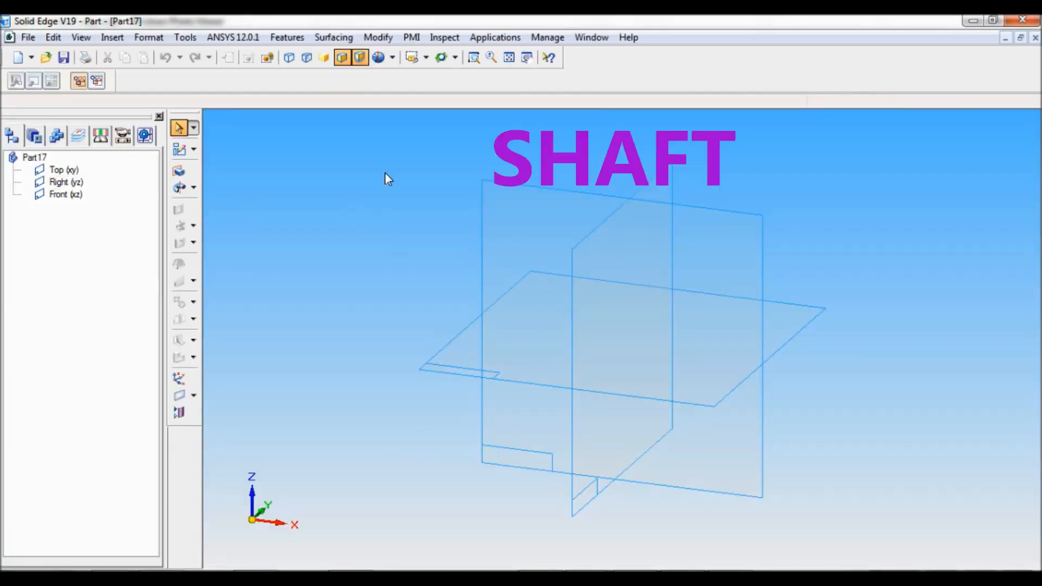
mouse_move(424, 123)
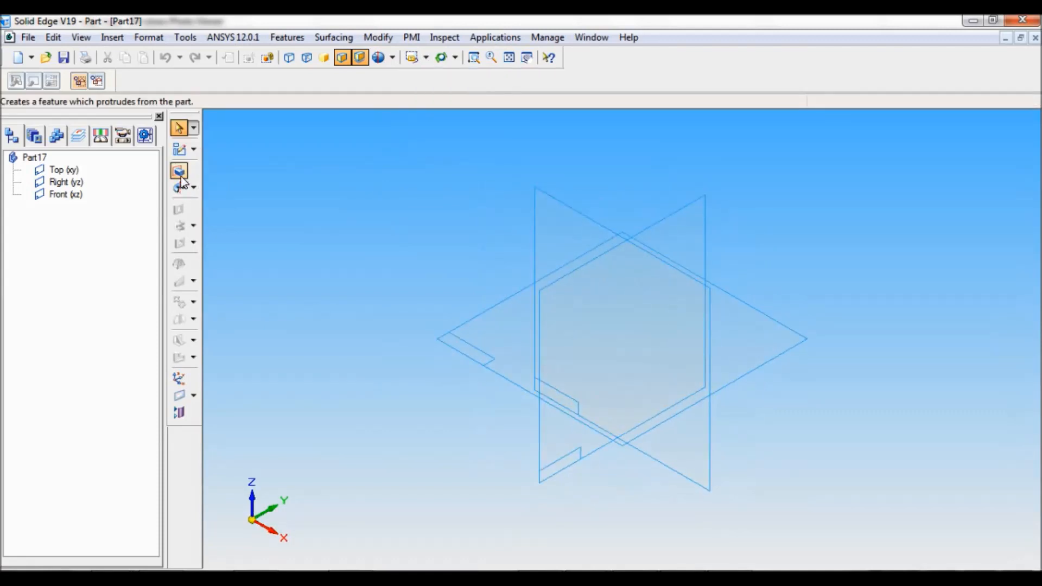
click(177, 171)
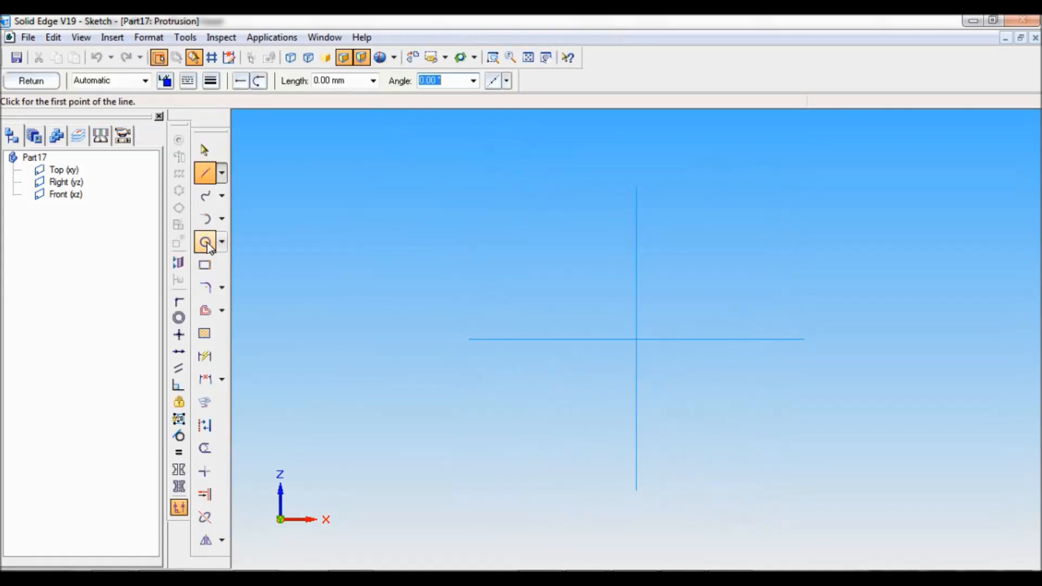
click(205, 241)
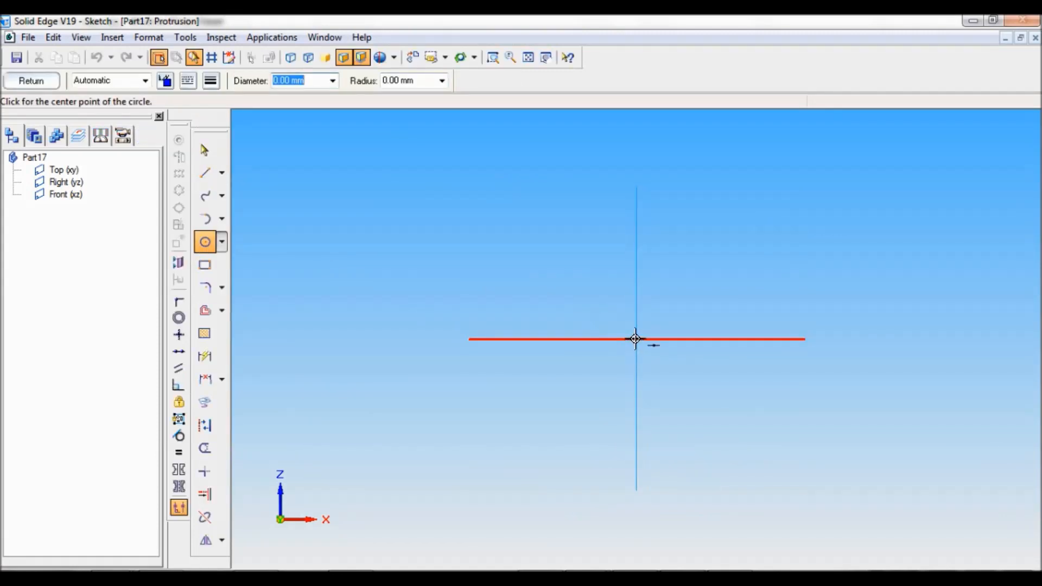
click(634, 338)
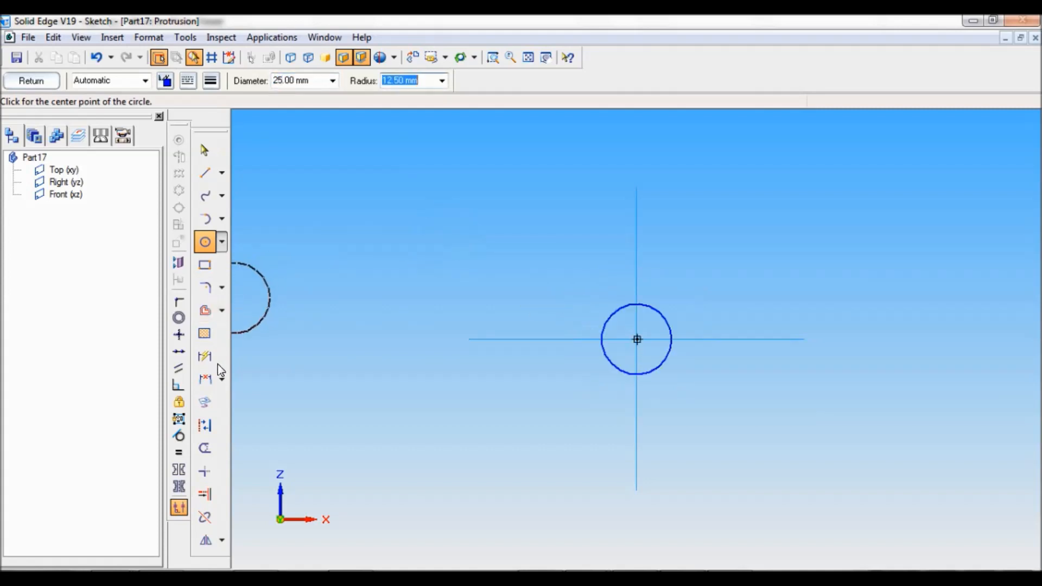
click(205, 357)
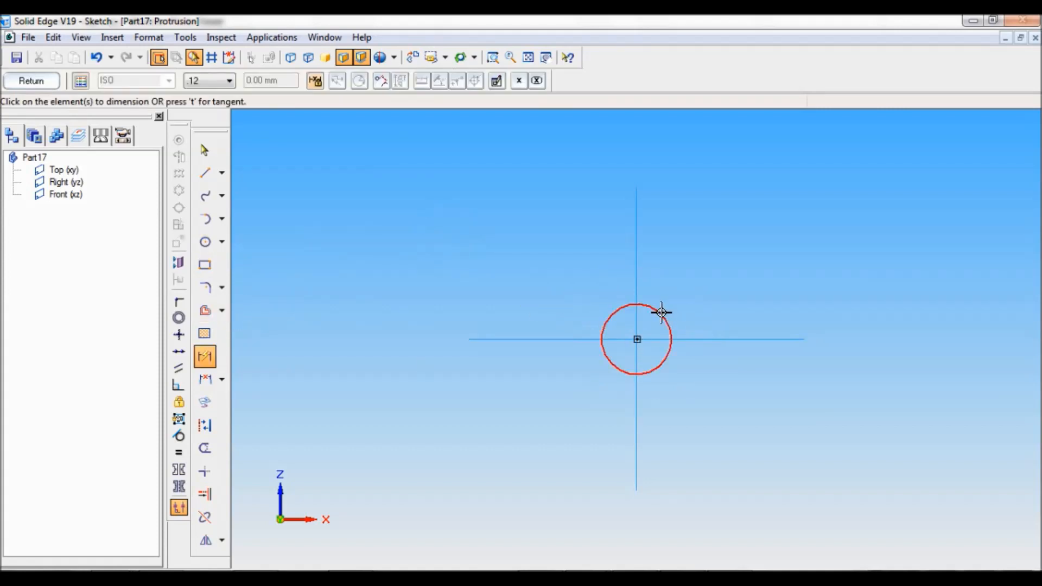
click(30, 81)
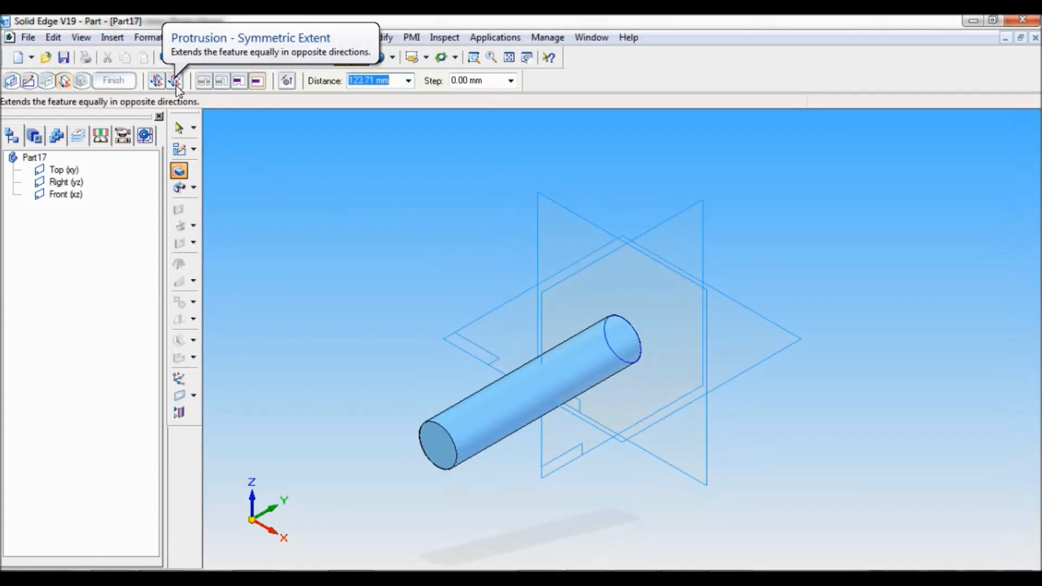
Step: Extrude the 25 mm circle symmetrically to 80 mm, finishing Protrusion 1
click(174, 80)
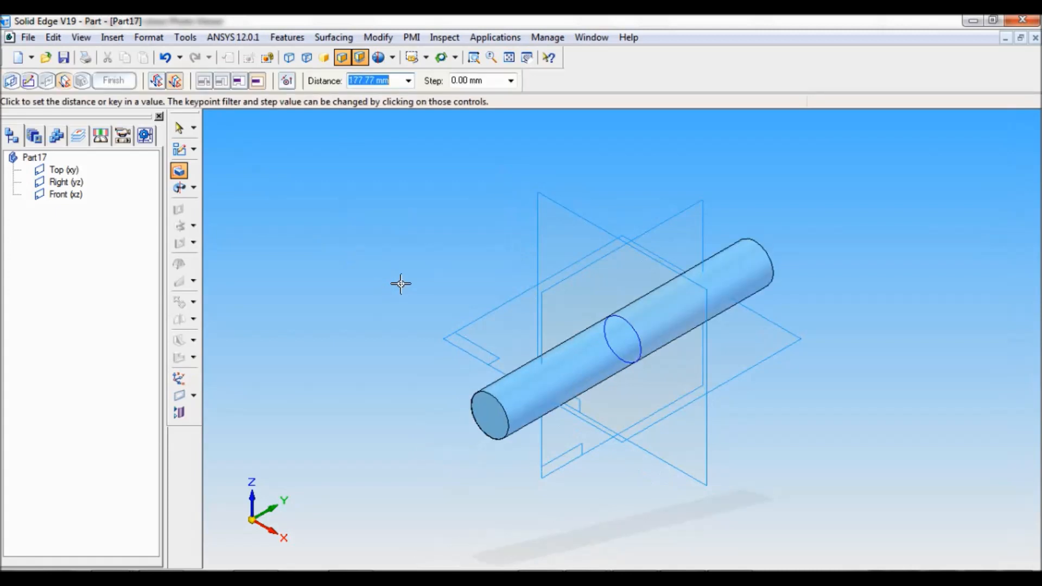
text(80)
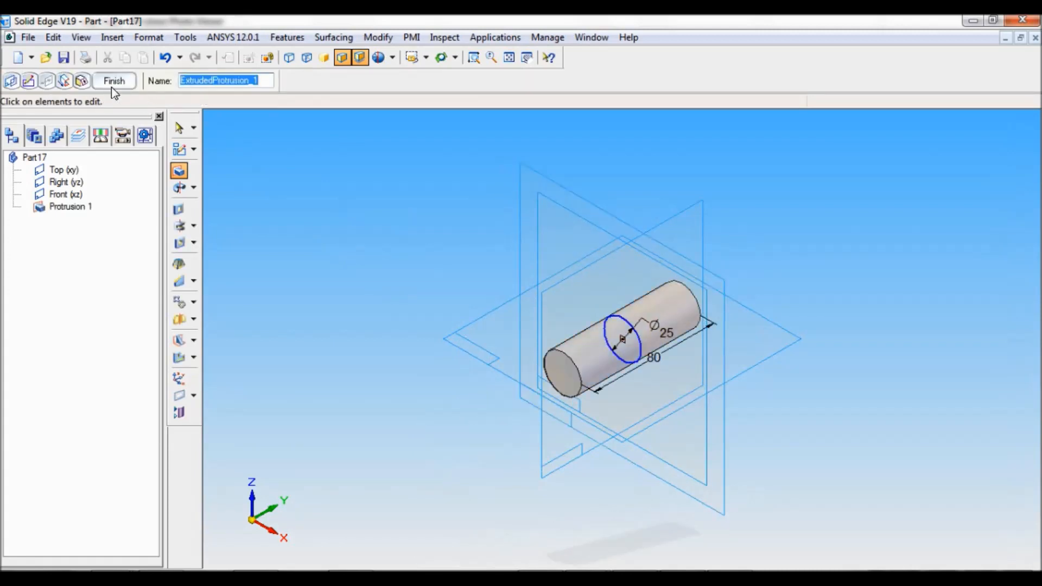
click(193, 281)
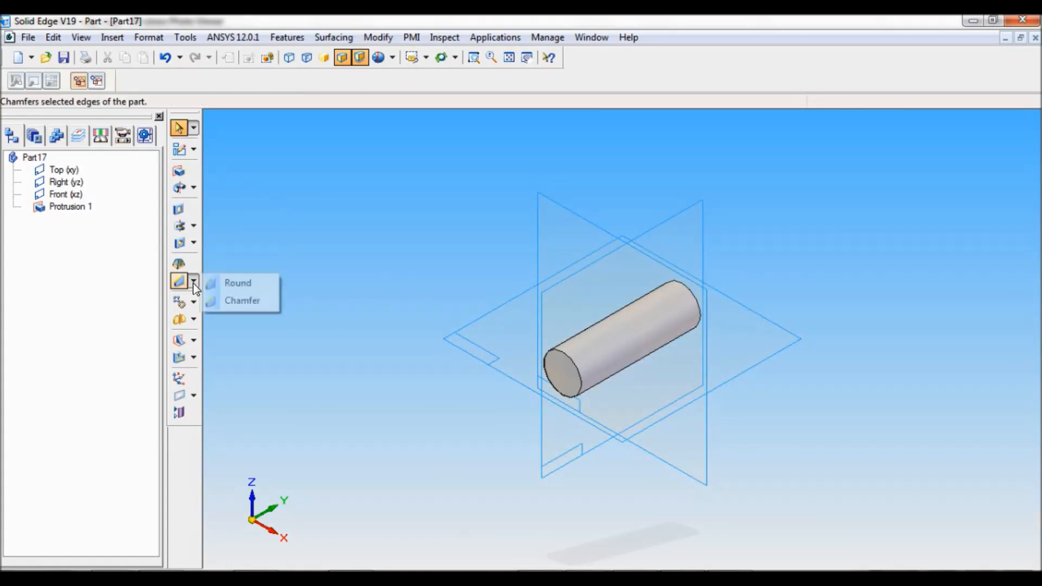
Step: Chamfer both circular end edges of the shaft with a 2.00 mm setback
click(241, 300)
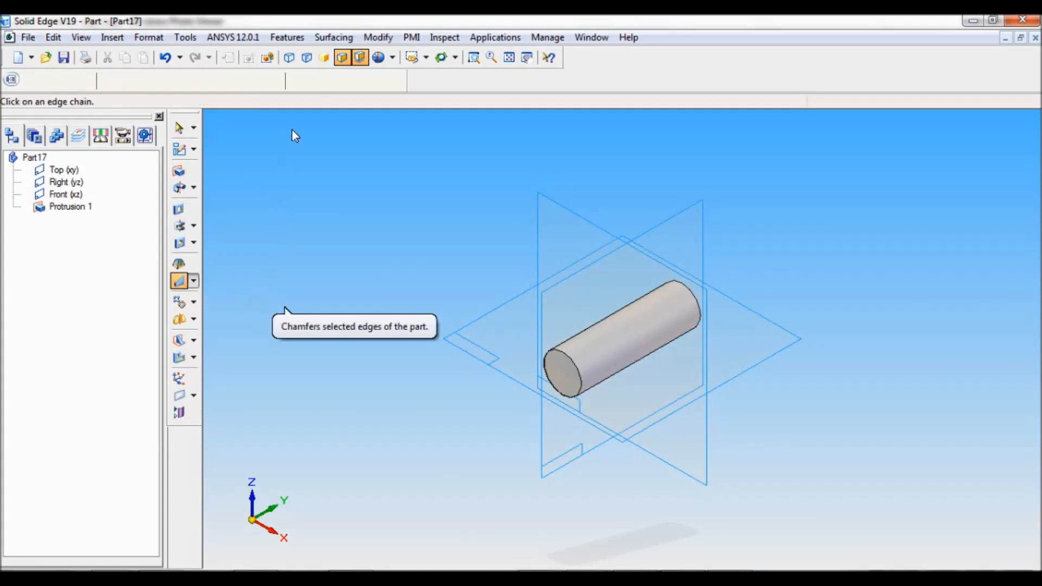
click(178, 281)
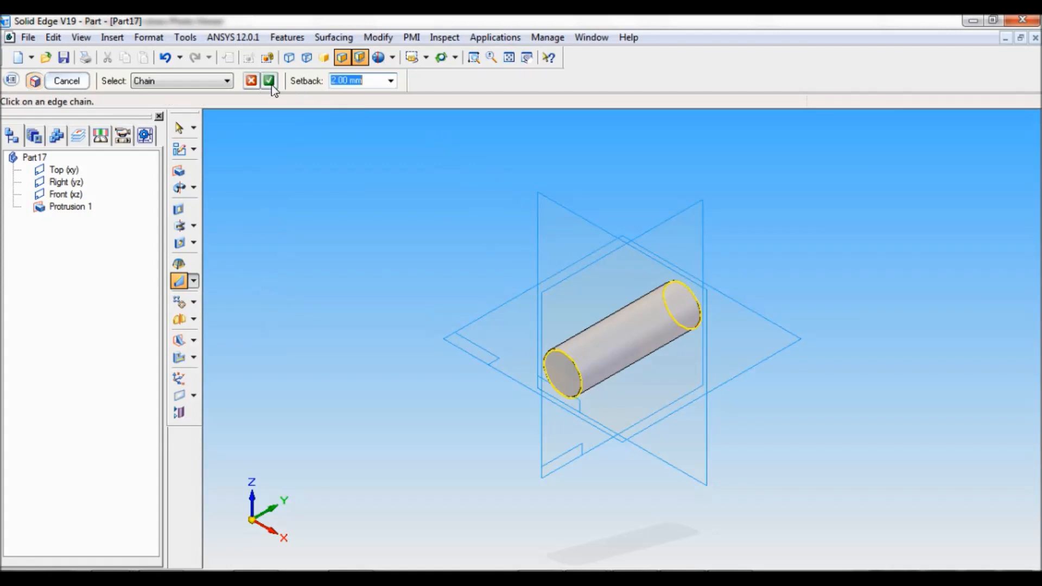
click(268, 80)
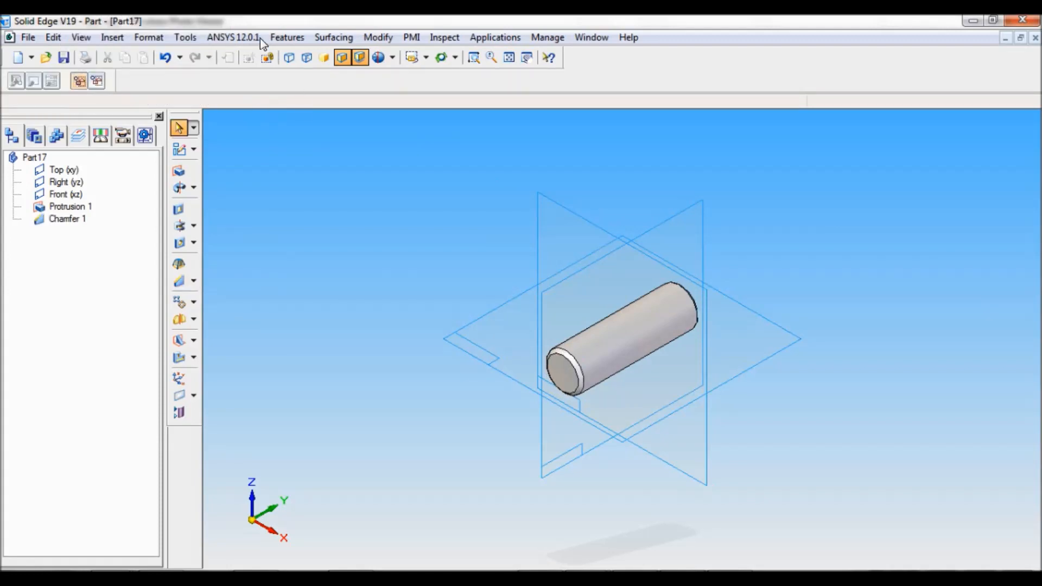
Step: Apply Fe 410W material to the shaft from the Material Table
click(184, 36)
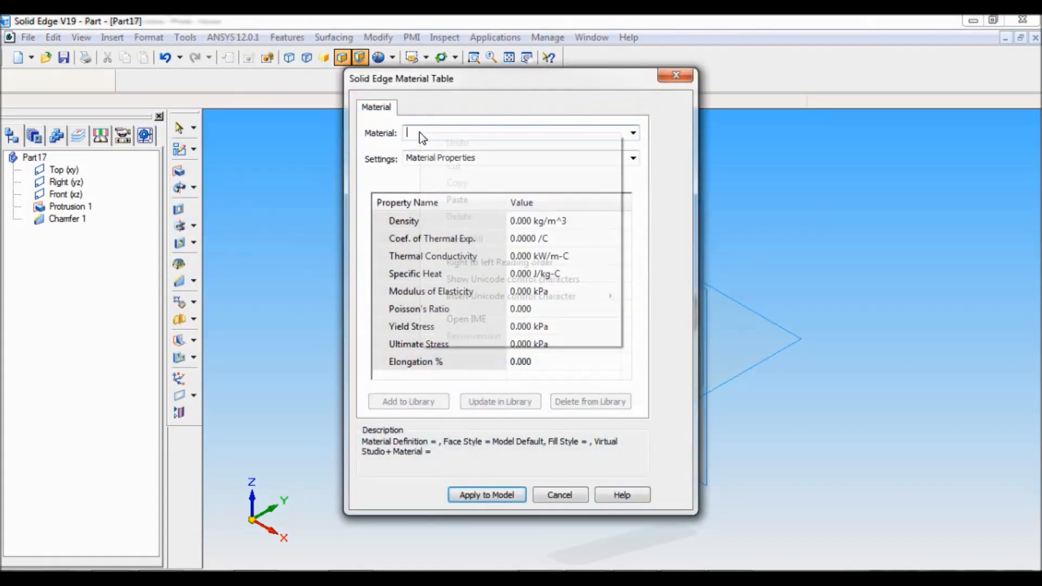
text(Fe 410W)
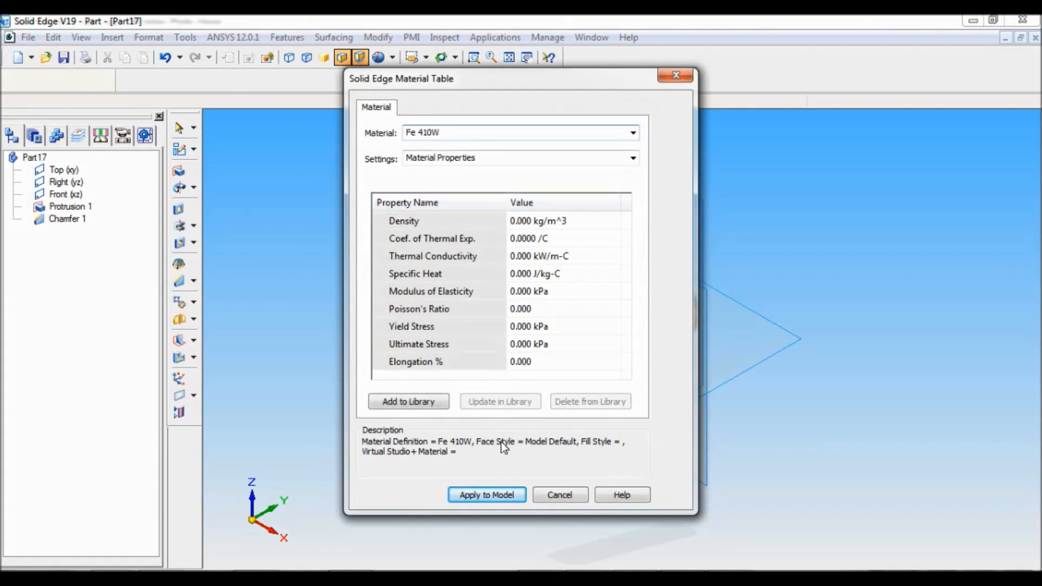
click(486, 494)
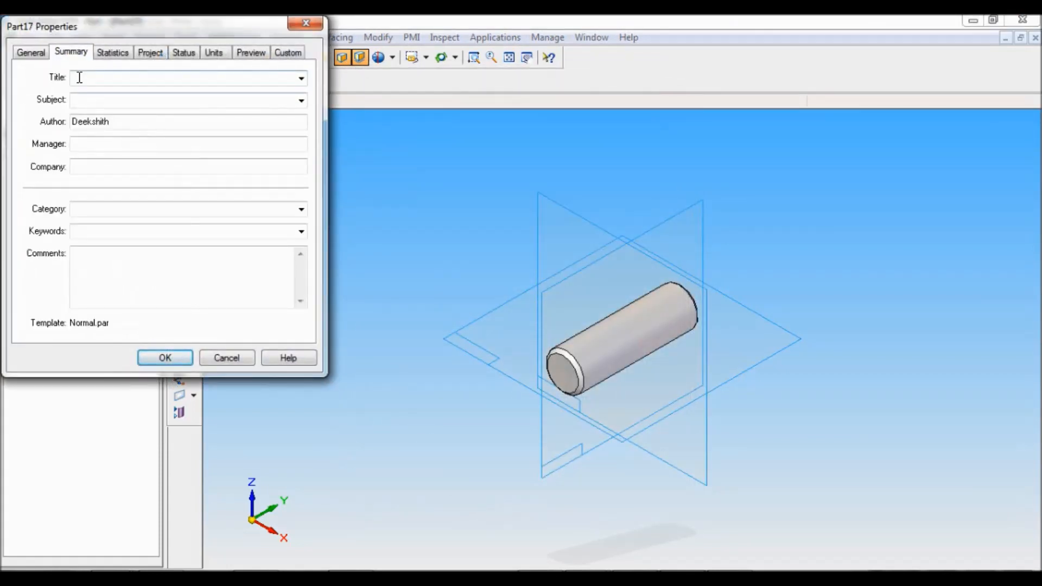
Step: Set the part's title to SHAFT in its file properties
text(SH)
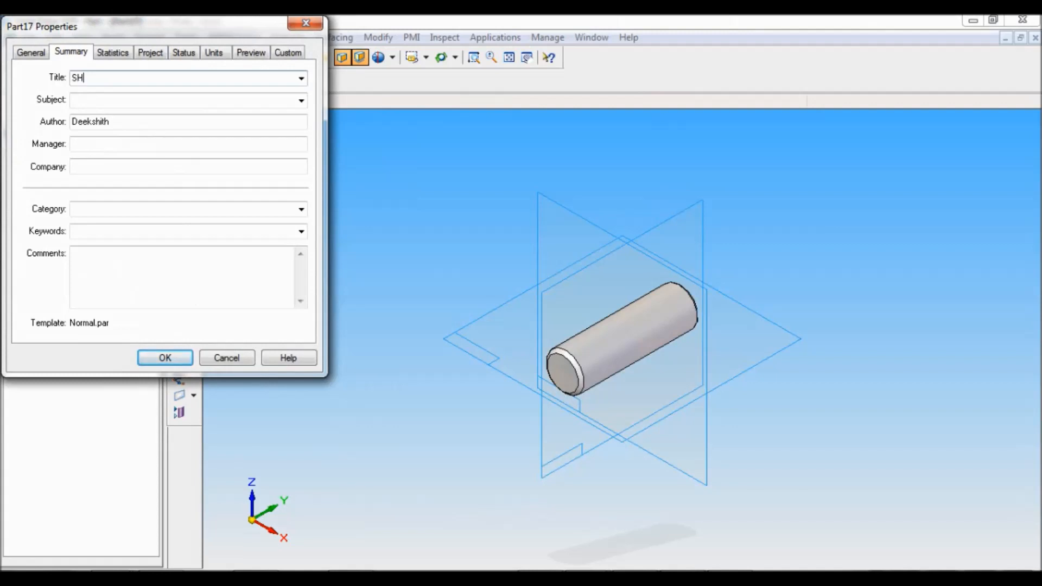
text(AFT)
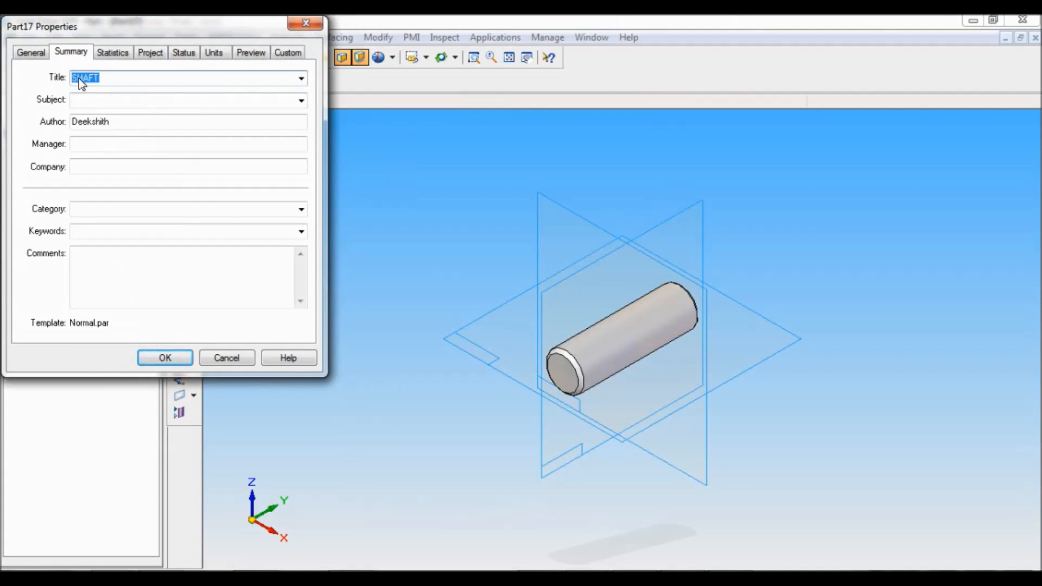
click(164, 358)
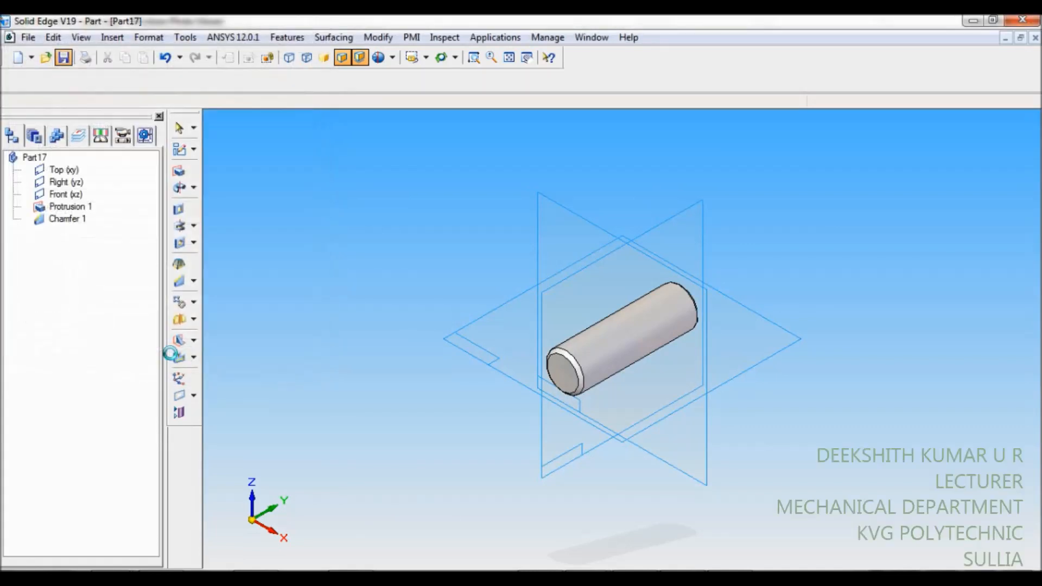
Step: Save the part as SHAFT in the PLUMMER BLOCK folder
right_click(429, 358)
text(SHAFT)
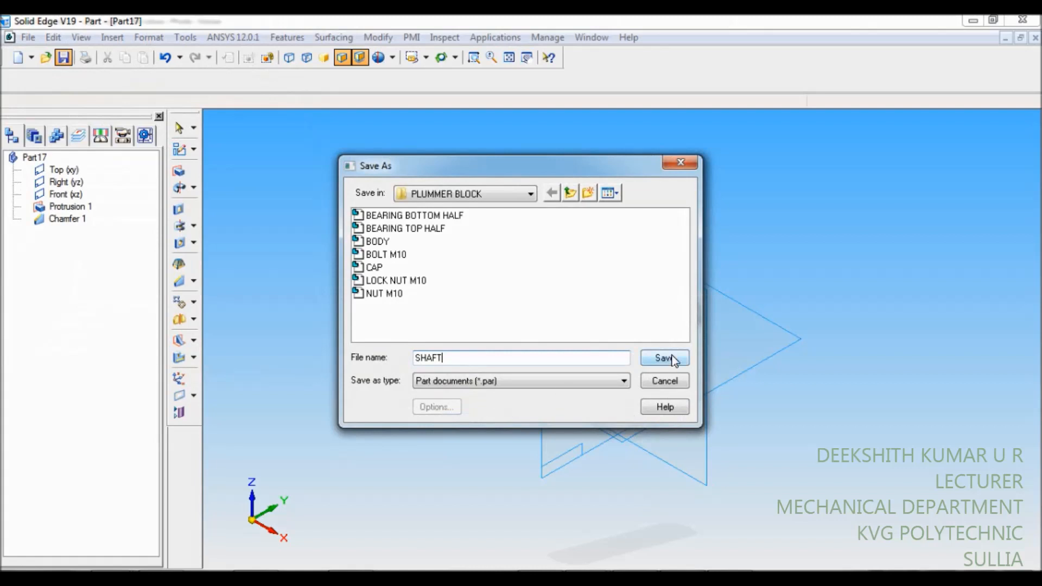
click(663, 358)
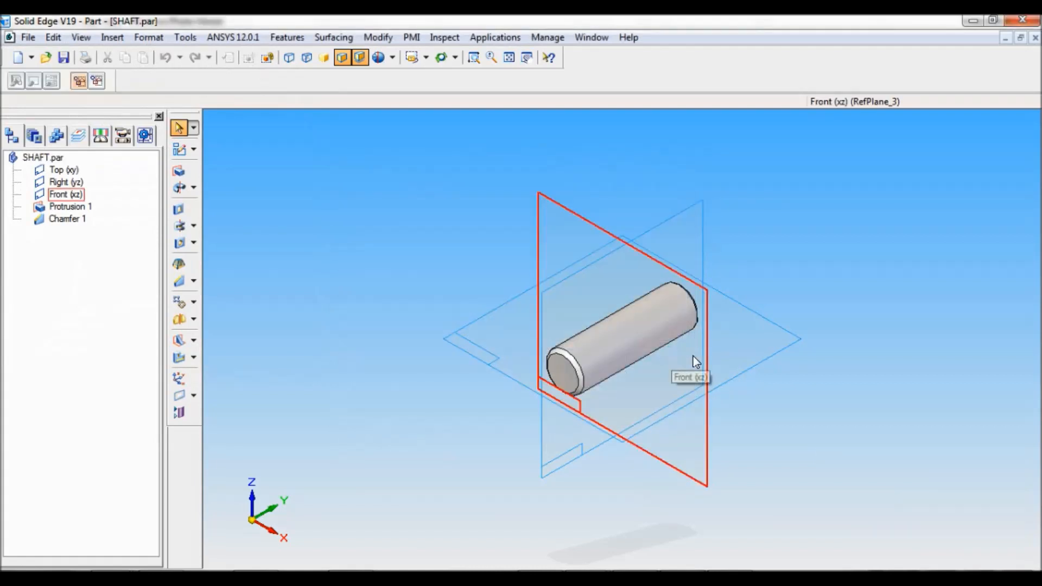
click(802, 393)
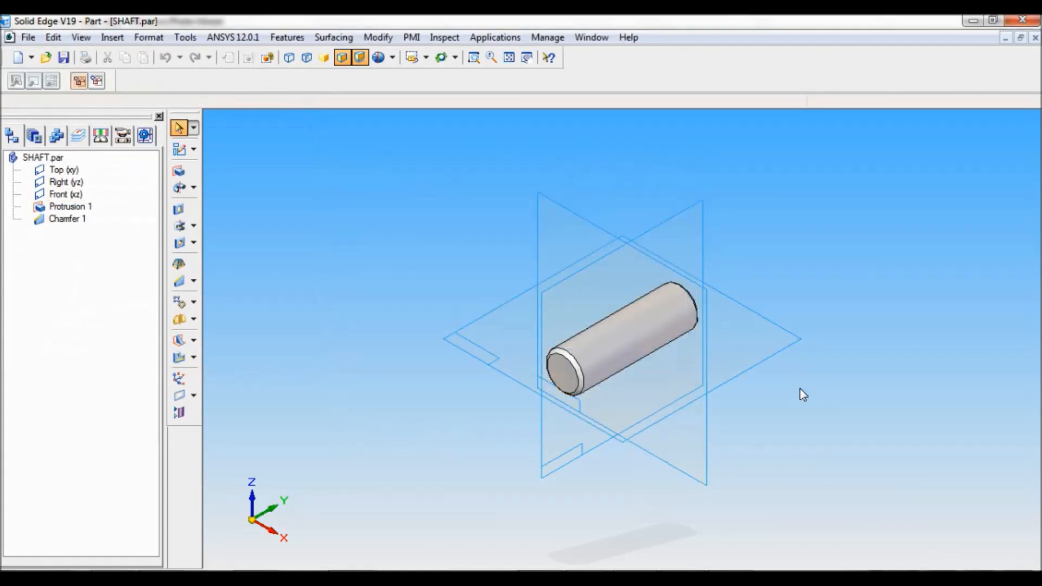